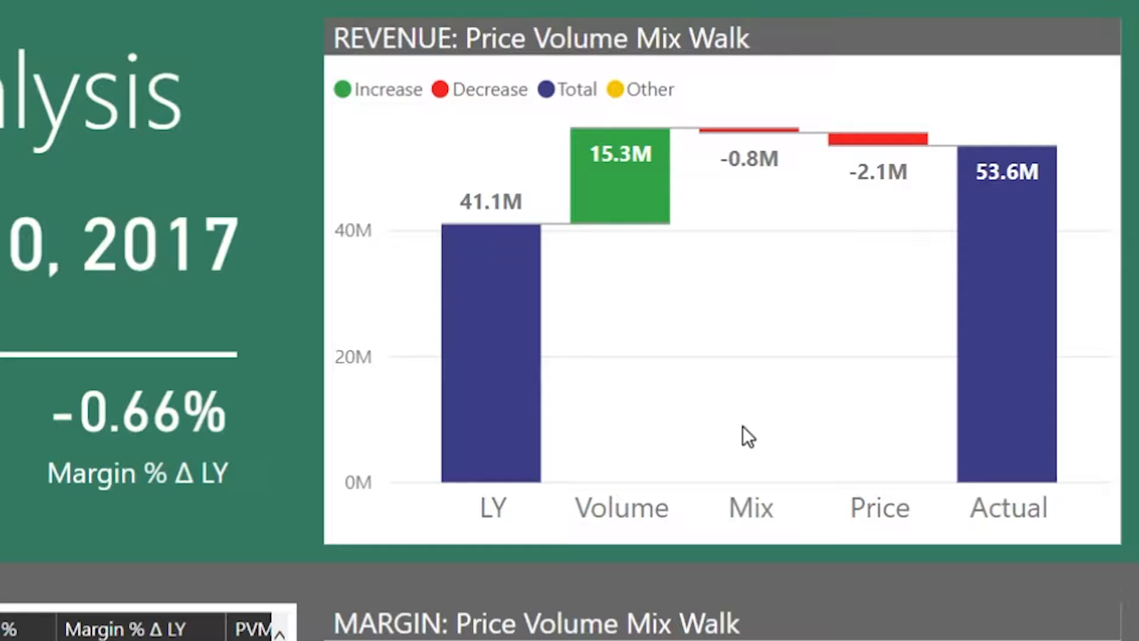
mouse_move(730, 439)
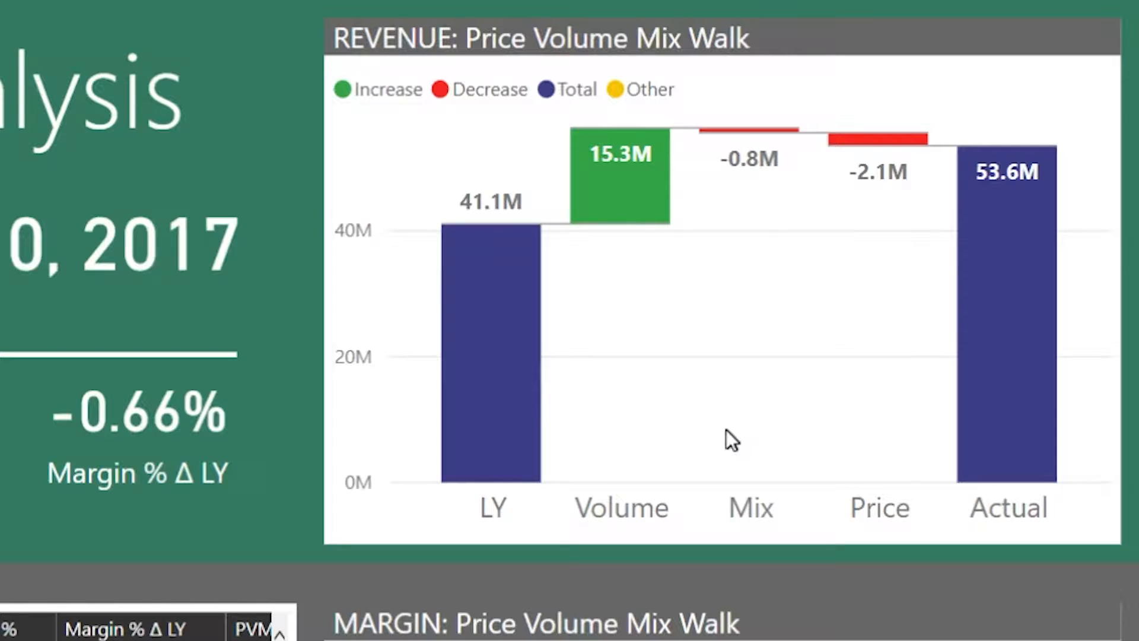
mouse_move(523, 431)
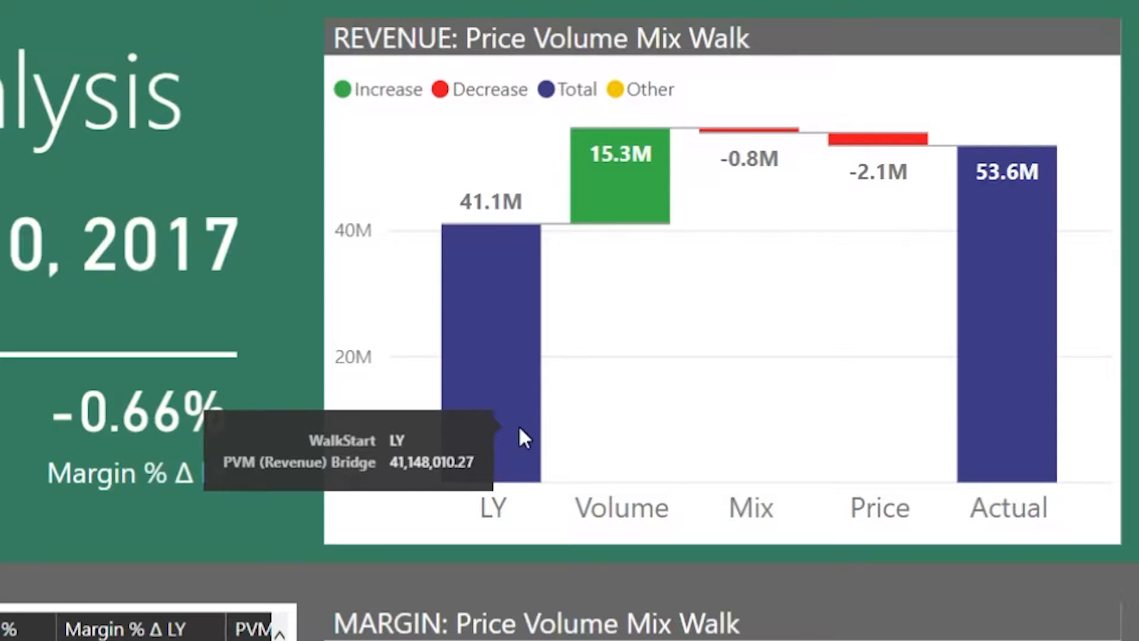
mouse_move(1017, 465)
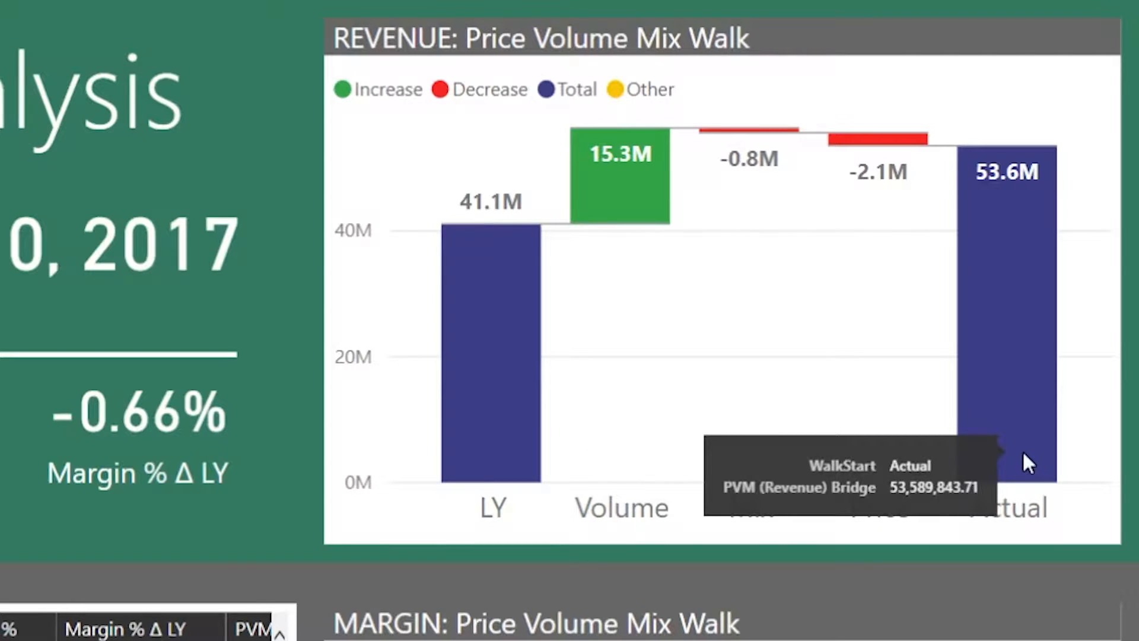
mouse_move(708, 406)
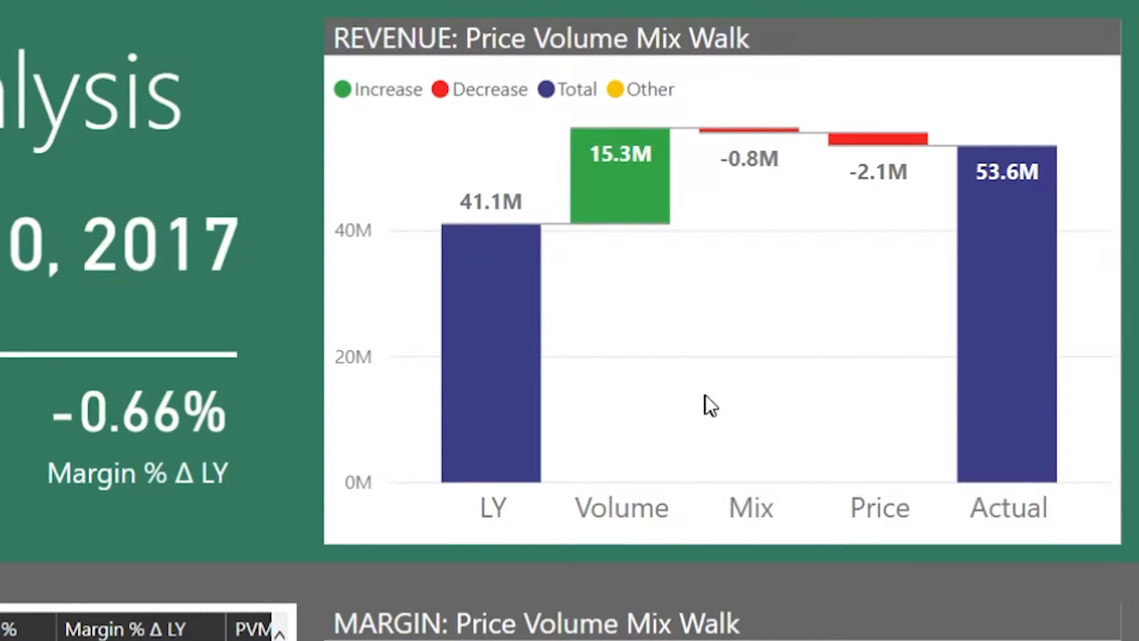
mouse_move(606, 436)
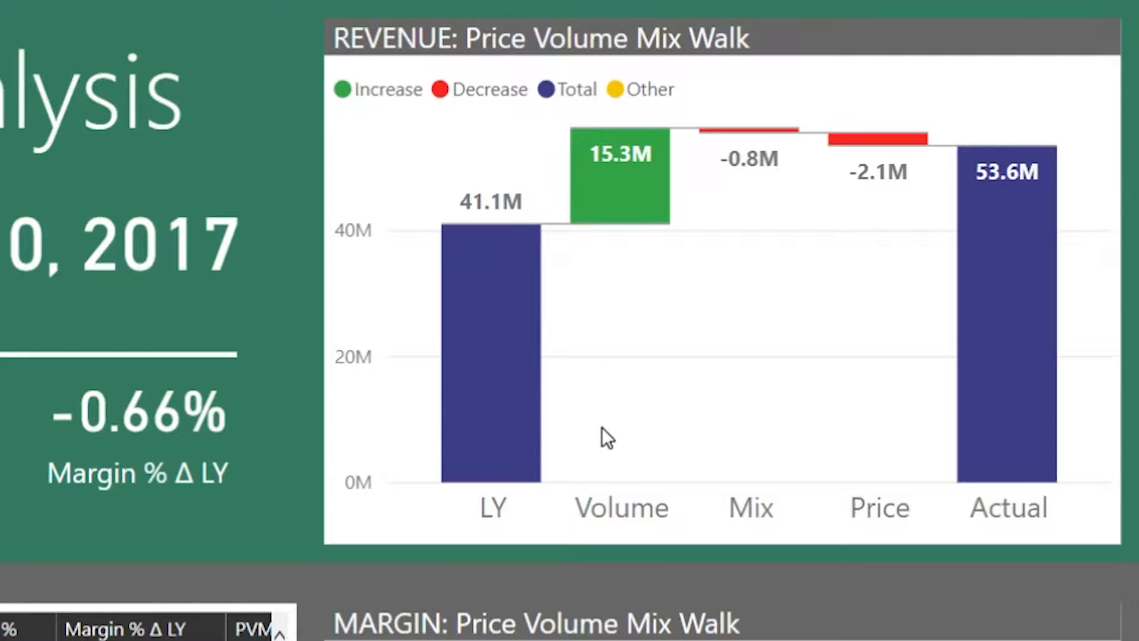
mouse_move(933, 447)
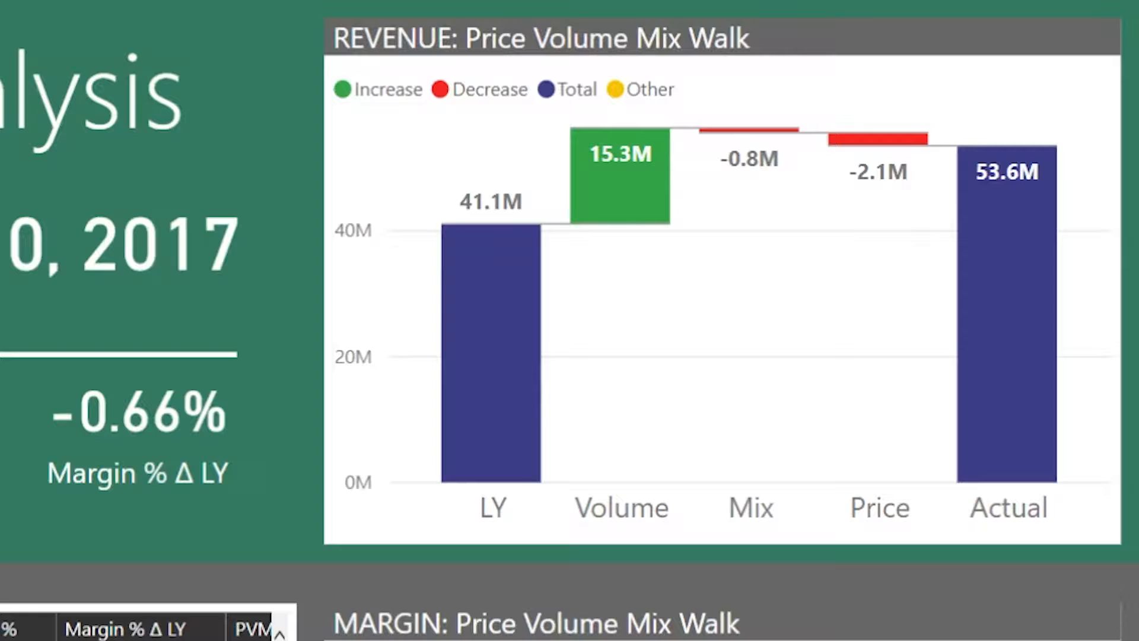
mouse_move(759, 425)
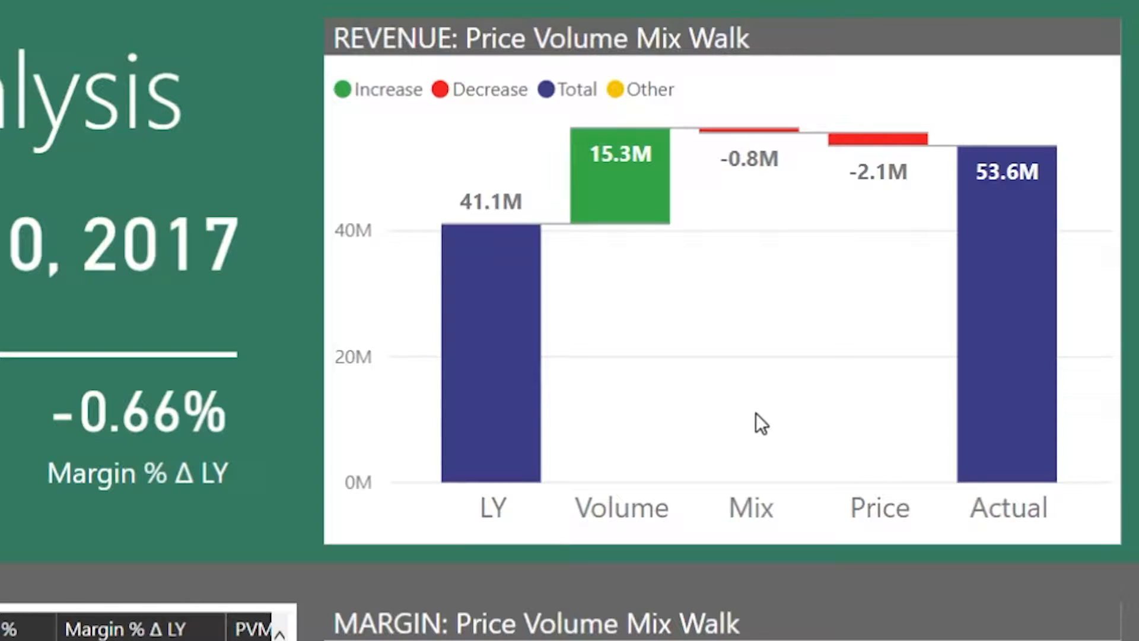
mouse_move(904, 416)
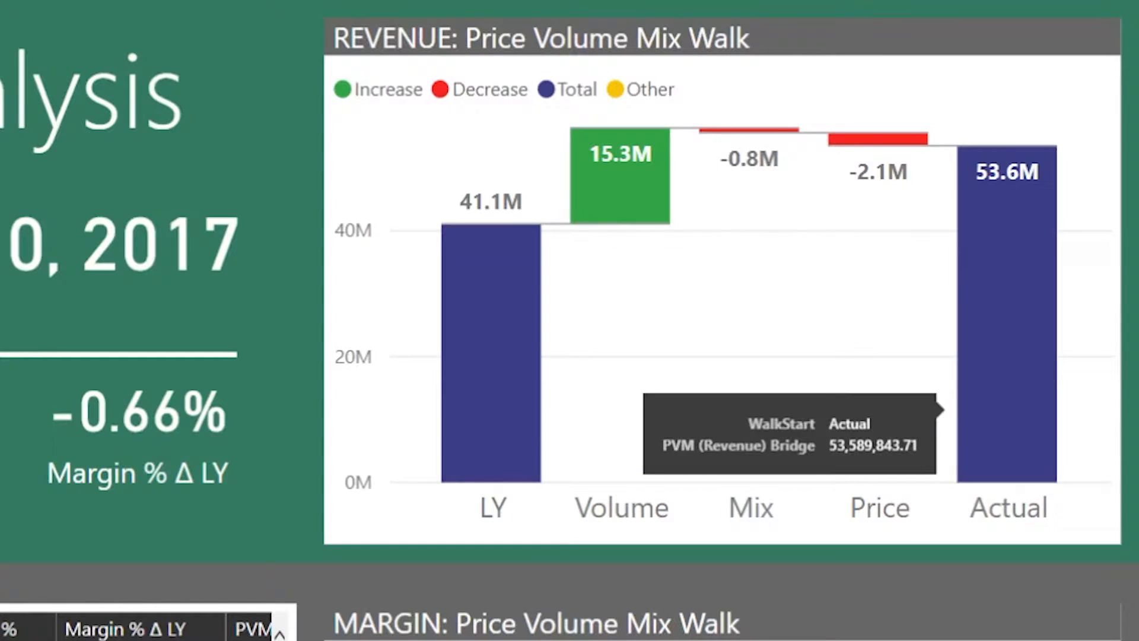
mouse_move(726, 425)
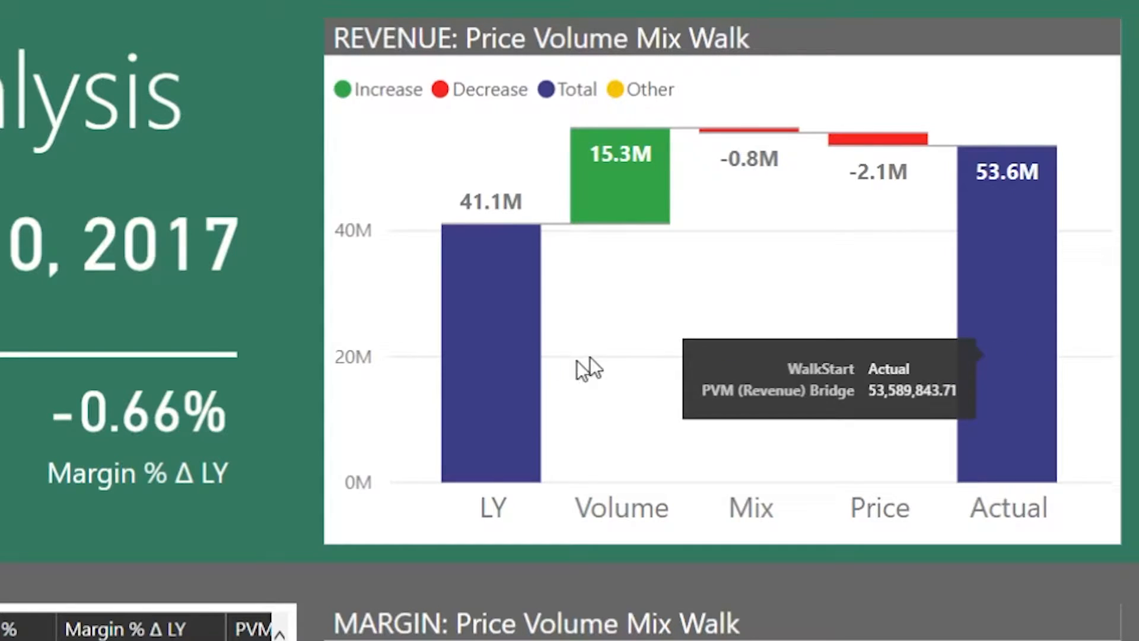
mouse_move(850, 406)
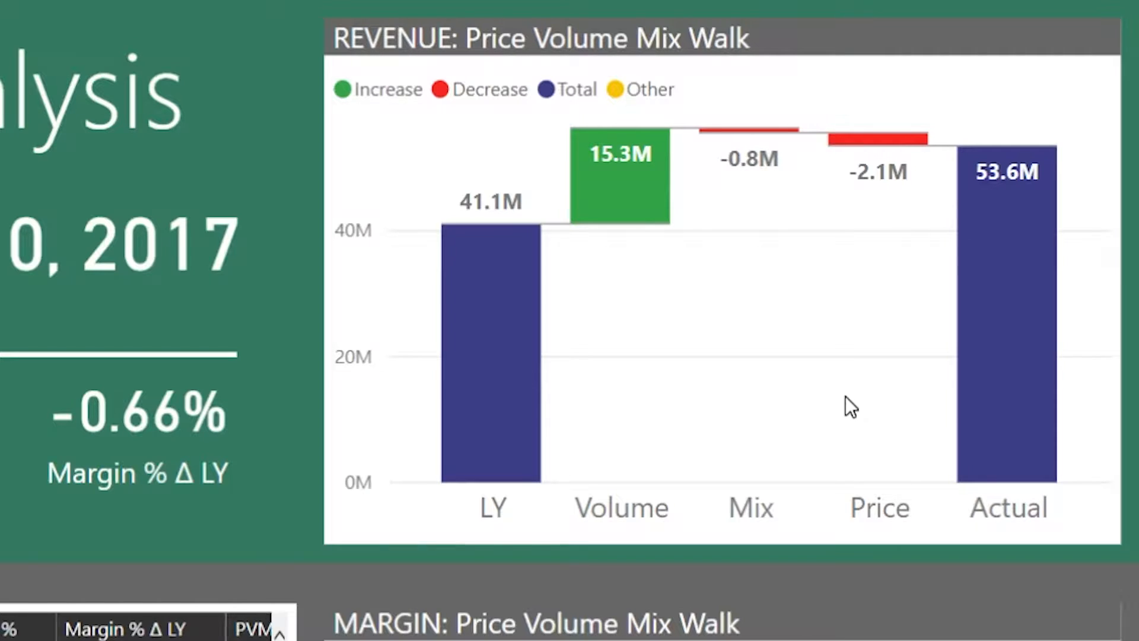
mouse_move(710, 298)
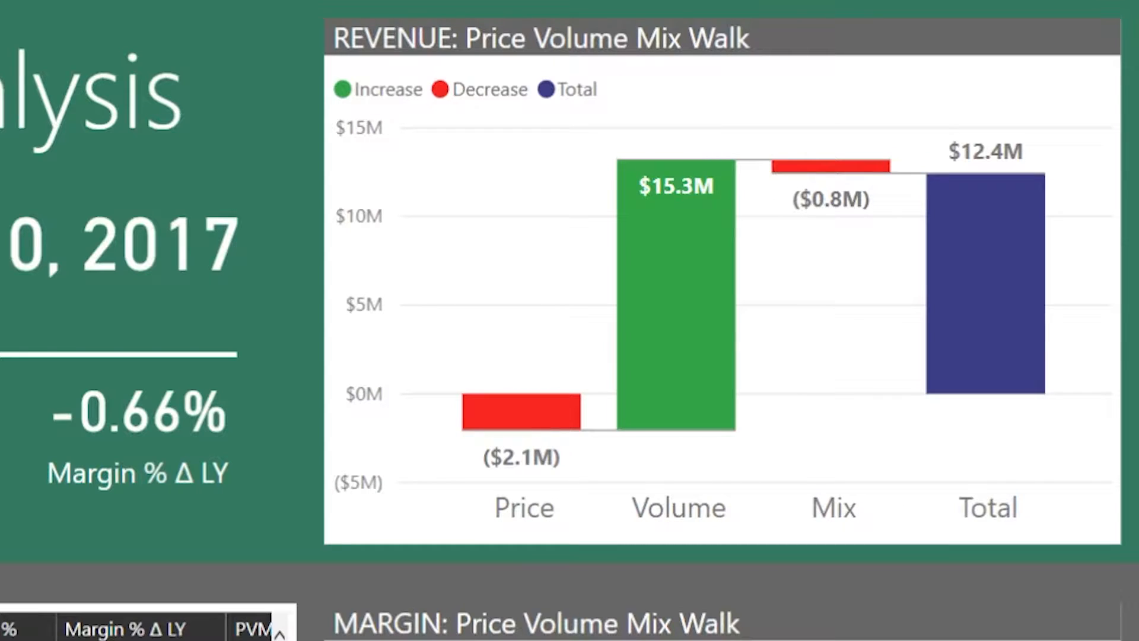
mouse_move(574, 385)
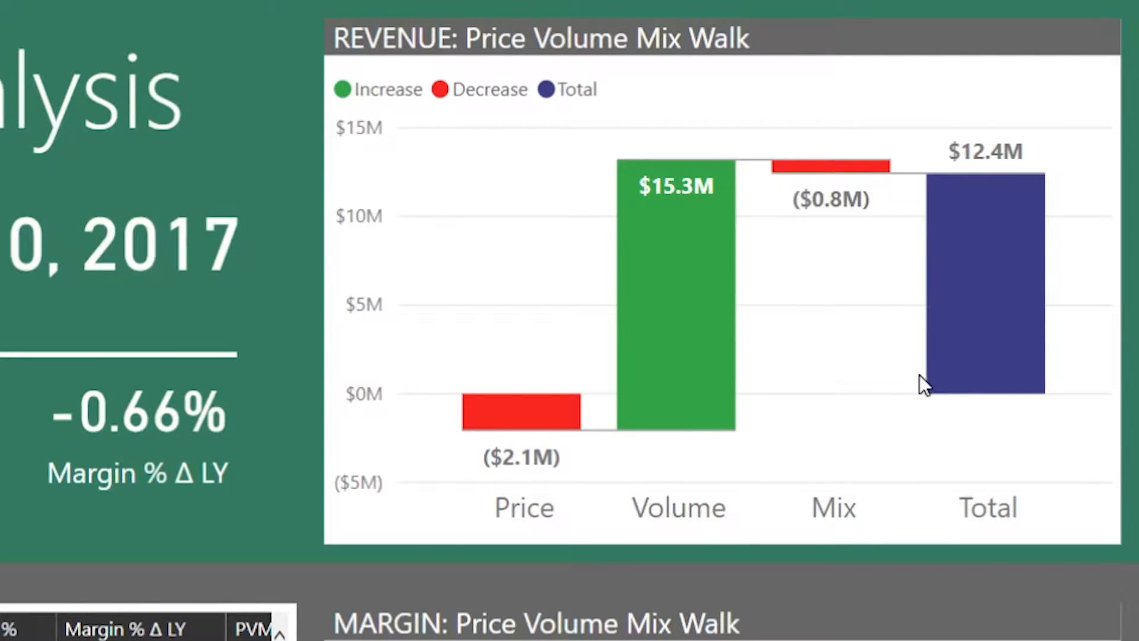
mouse_move(849, 349)
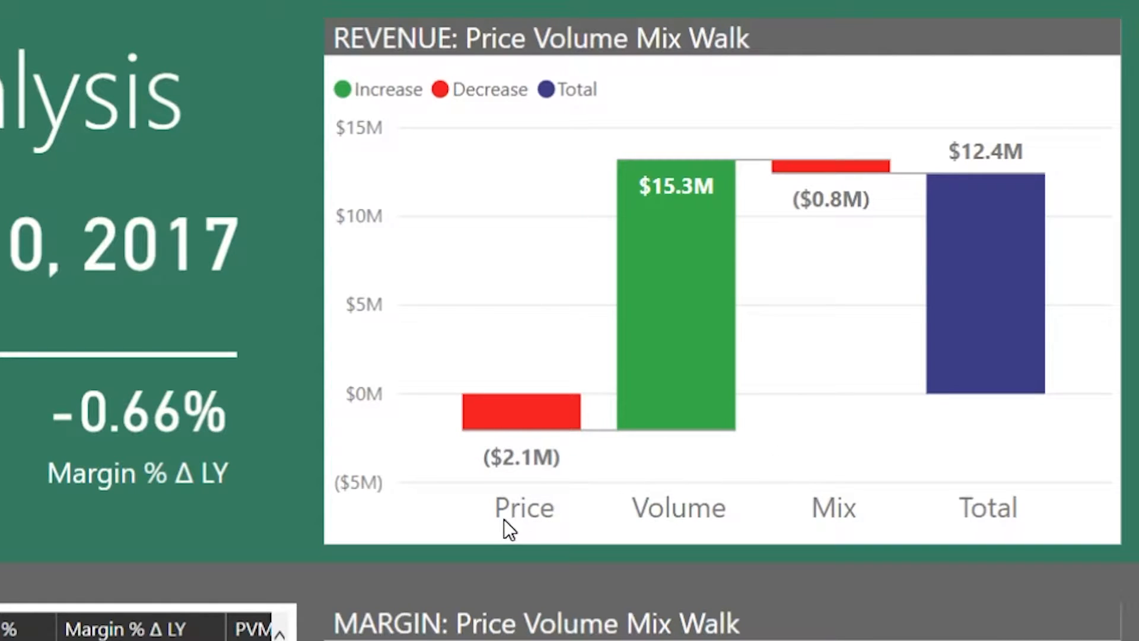
mouse_move(814, 523)
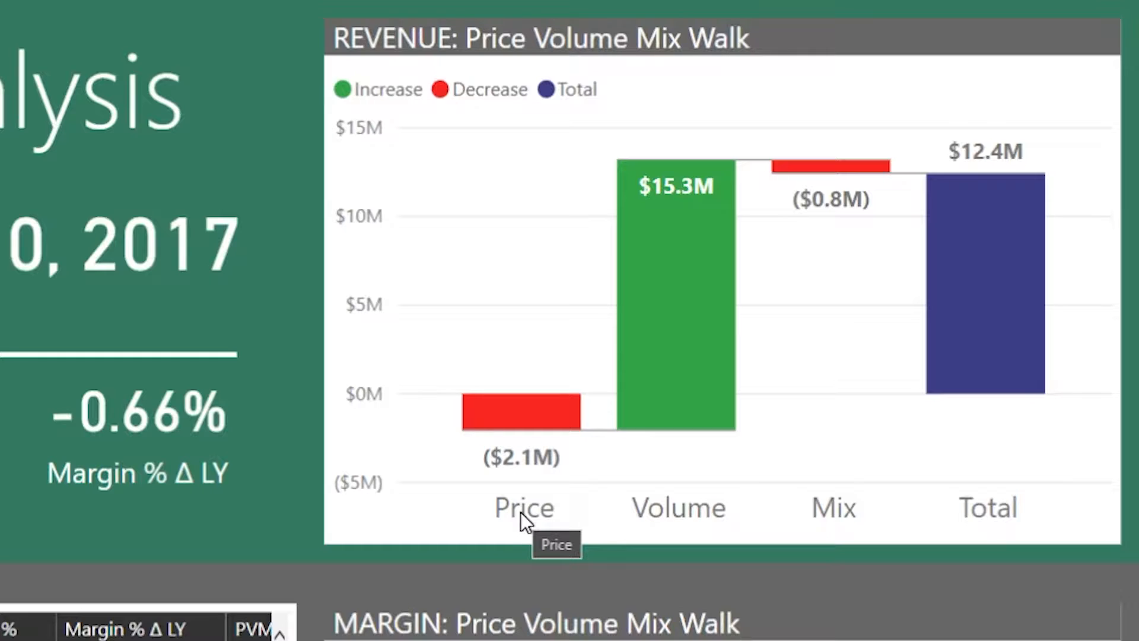
mouse_move(688, 522)
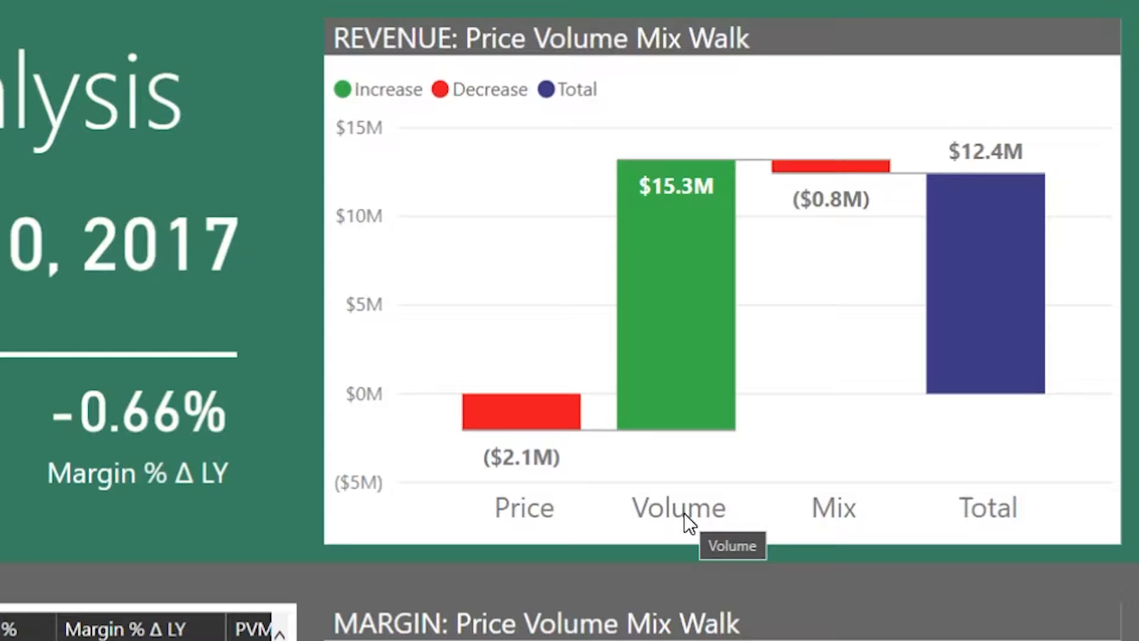
mouse_move(814, 516)
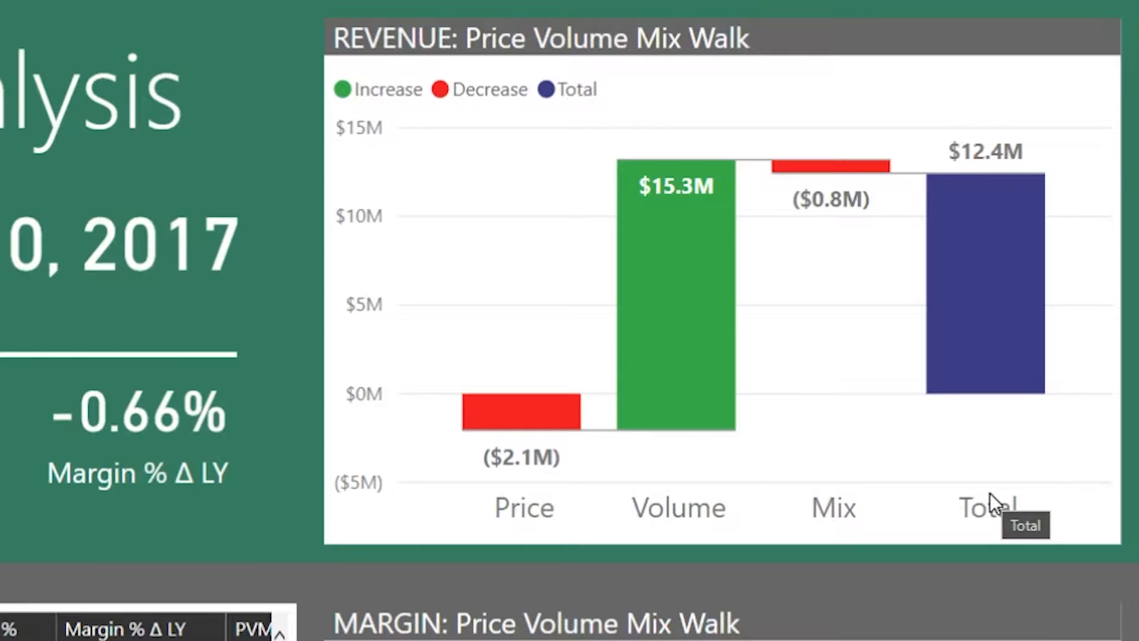
mouse_move(476, 520)
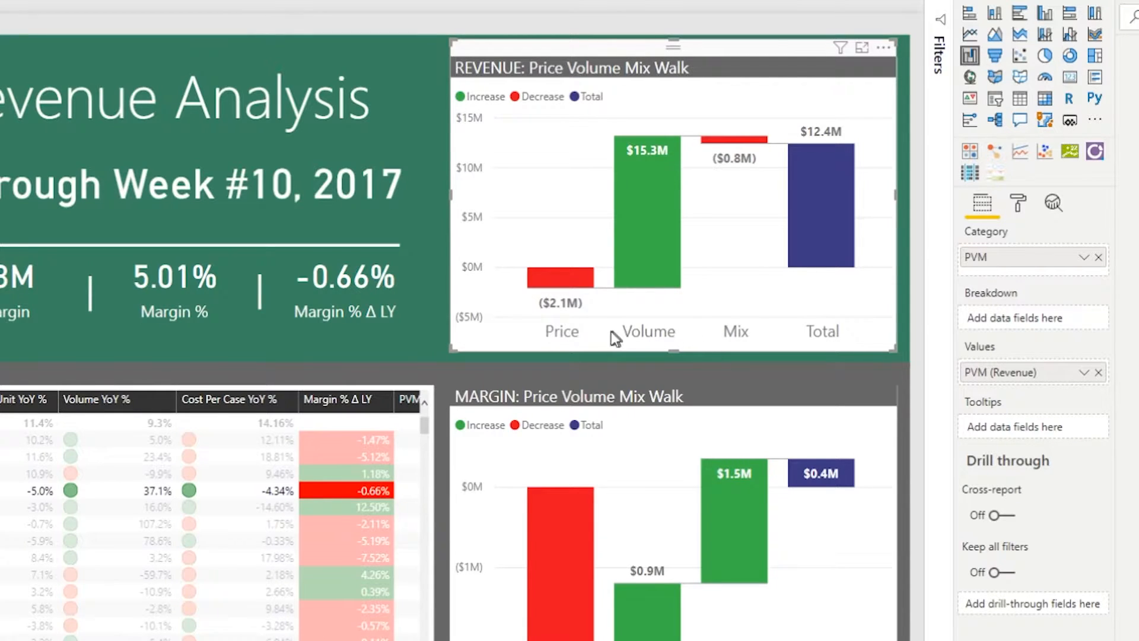
mouse_move(752, 342)
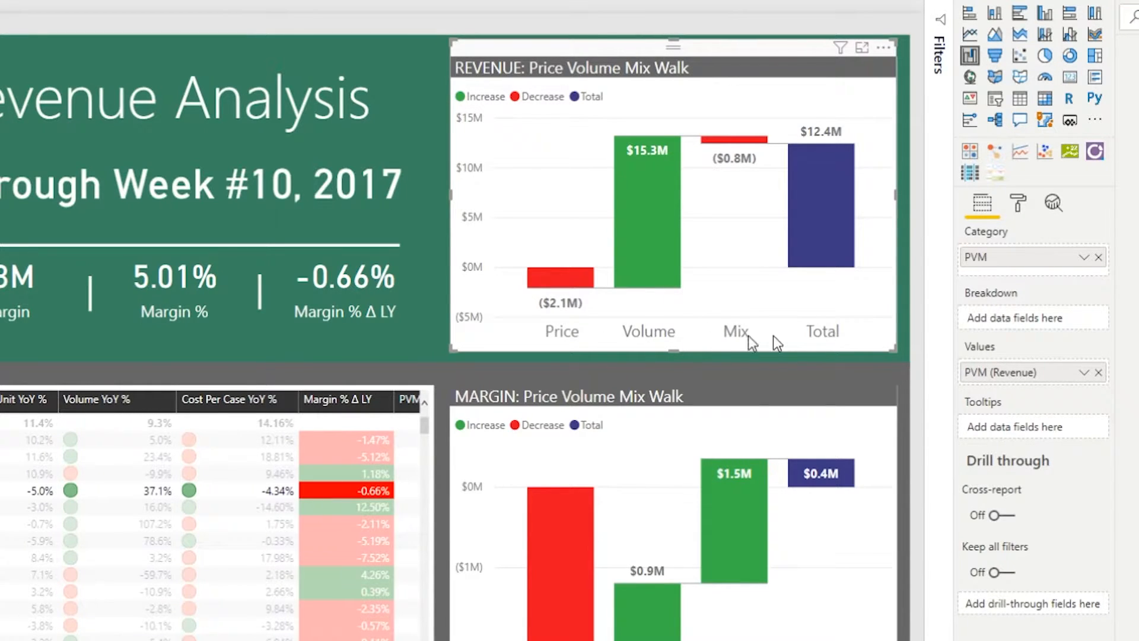
mouse_move(819, 327)
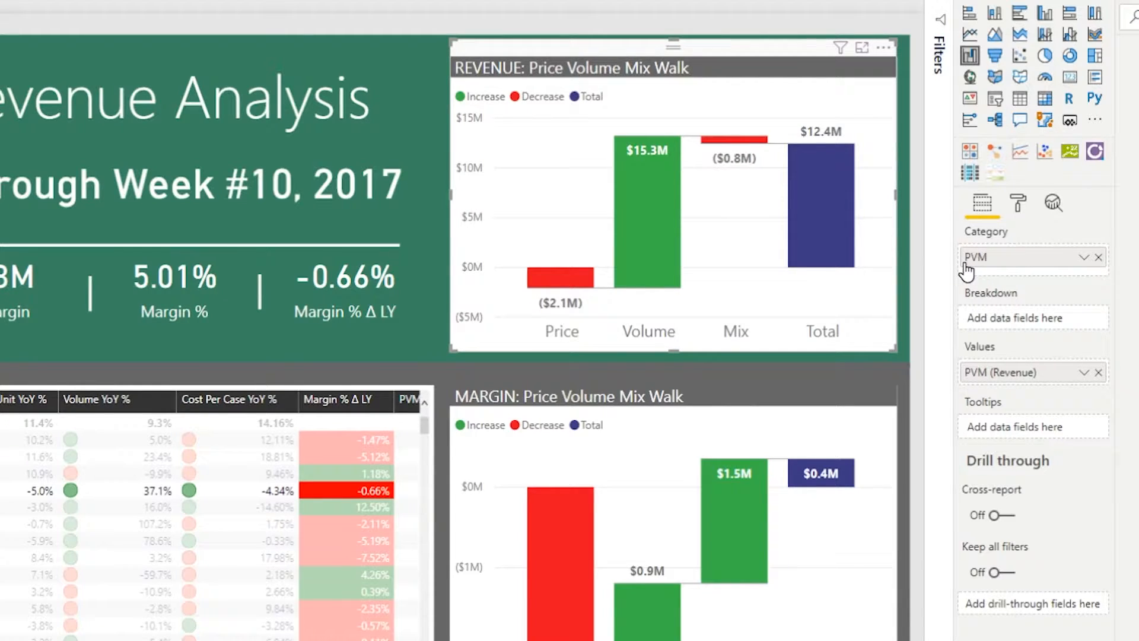
mouse_move(950, 398)
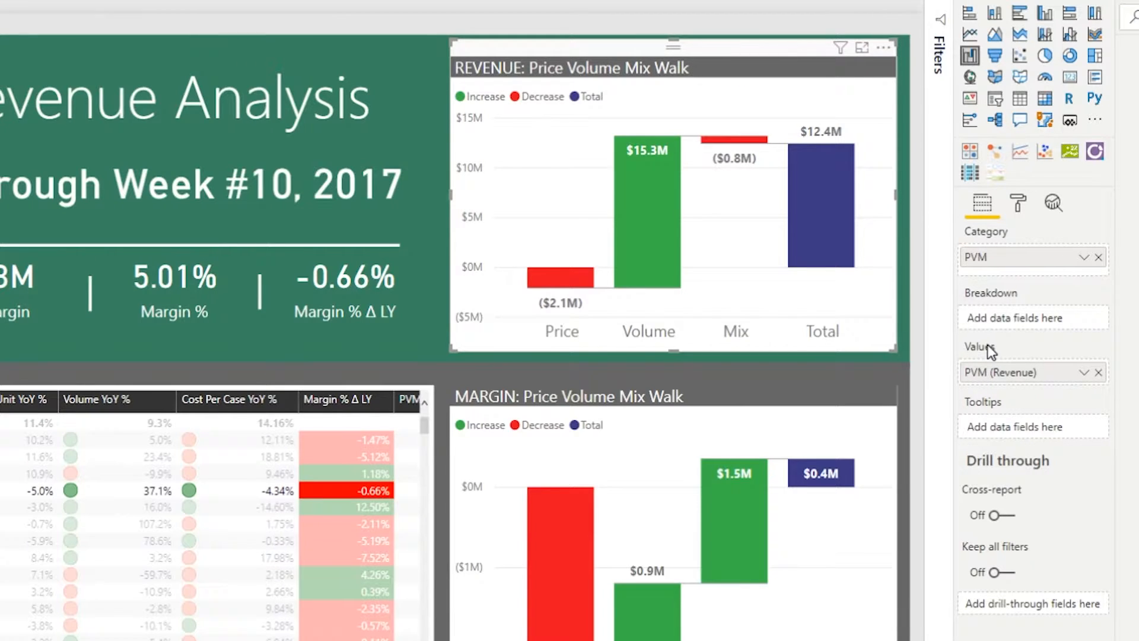
mouse_move(548, 296)
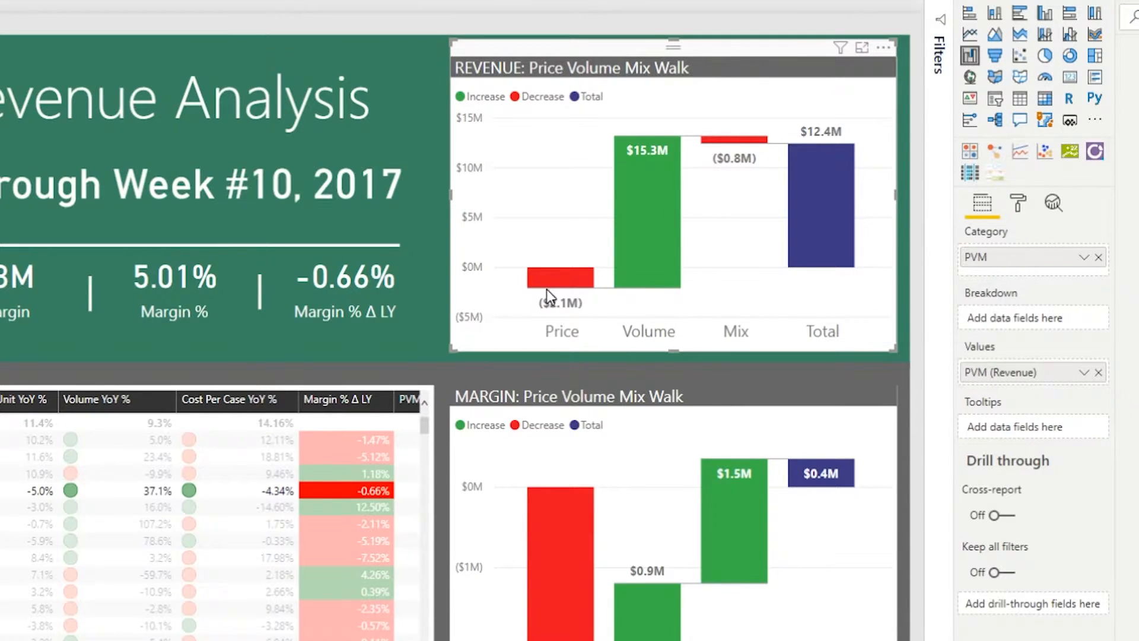
mouse_move(617, 322)
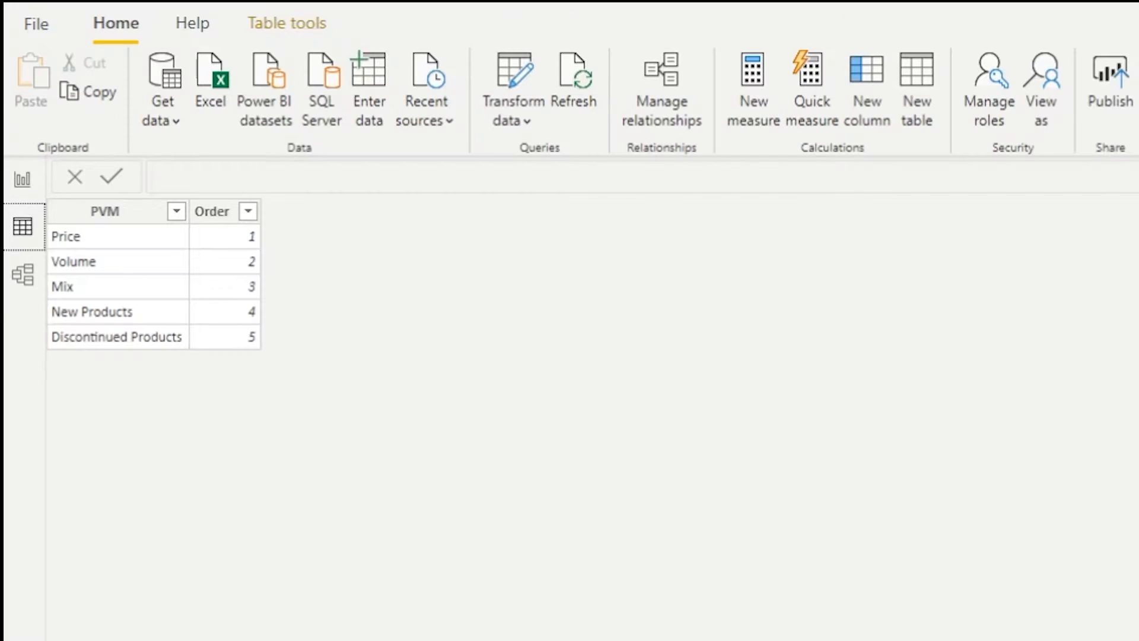
mouse_move(750, 505)
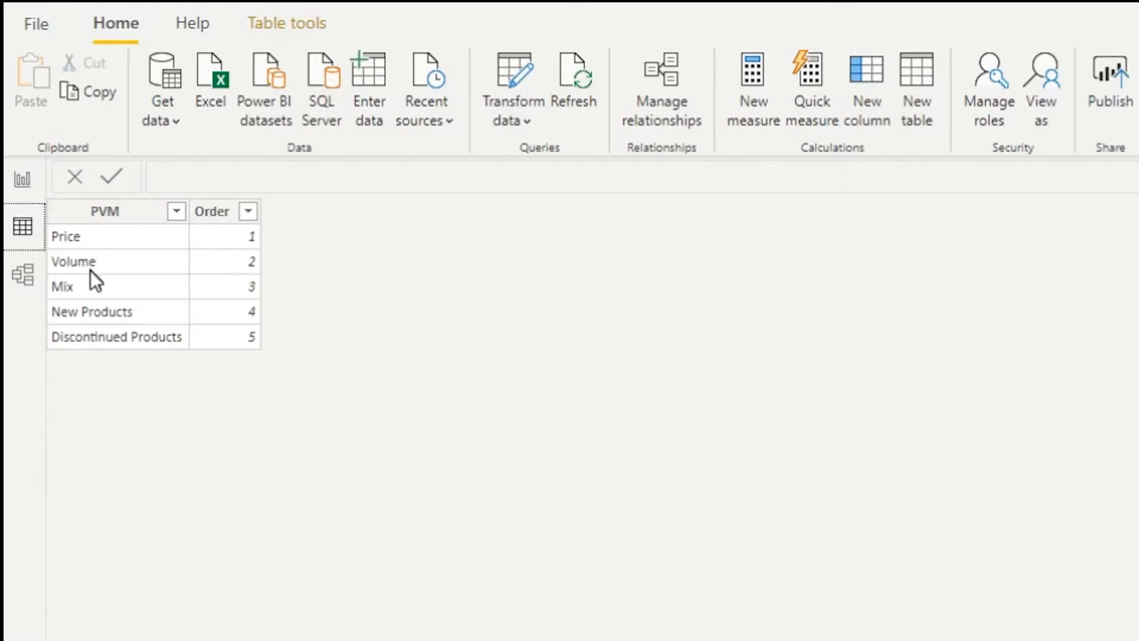
mouse_move(98, 254)
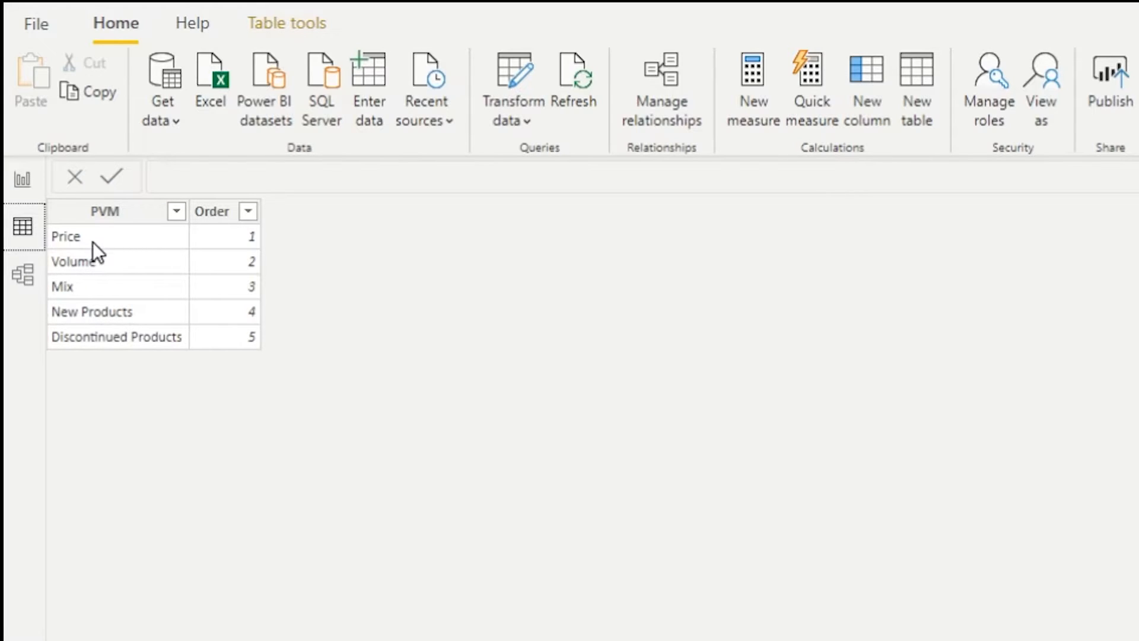
mouse_move(127, 335)
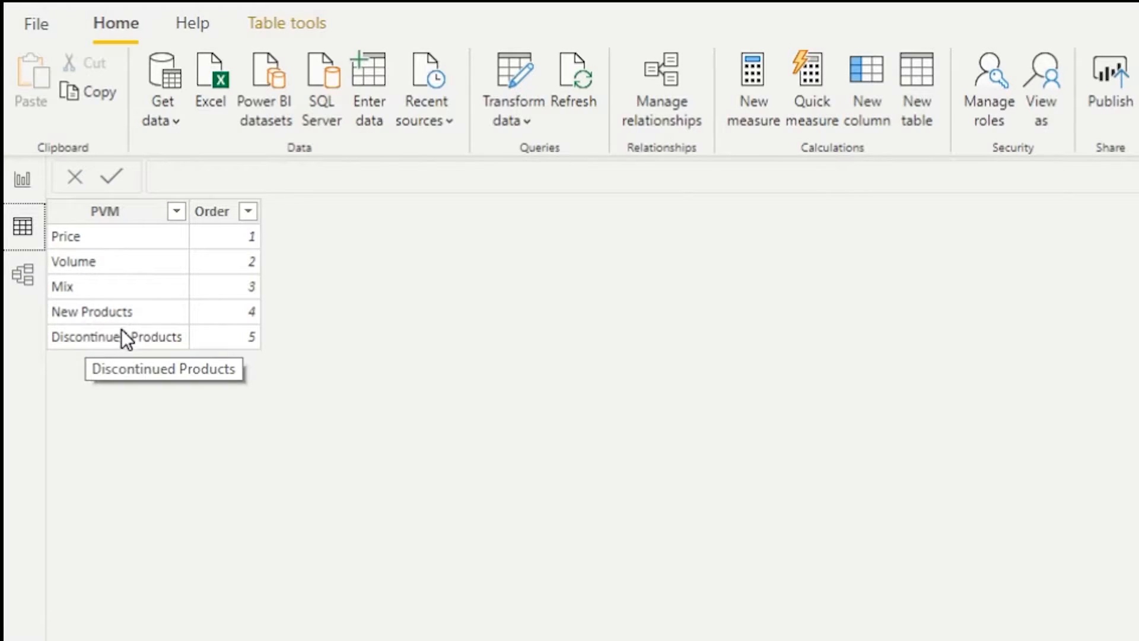
mouse_move(109, 261)
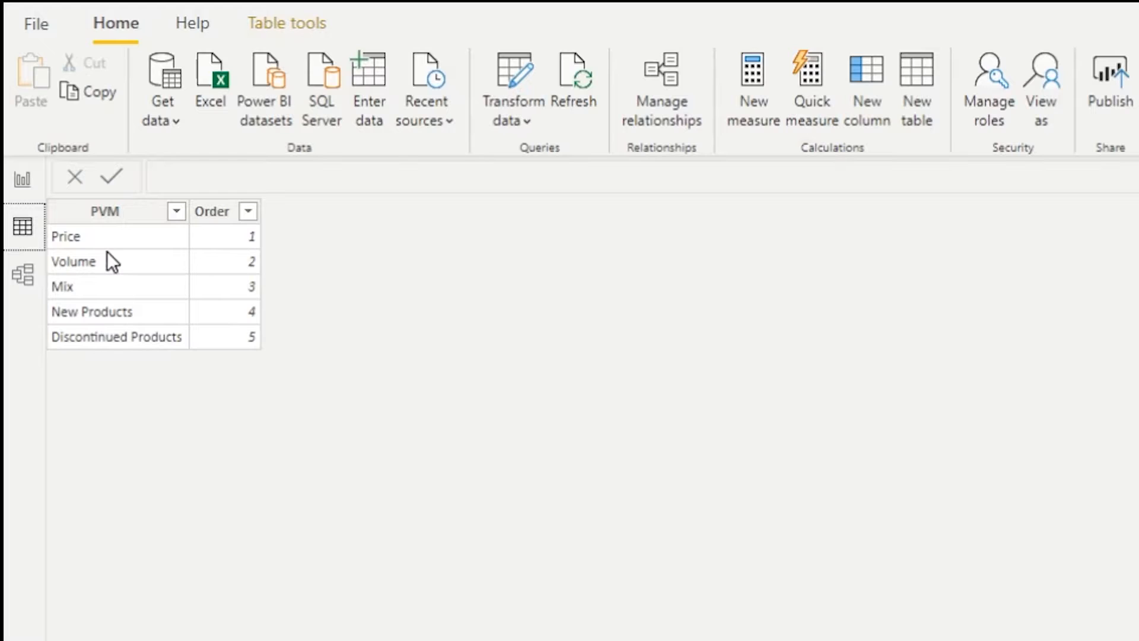
mouse_move(102, 292)
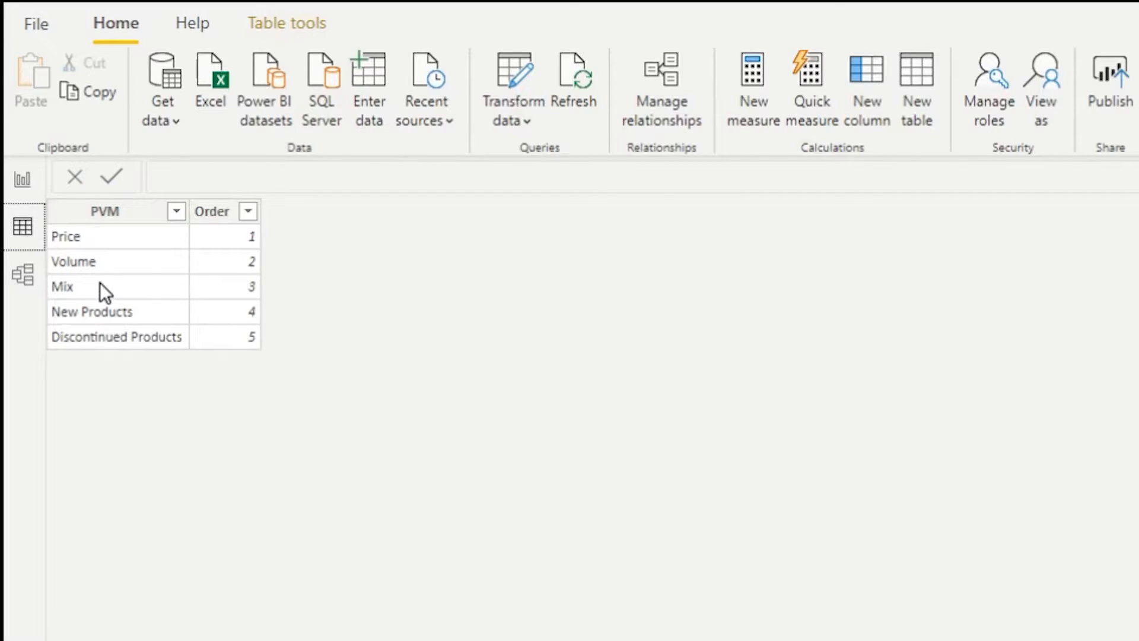
mouse_move(198, 310)
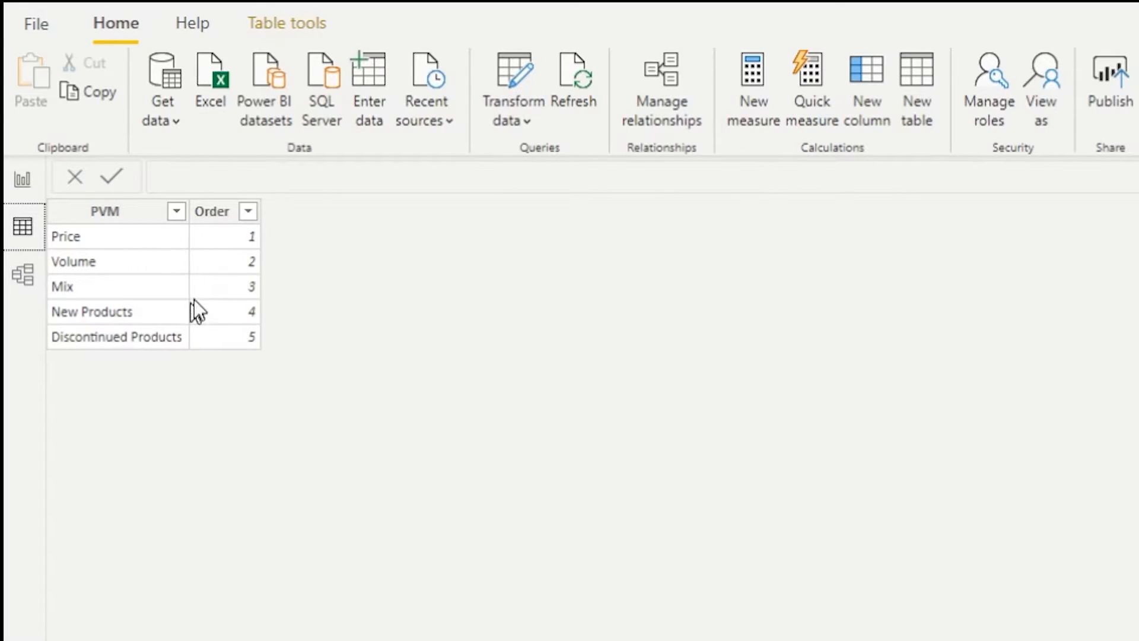
mouse_move(220, 345)
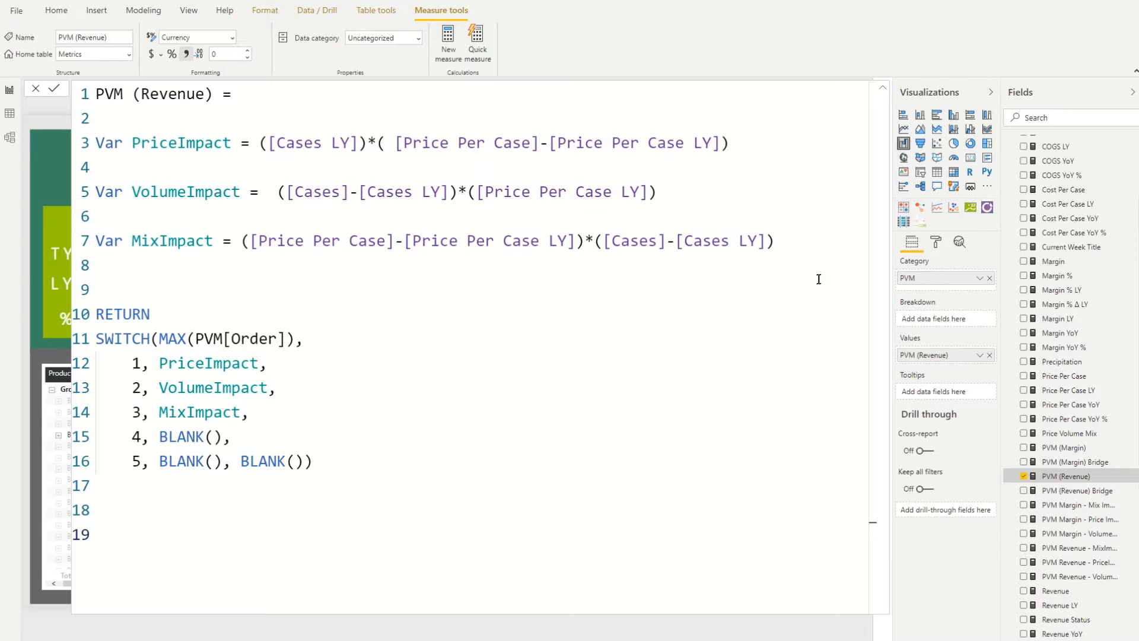
- Highlight the three impact variable definitions and the Volume case number in the PVM (Revenue) SWITCH
left_click_drag(94, 142, 773, 241)
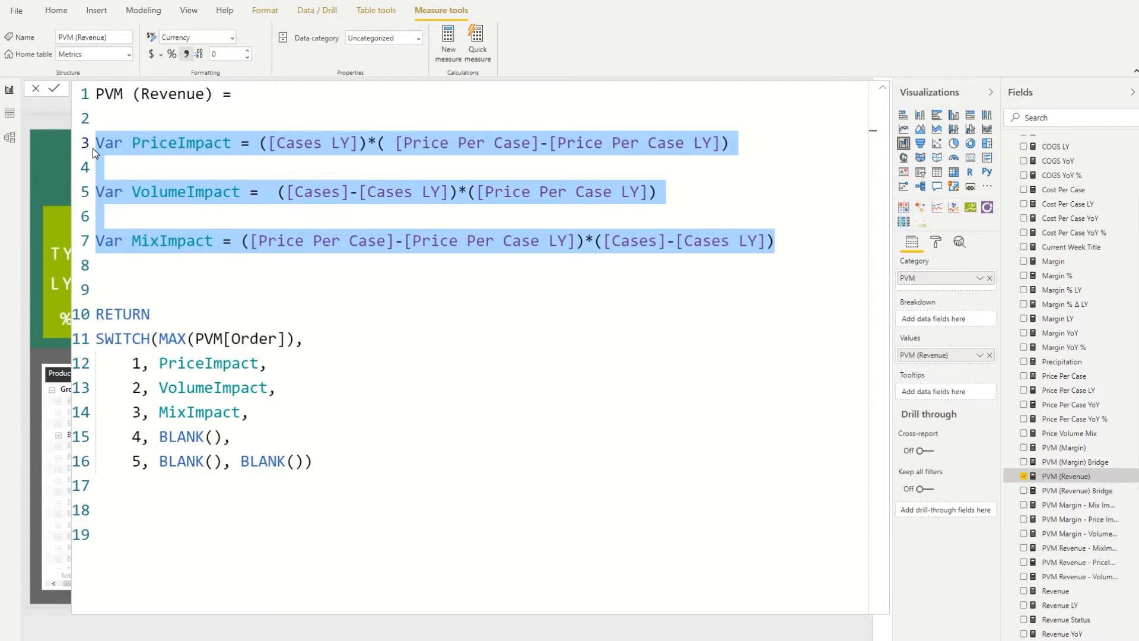
mouse_move(403, 347)
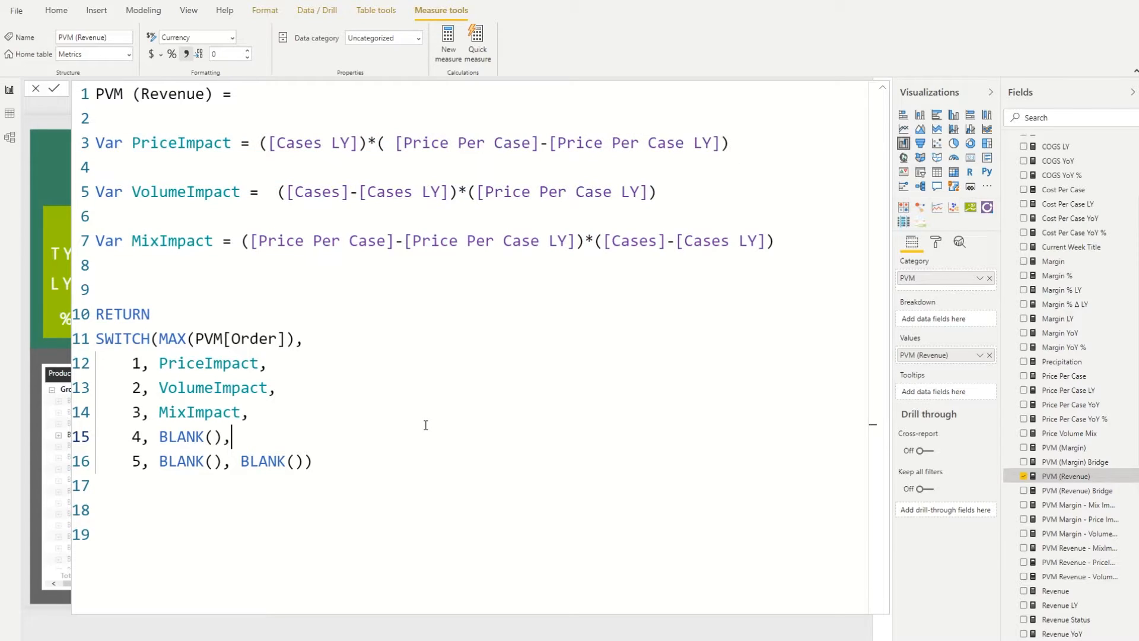
mouse_move(419, 445)
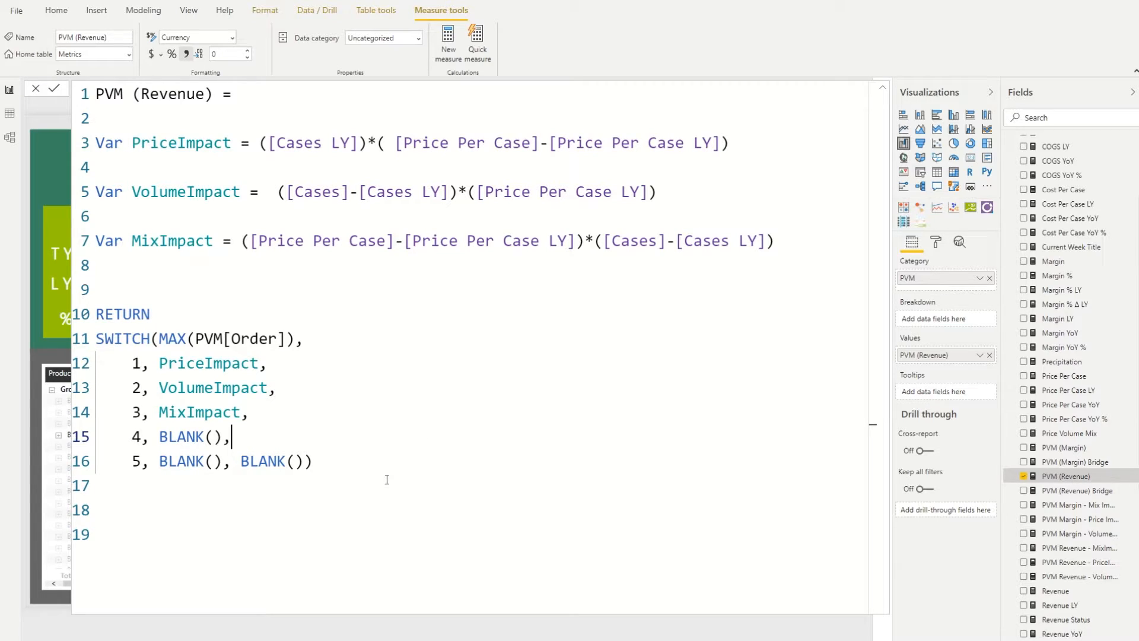
mouse_move(174, 389)
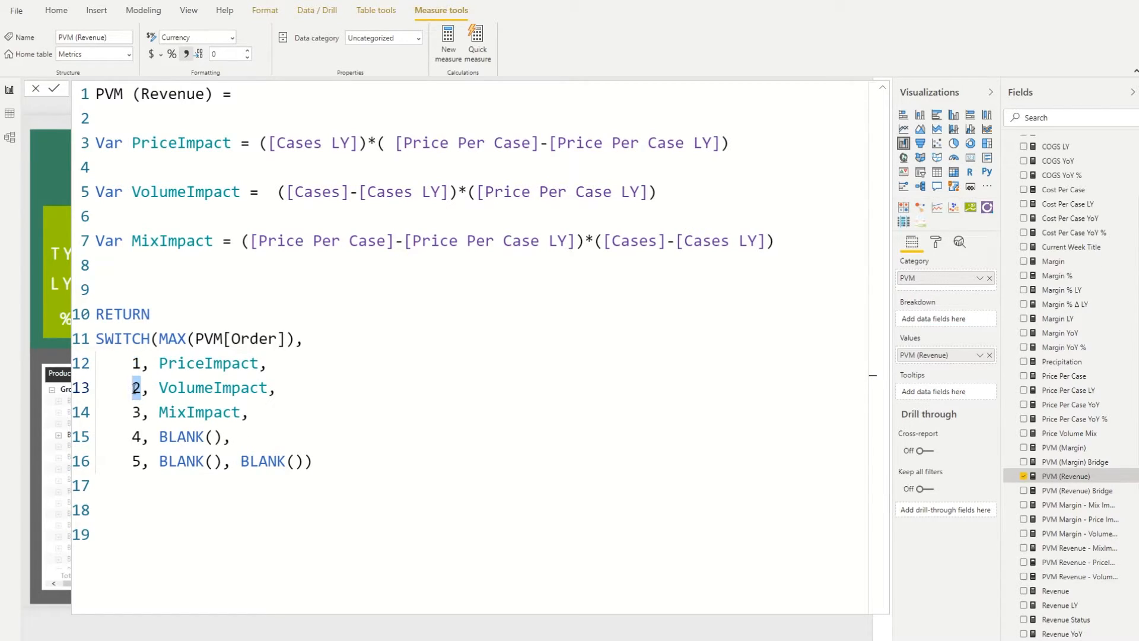
left_click(134, 411)
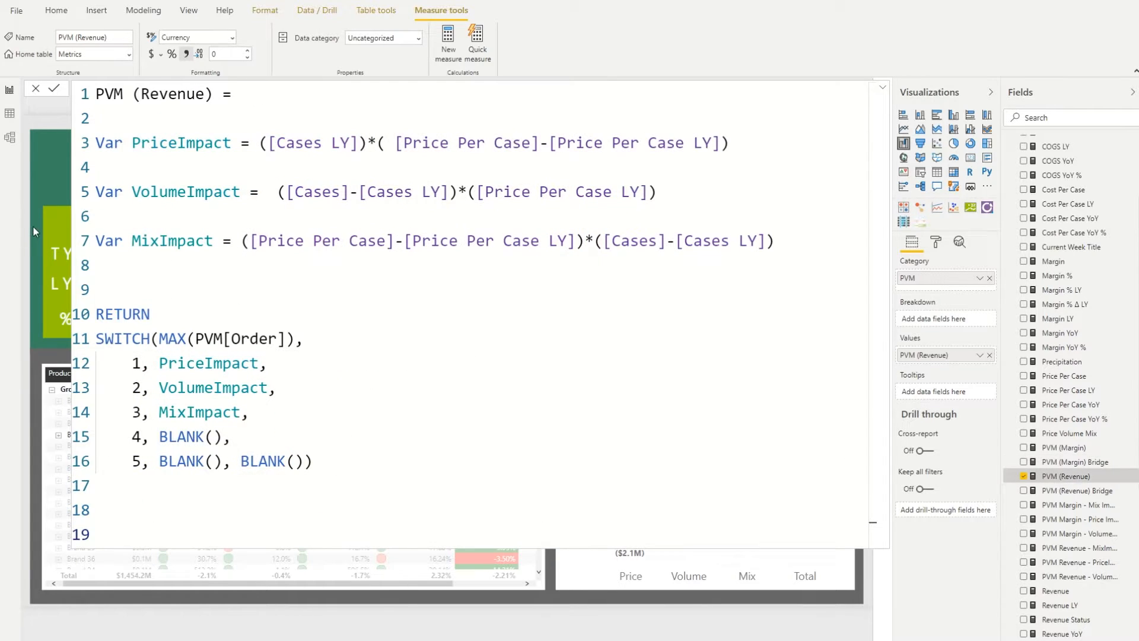
mouse_move(711, 572)
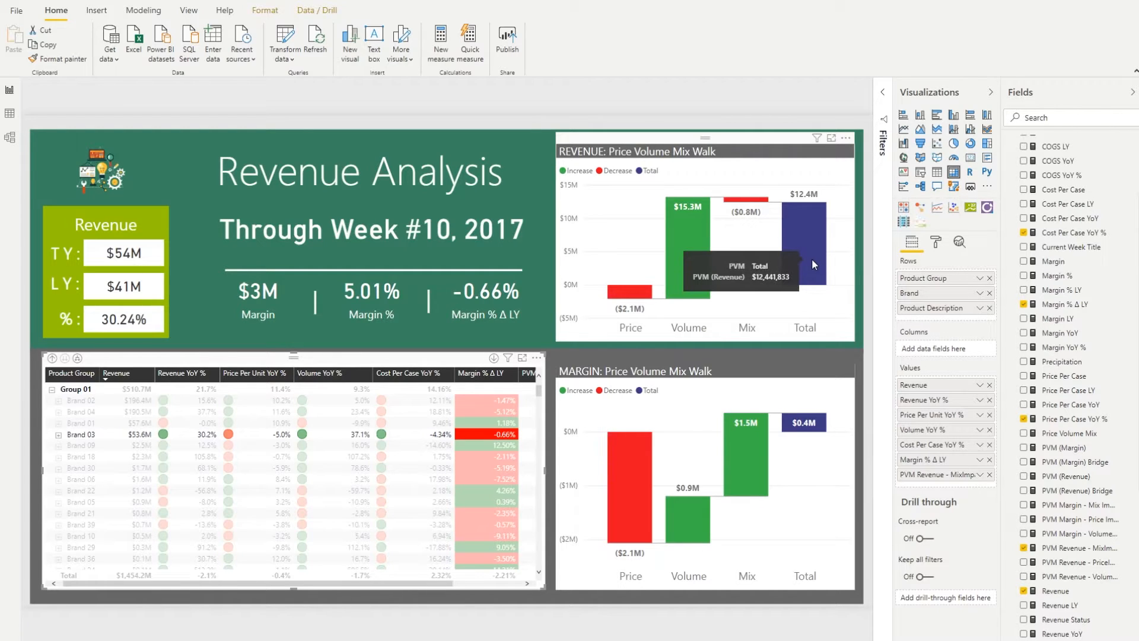
mouse_move(811, 263)
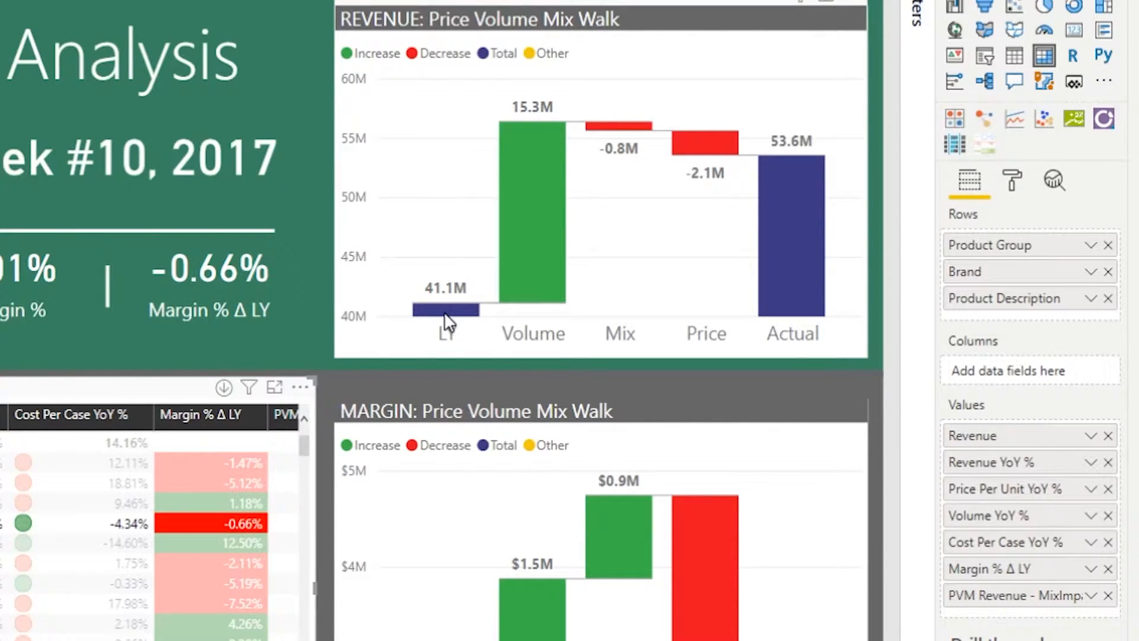
mouse_move(797, 345)
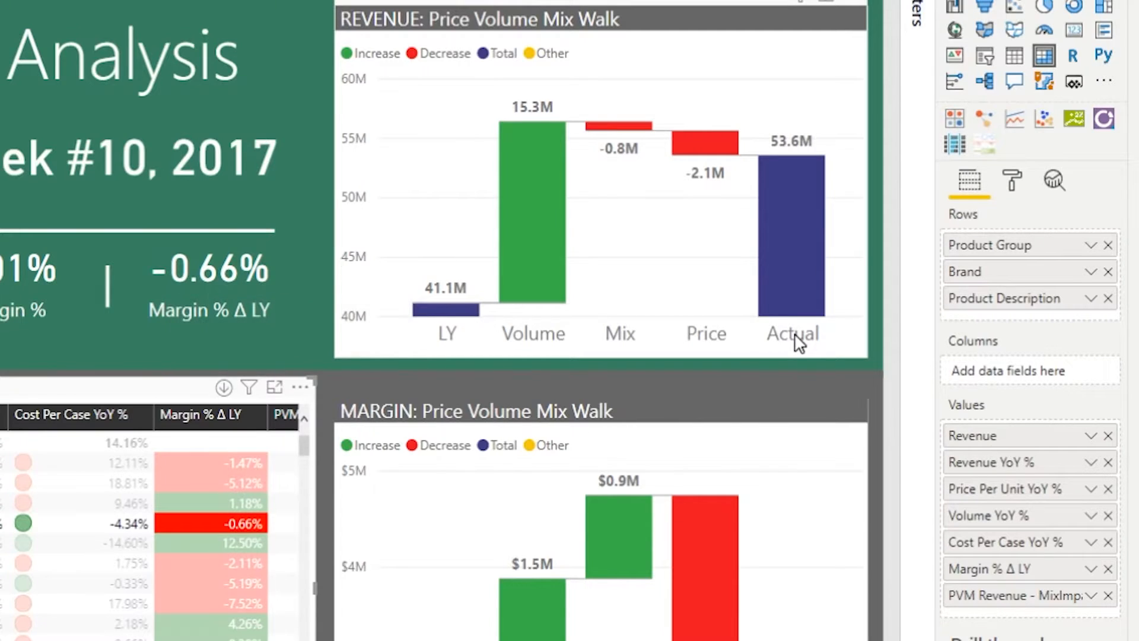
mouse_move(581, 335)
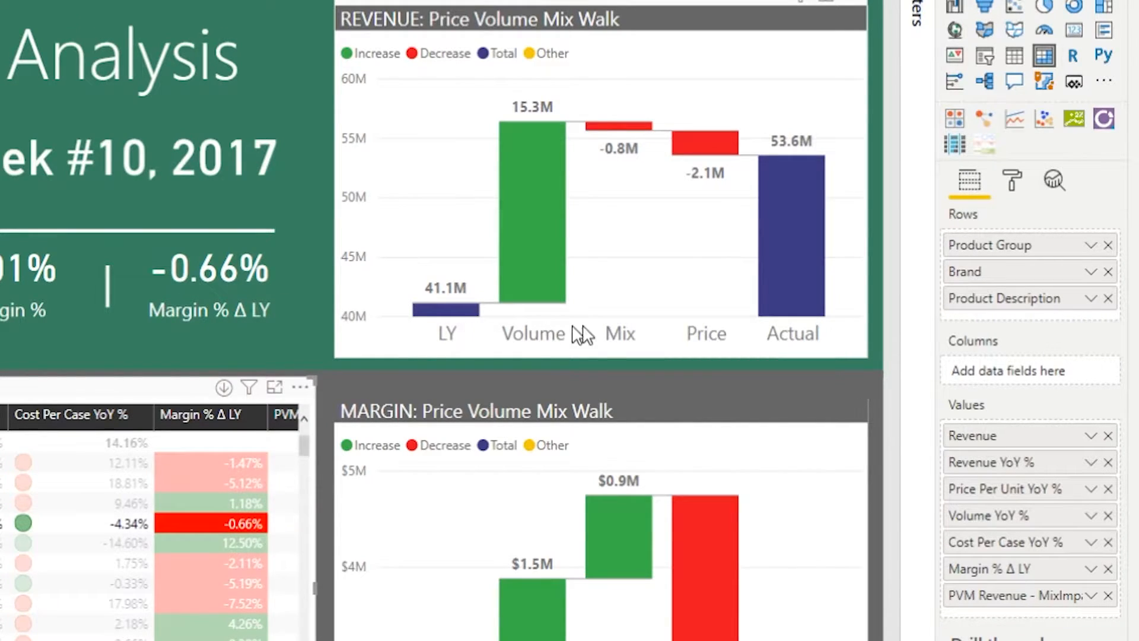
mouse_move(742, 328)
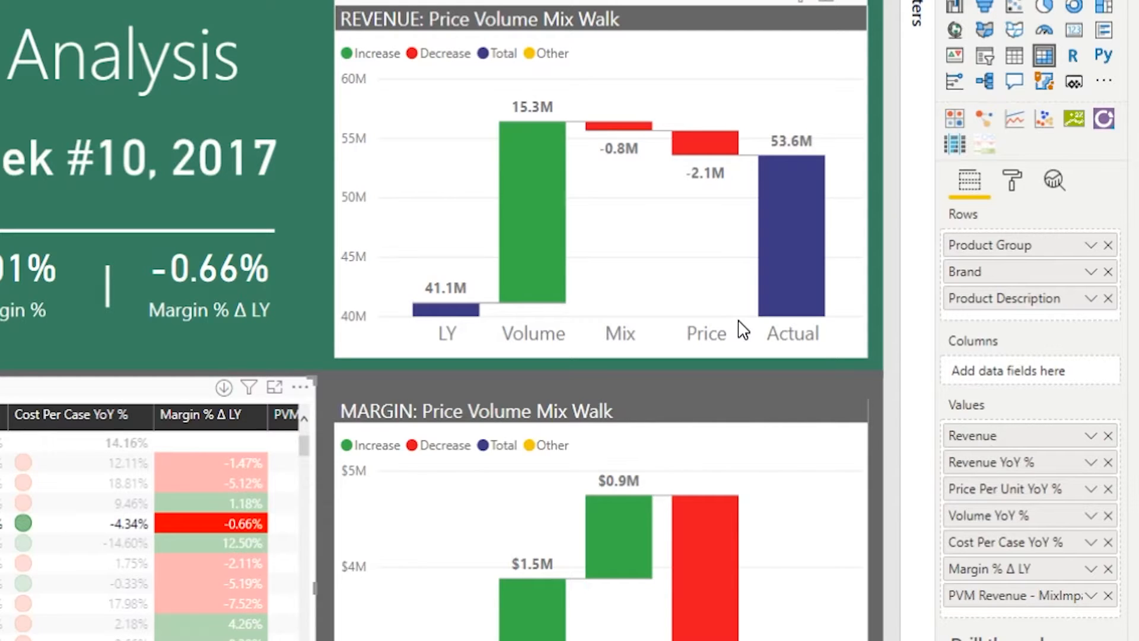
mouse_move(450, 311)
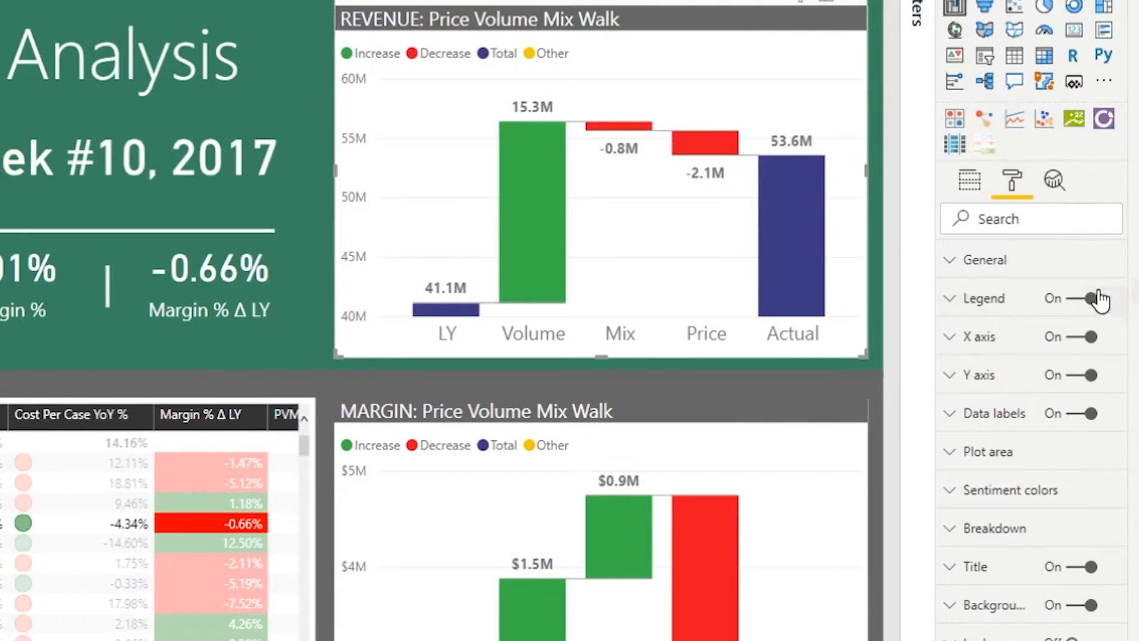
- Set the revenue walk chart's Y axis Start to 0 after trying Auto, so bars rise from 0M
left_click(979, 375)
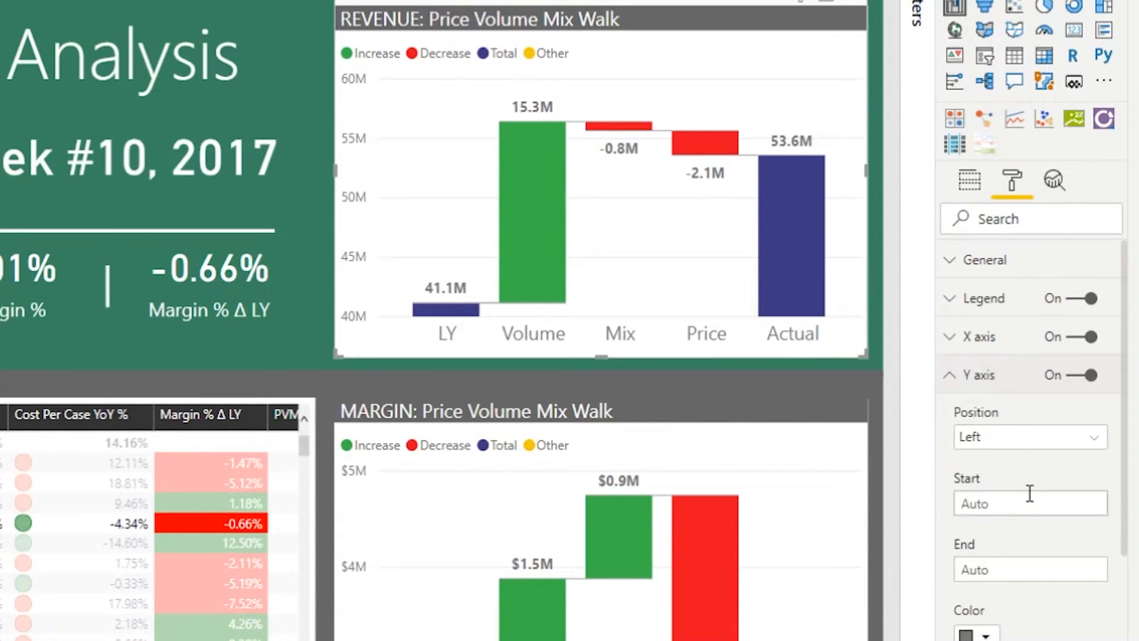
mouse_move(1024, 497)
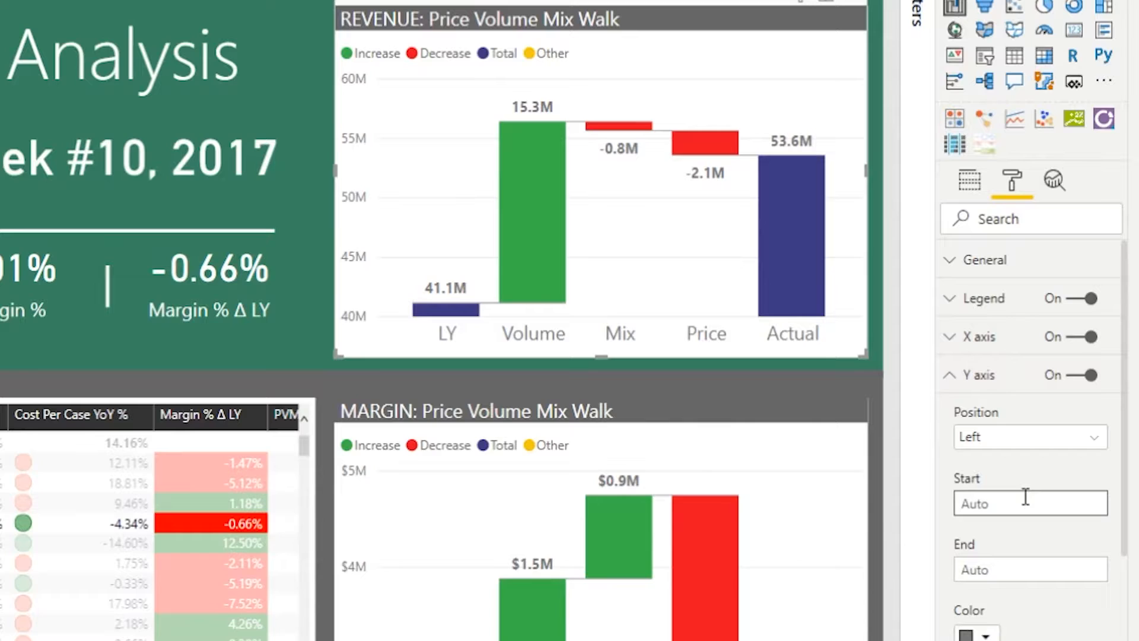
type("0")
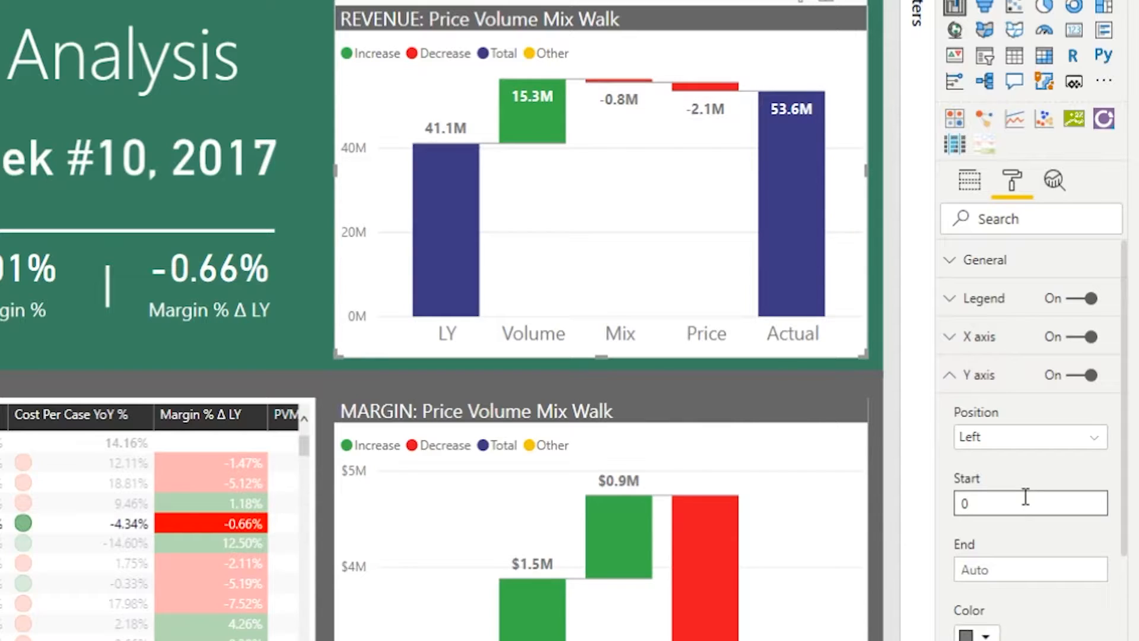
mouse_move(687, 217)
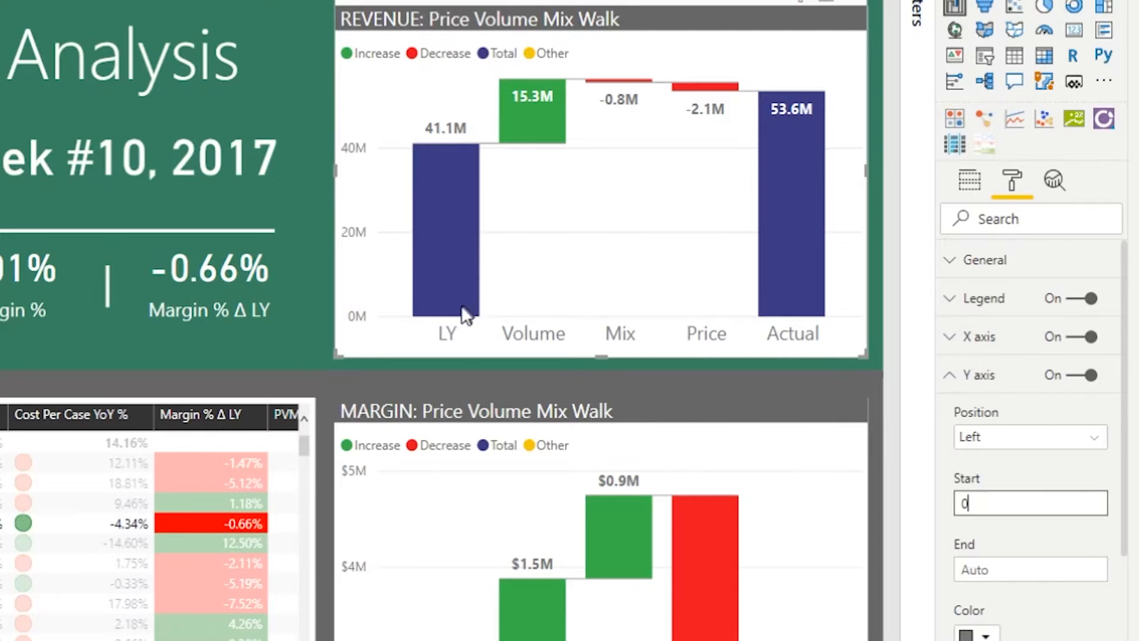
mouse_move(435, 171)
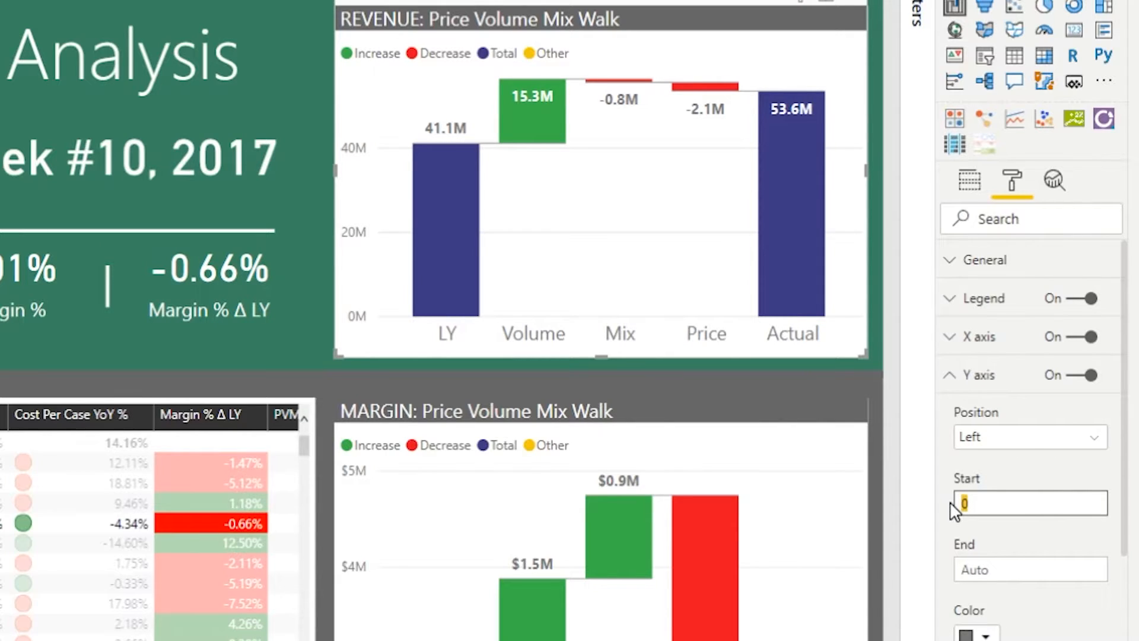
type("Auto")
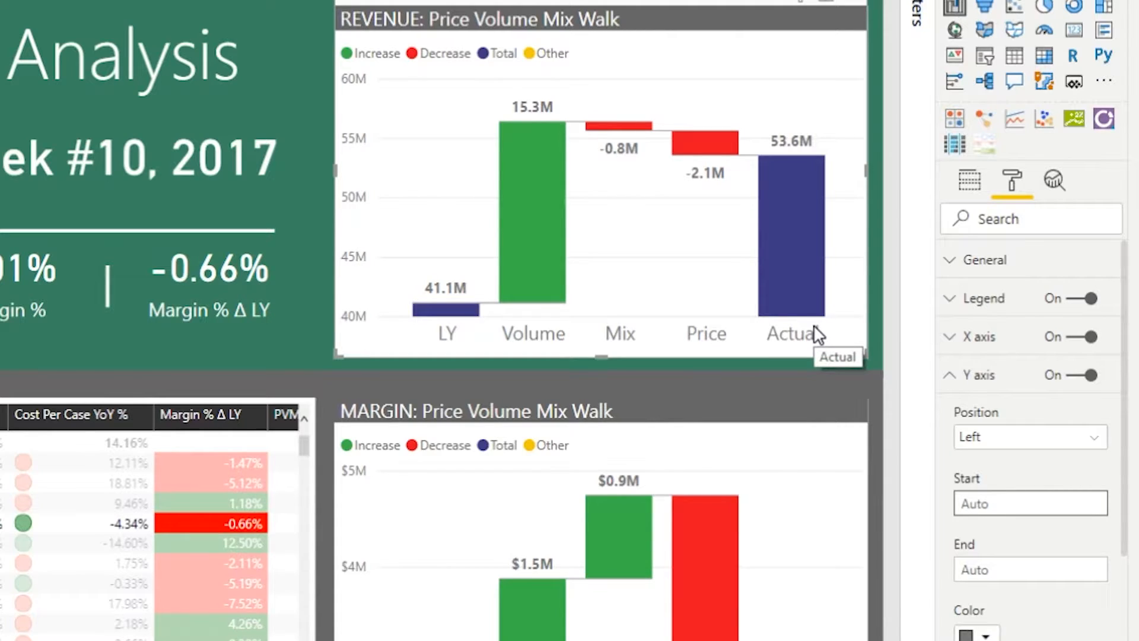
mouse_move(479, 305)
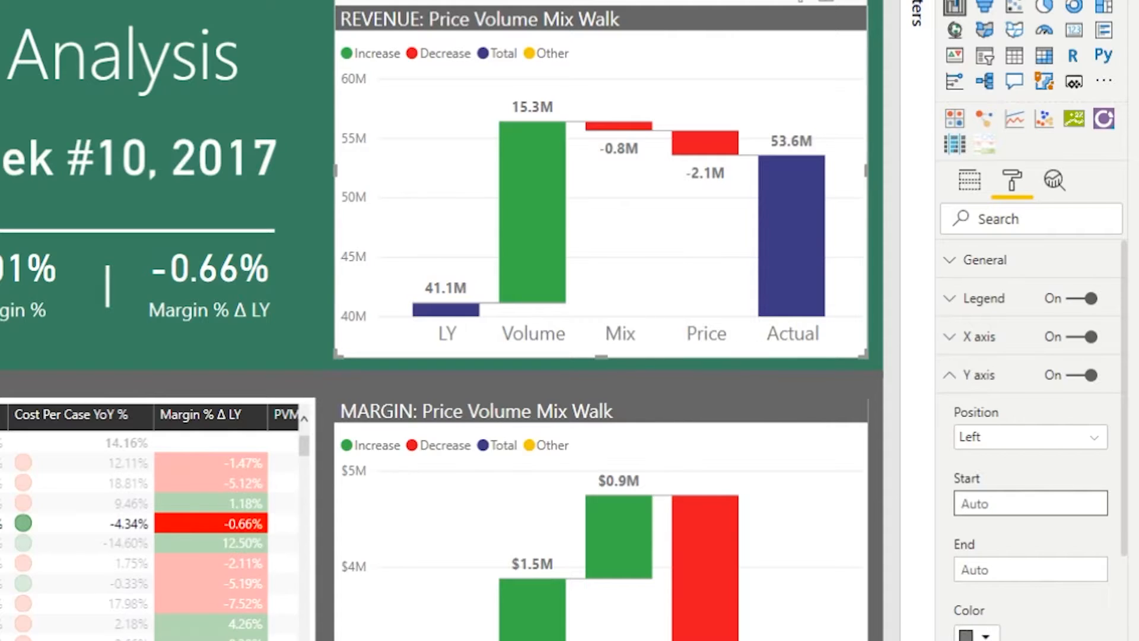
left_click(1029, 503)
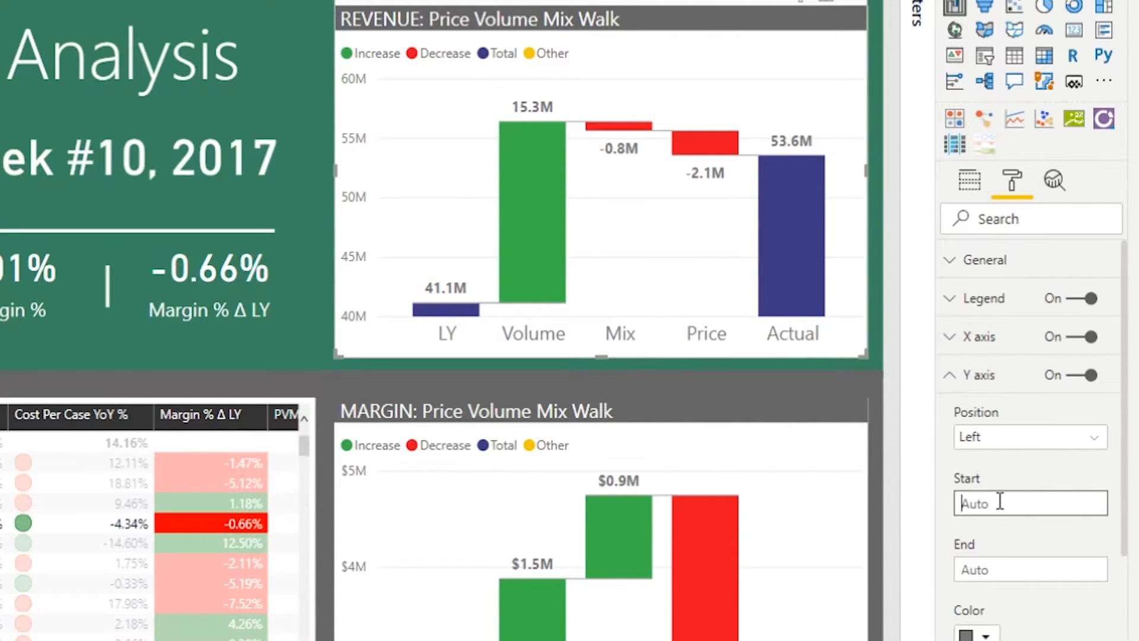
type("0")
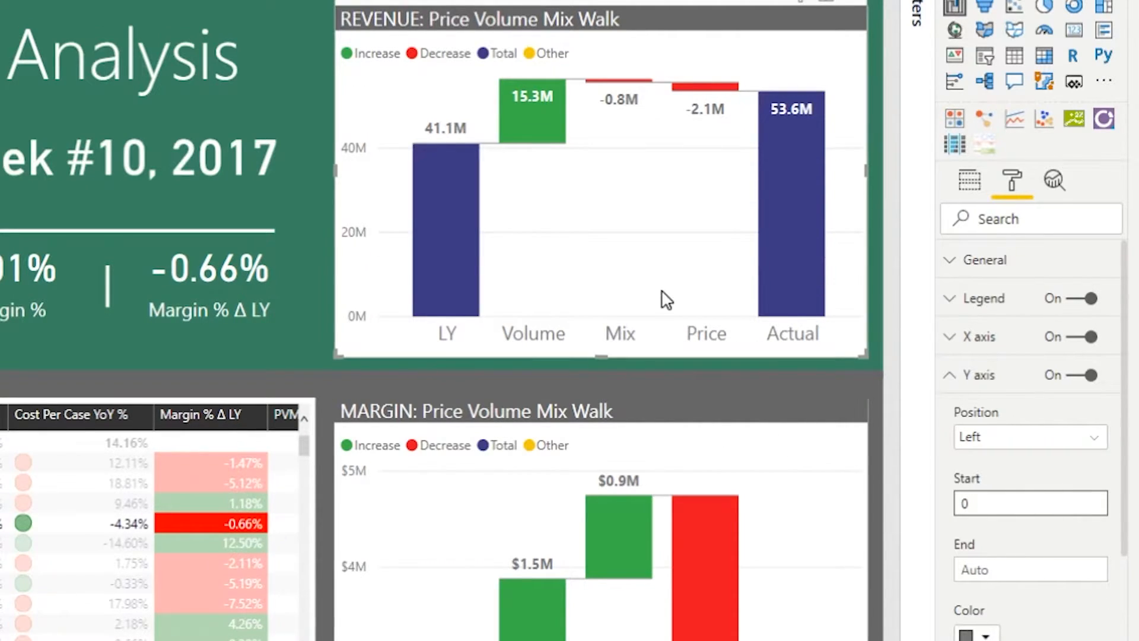
left_click(1030, 503)
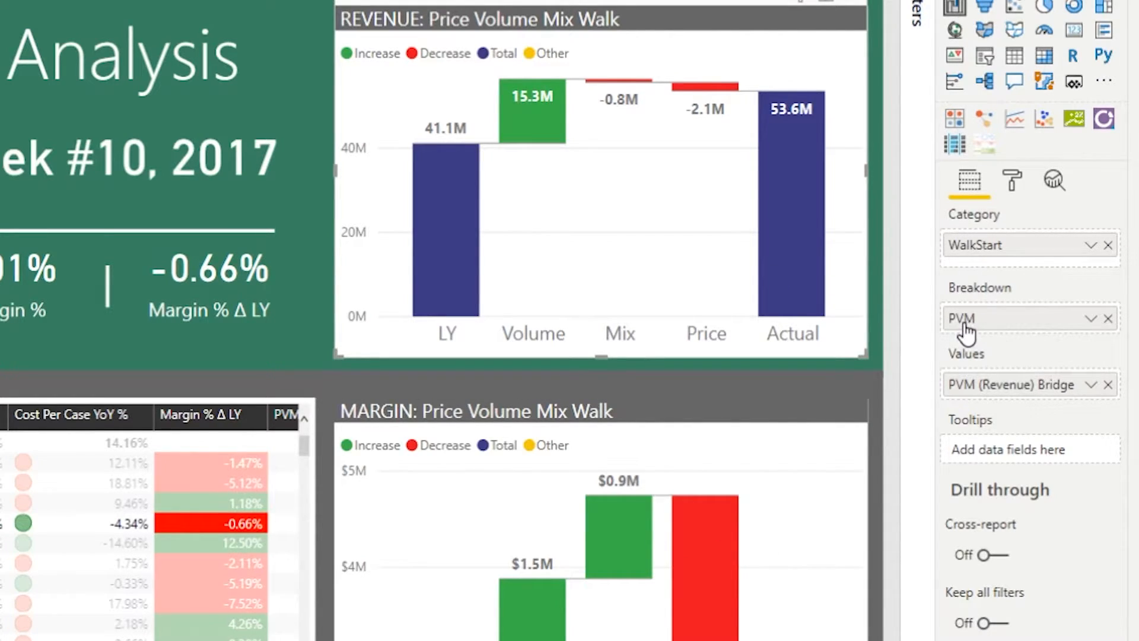
mouse_move(962, 318)
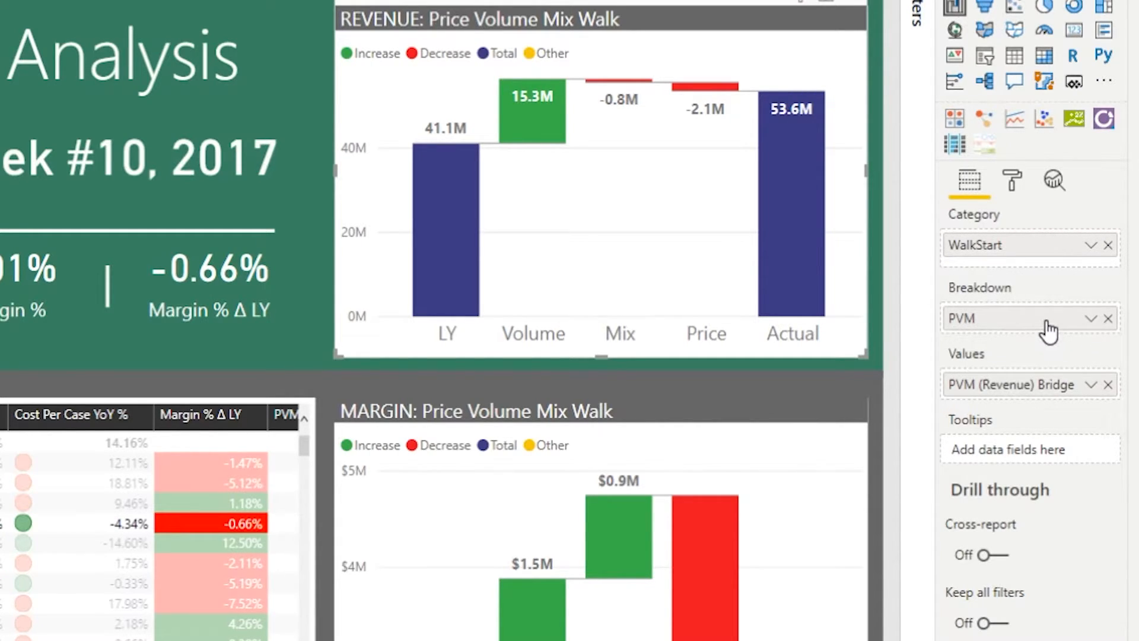
mouse_move(1006, 250)
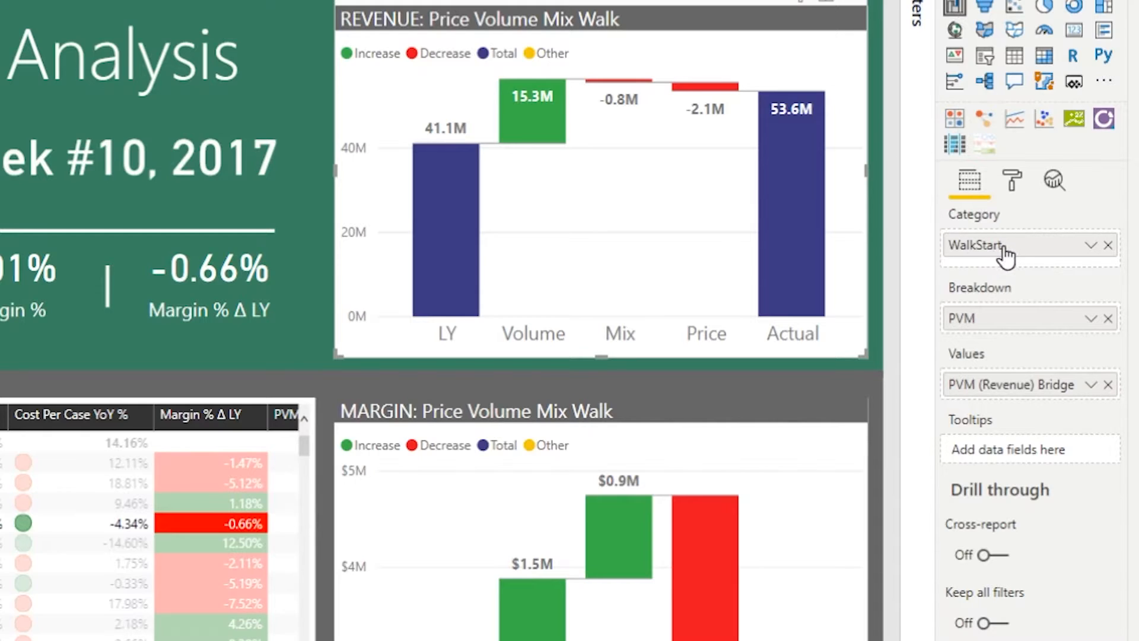
mouse_move(1017, 245)
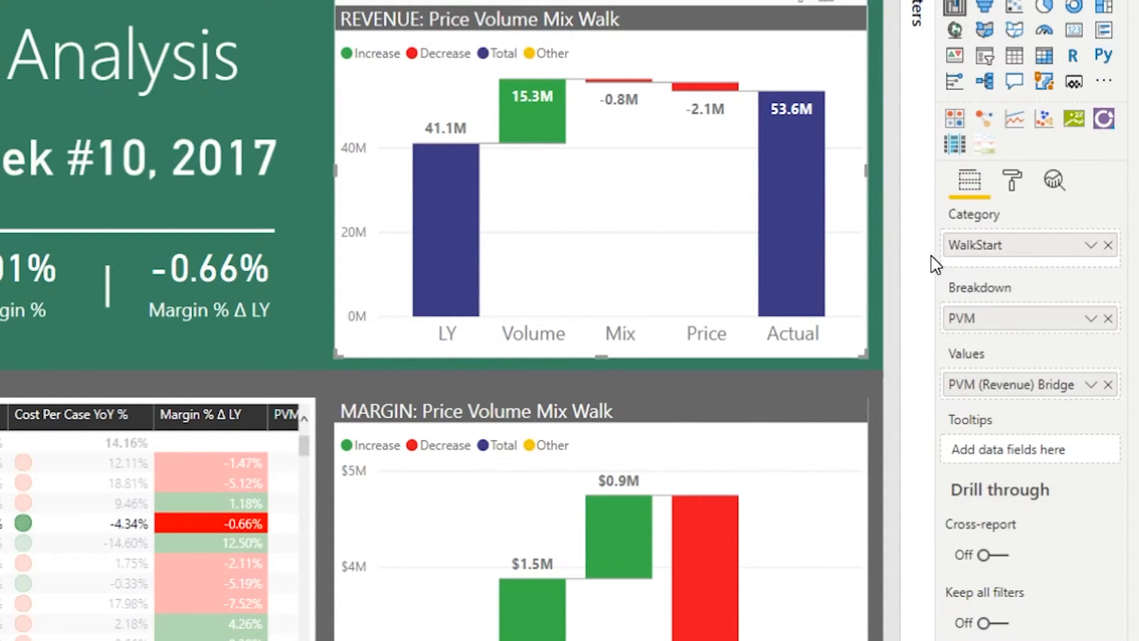
mouse_move(928, 274)
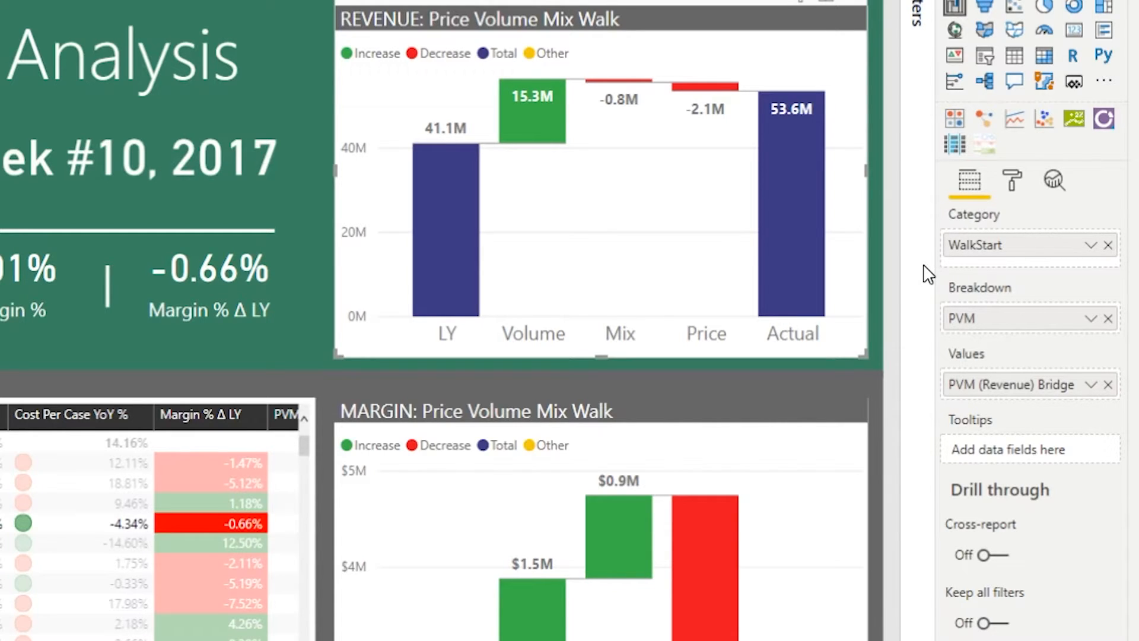
mouse_move(965, 263)
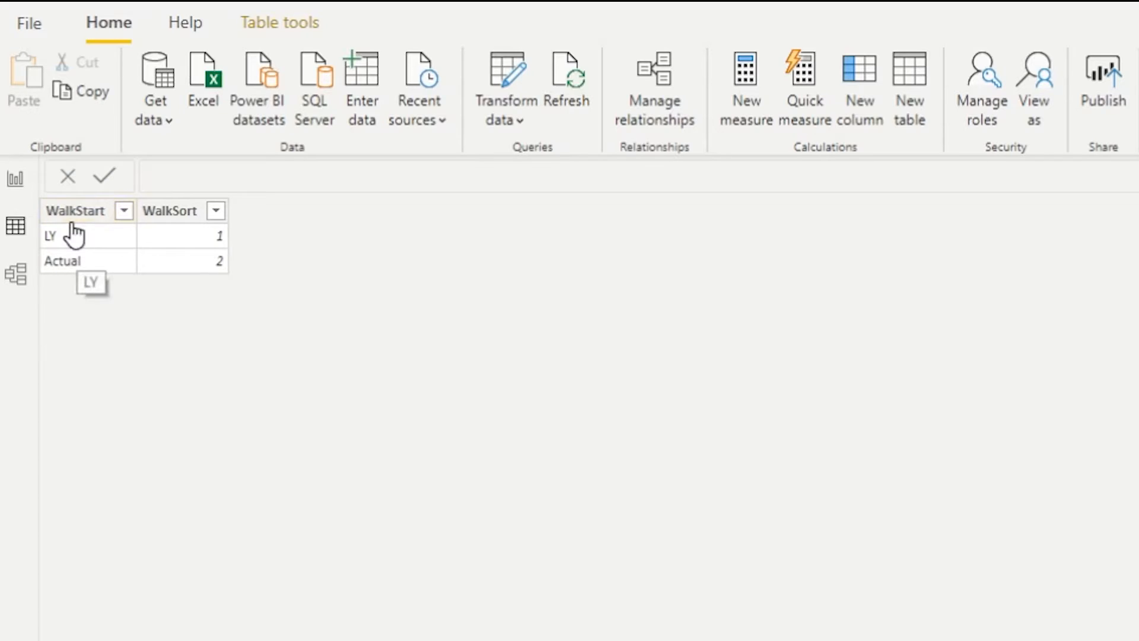
mouse_move(95, 260)
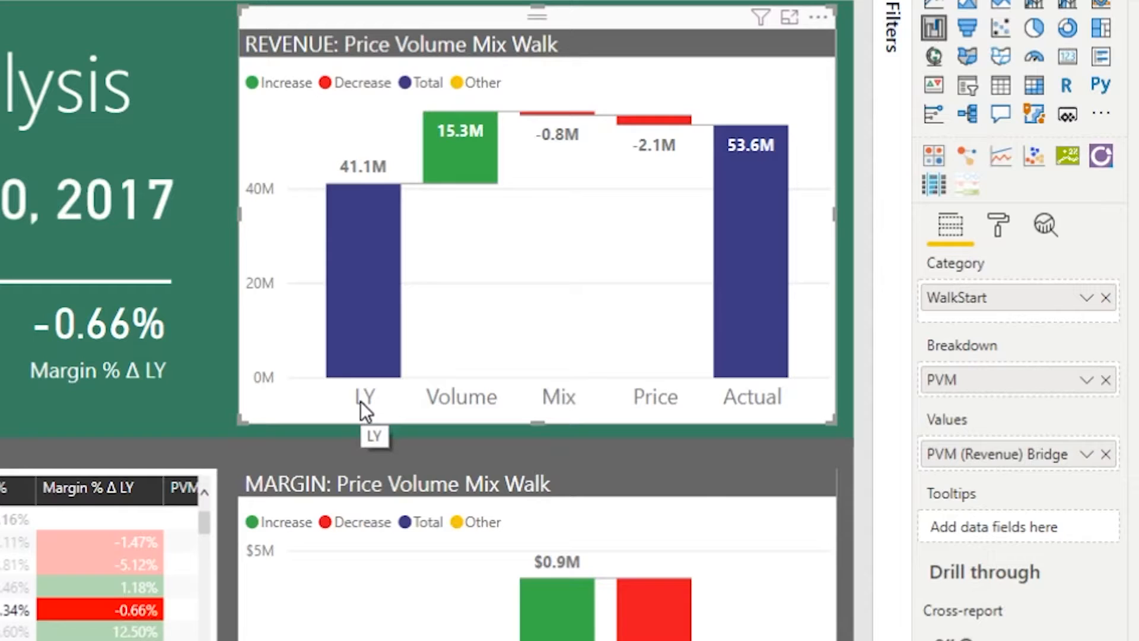
mouse_move(752, 397)
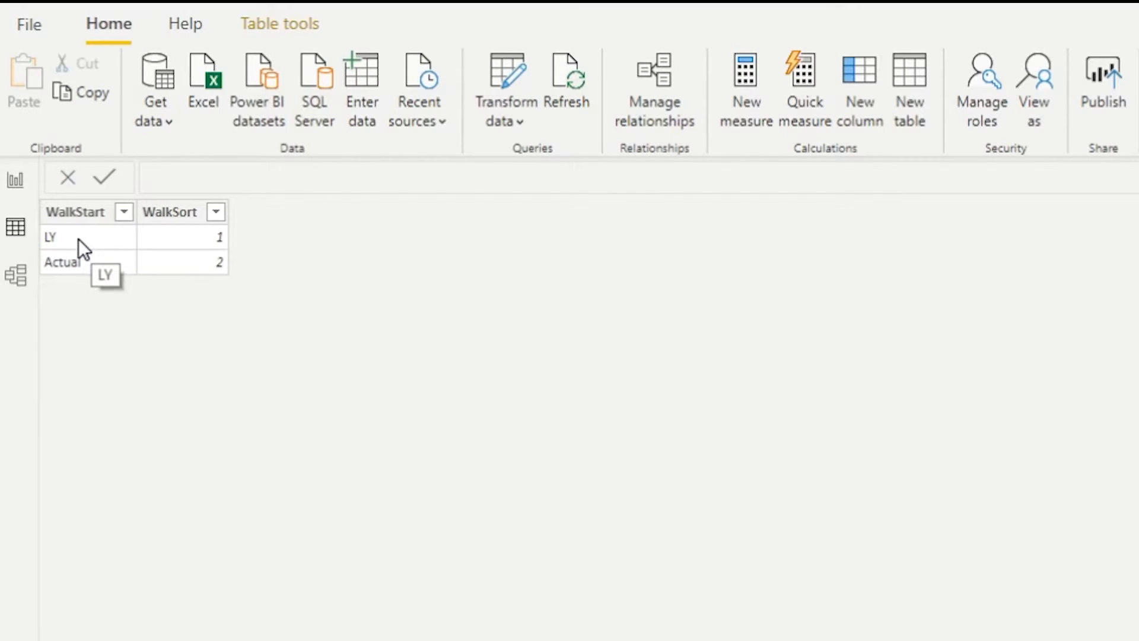
mouse_move(158, 254)
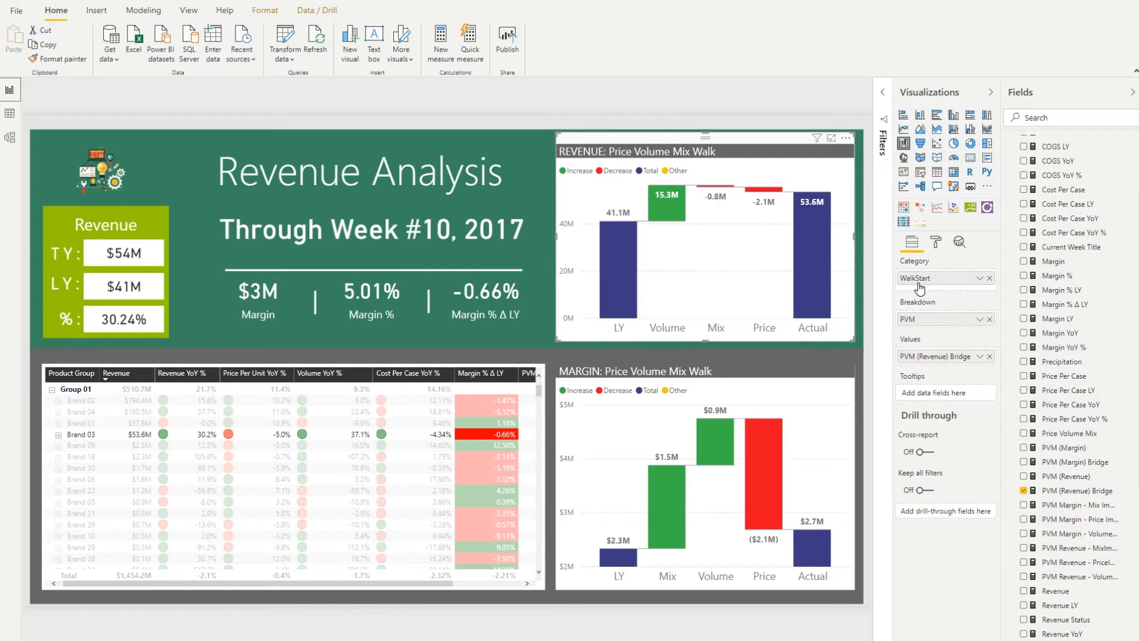
mouse_move(928, 329)
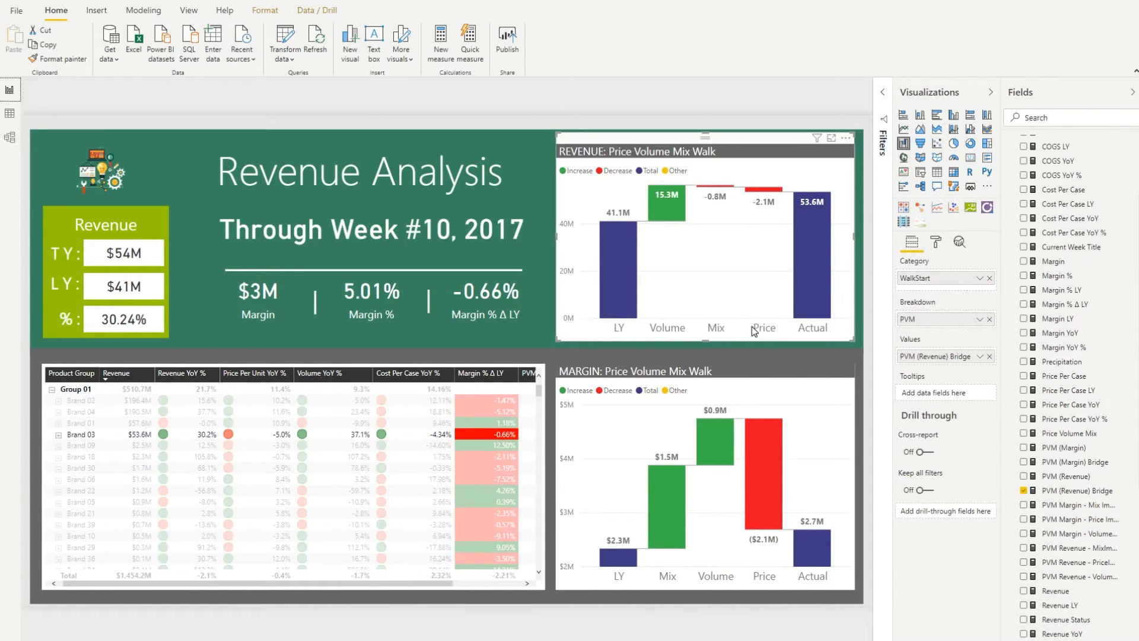
mouse_move(659, 331)
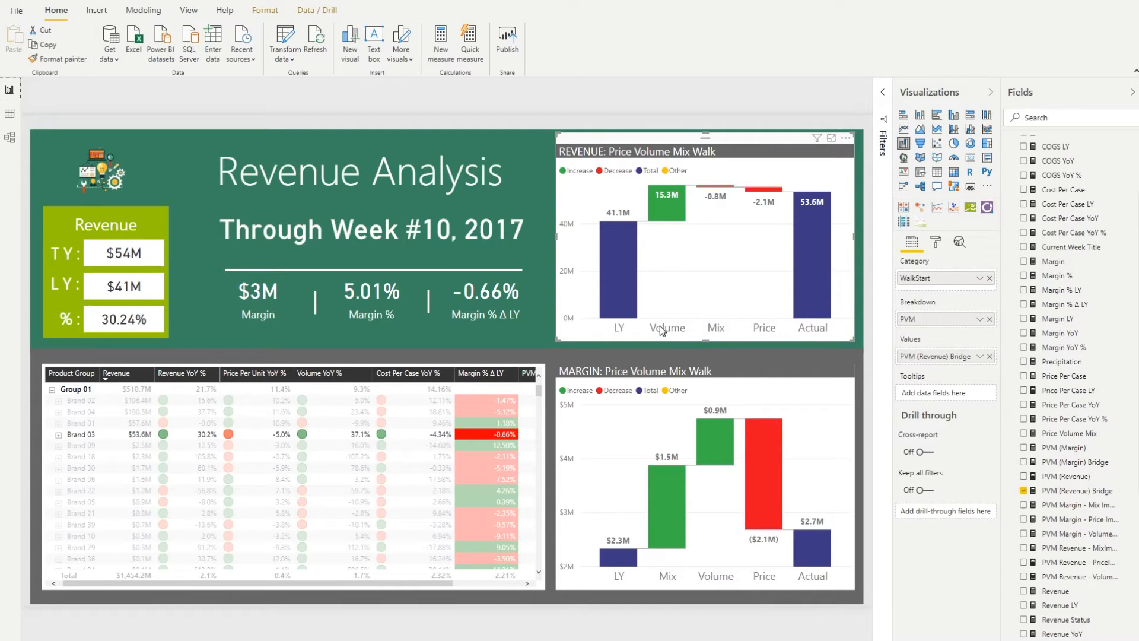
mouse_move(814, 342)
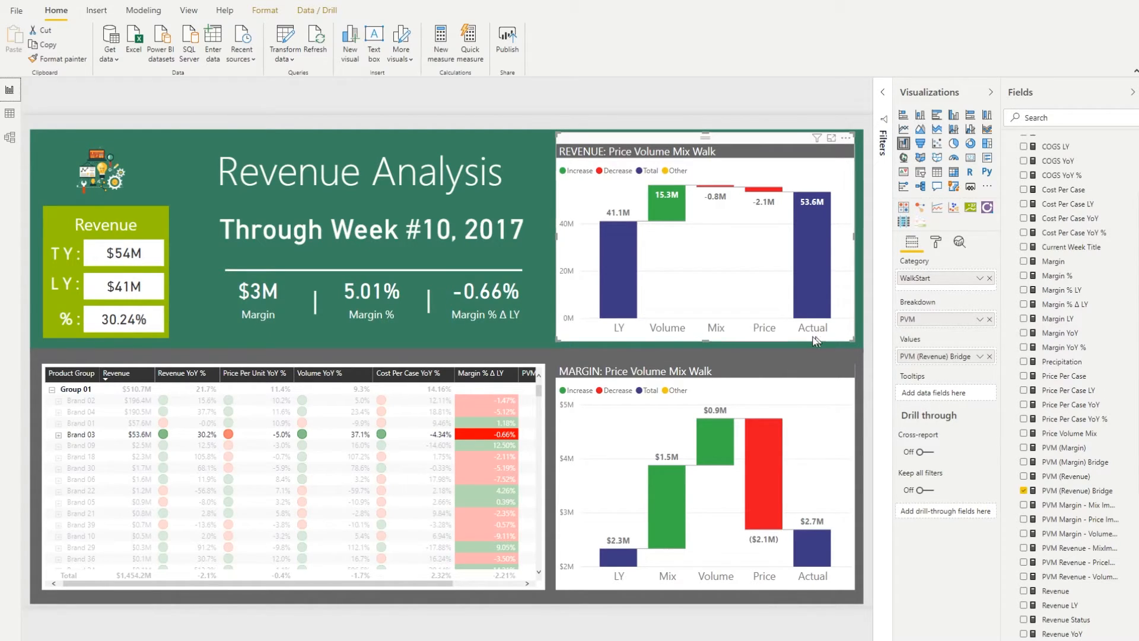
mouse_move(804, 332)
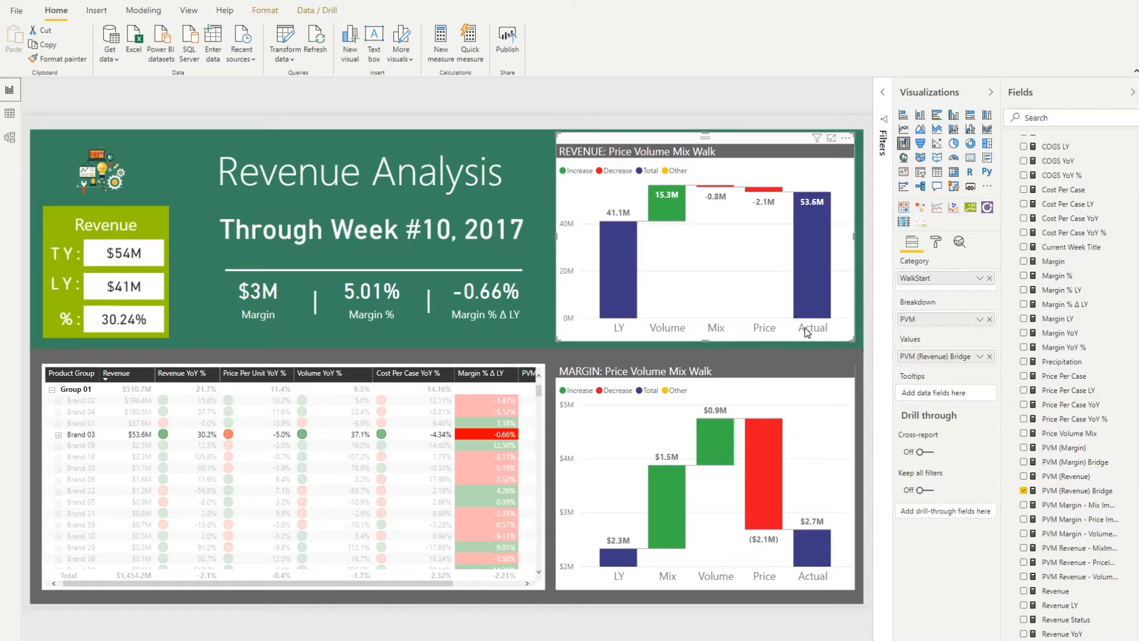
mouse_move(770, 336)
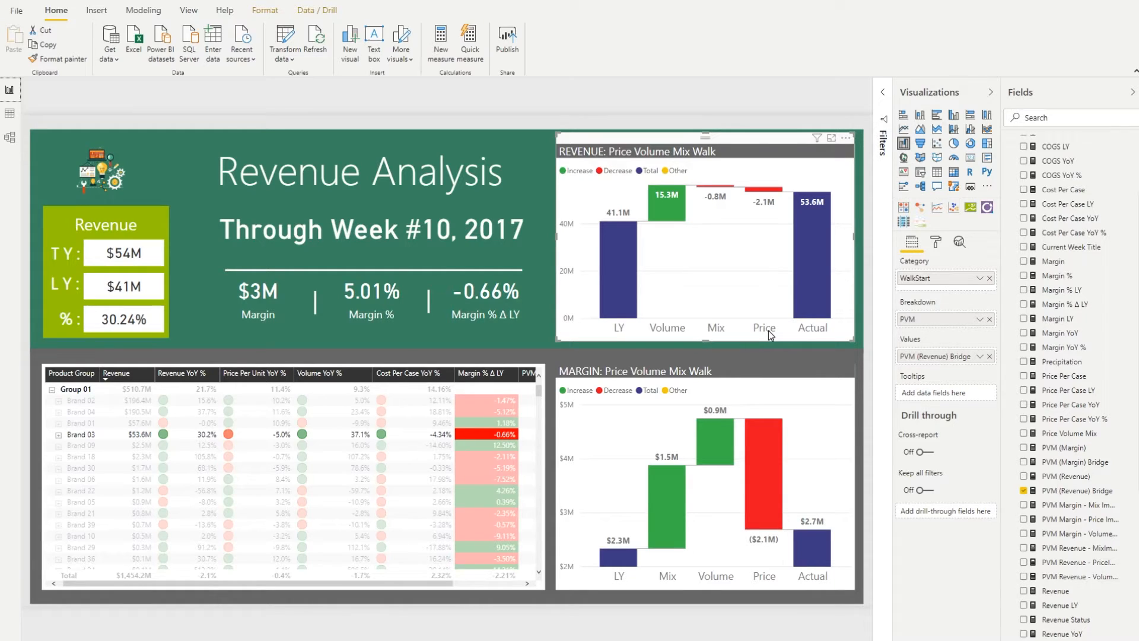
mouse_move(767, 332)
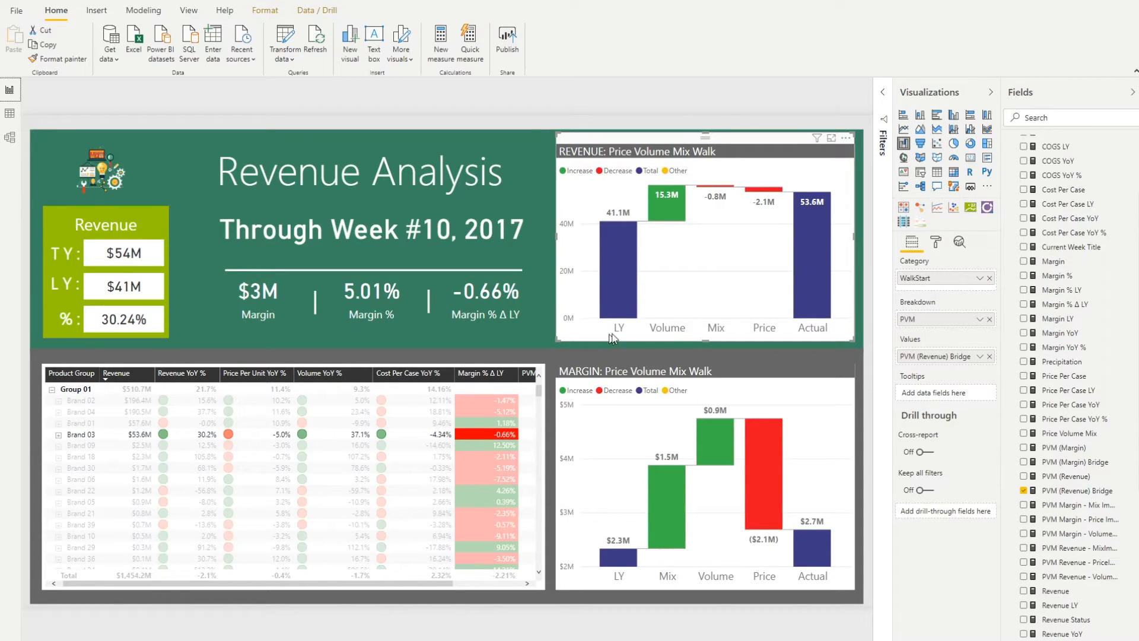
mouse_move(639, 333)
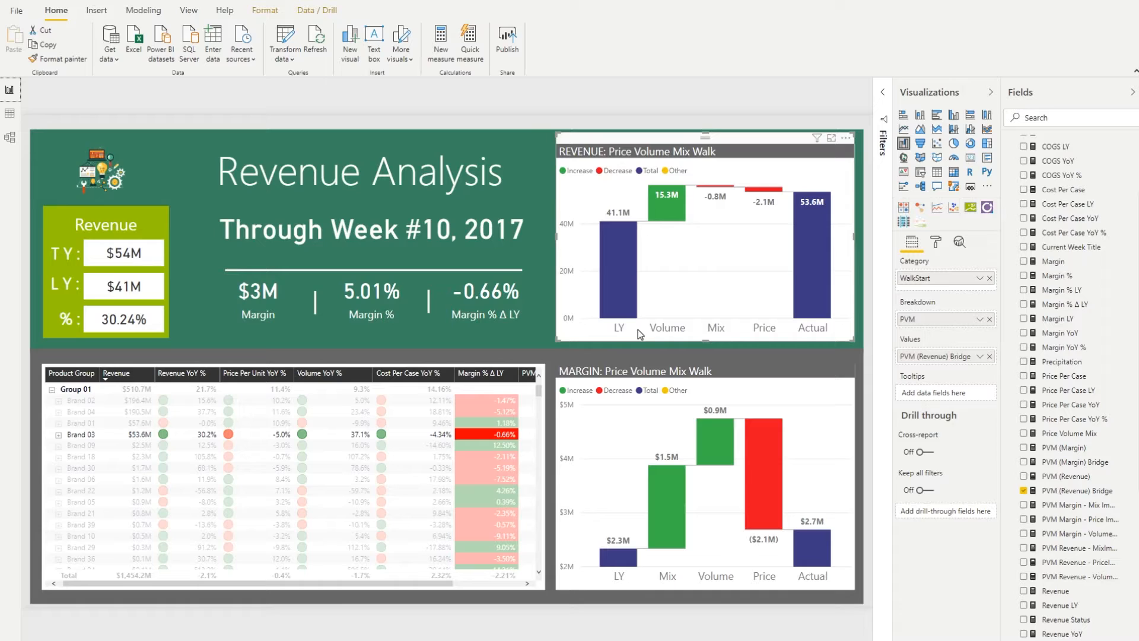
mouse_move(617, 331)
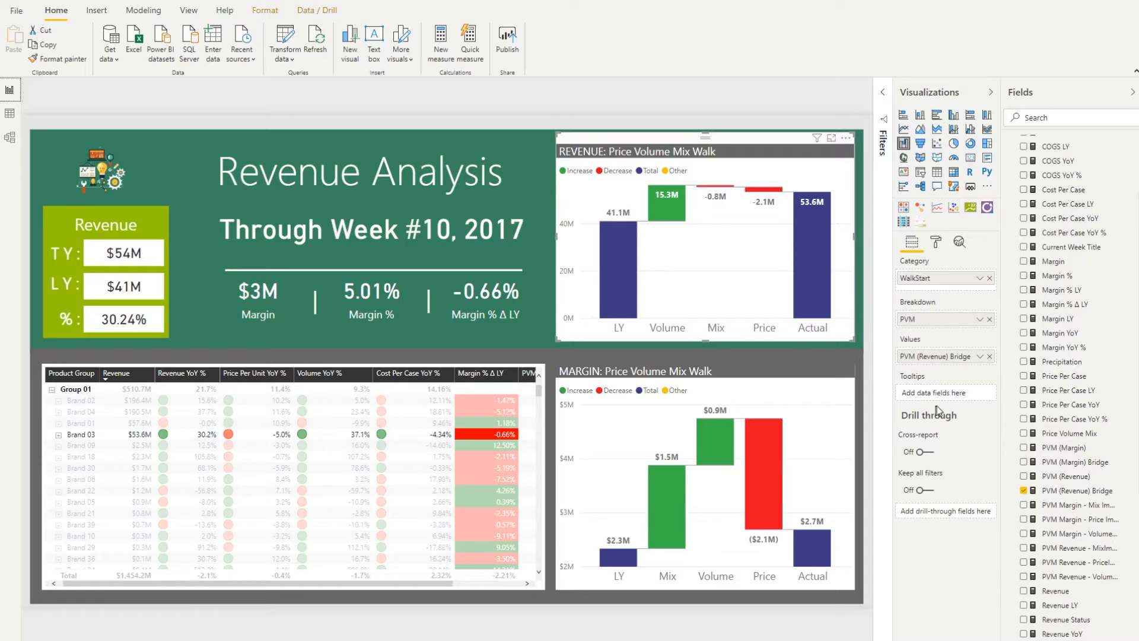
mouse_move(957, 413)
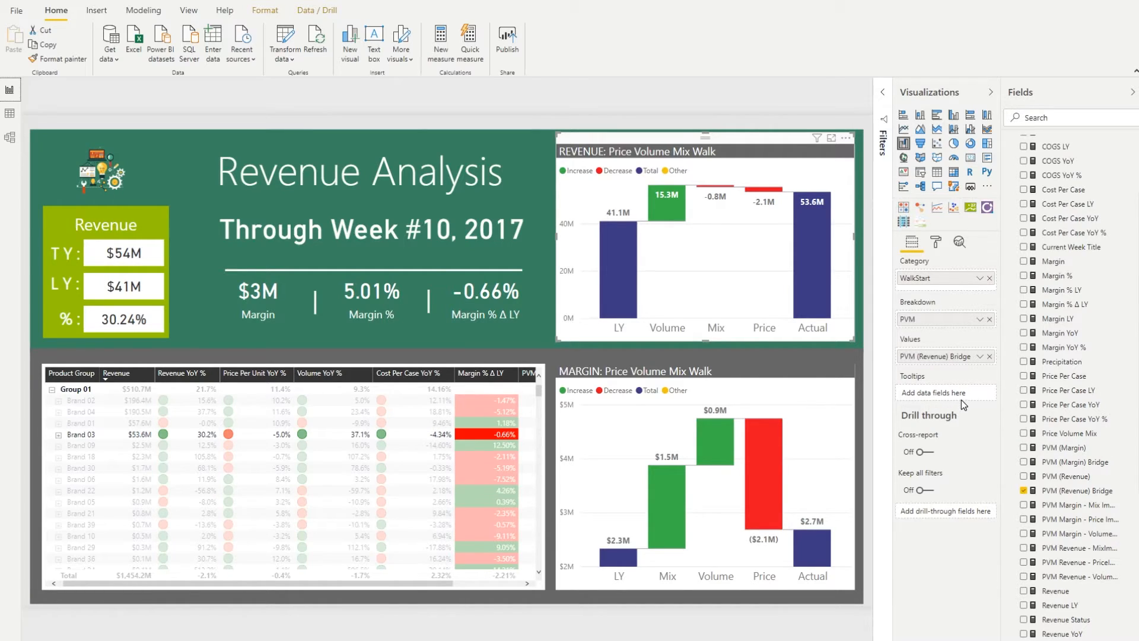
mouse_move(727, 312)
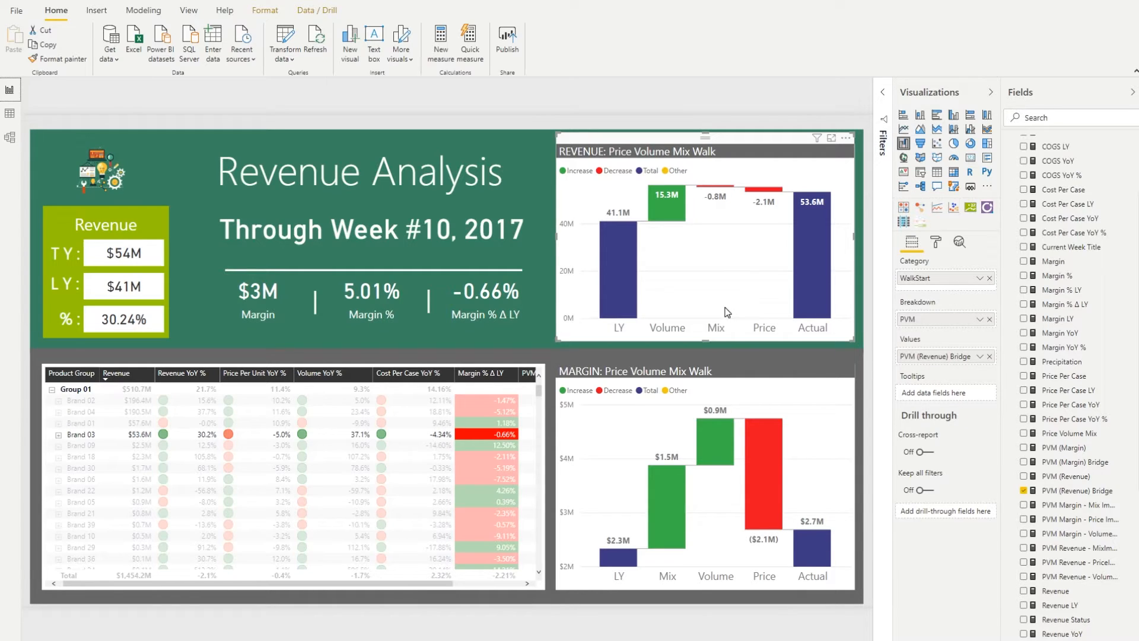
mouse_move(756, 257)
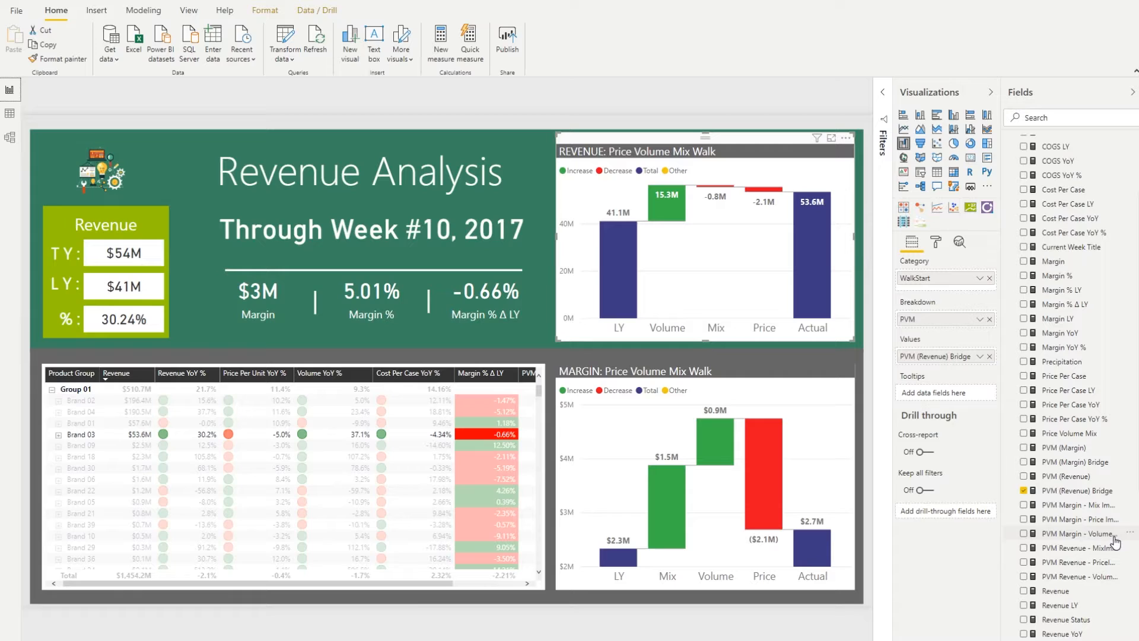
mouse_move(1081, 504)
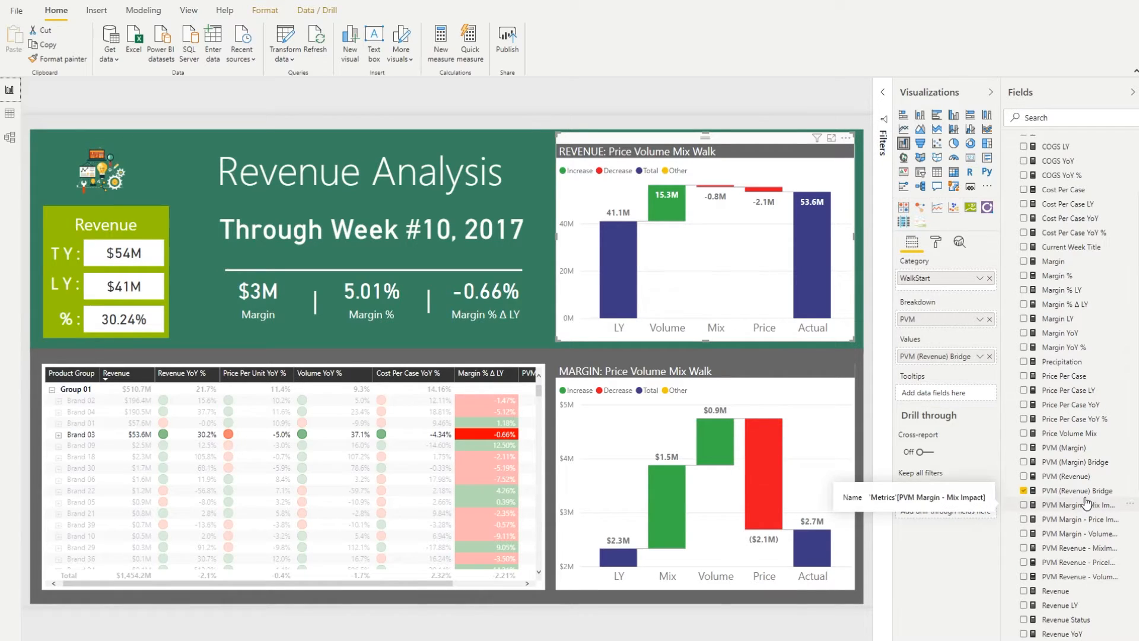
- Show the full PVM (Revenue) Bridge formula and highlight its price, volume and mix variable lines
left_click(1072, 490)
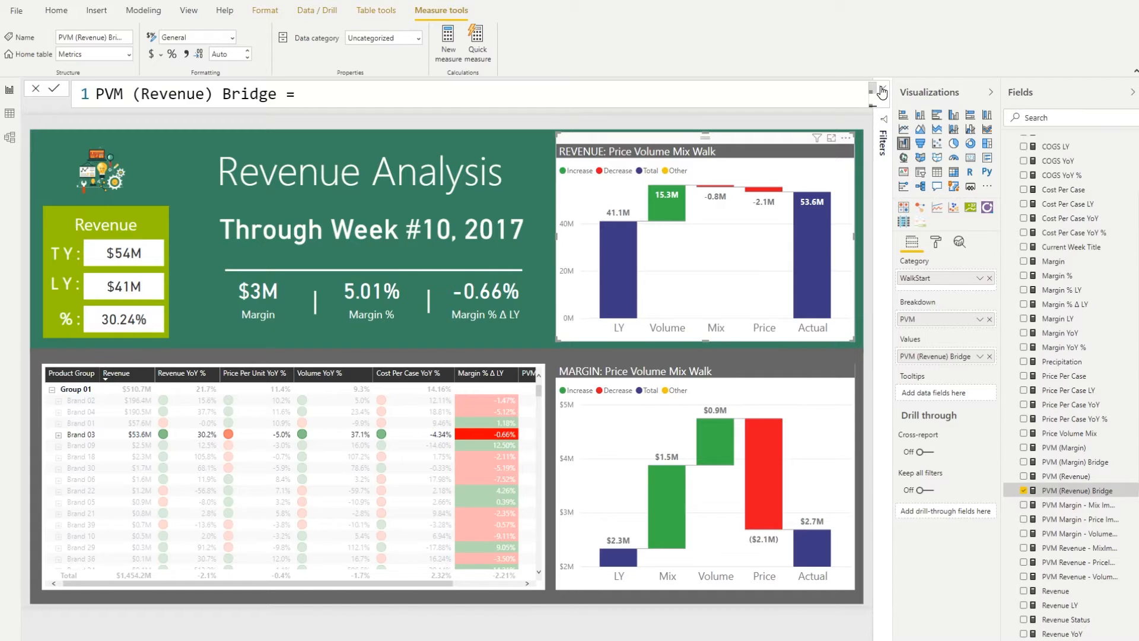
left_click(879, 93)
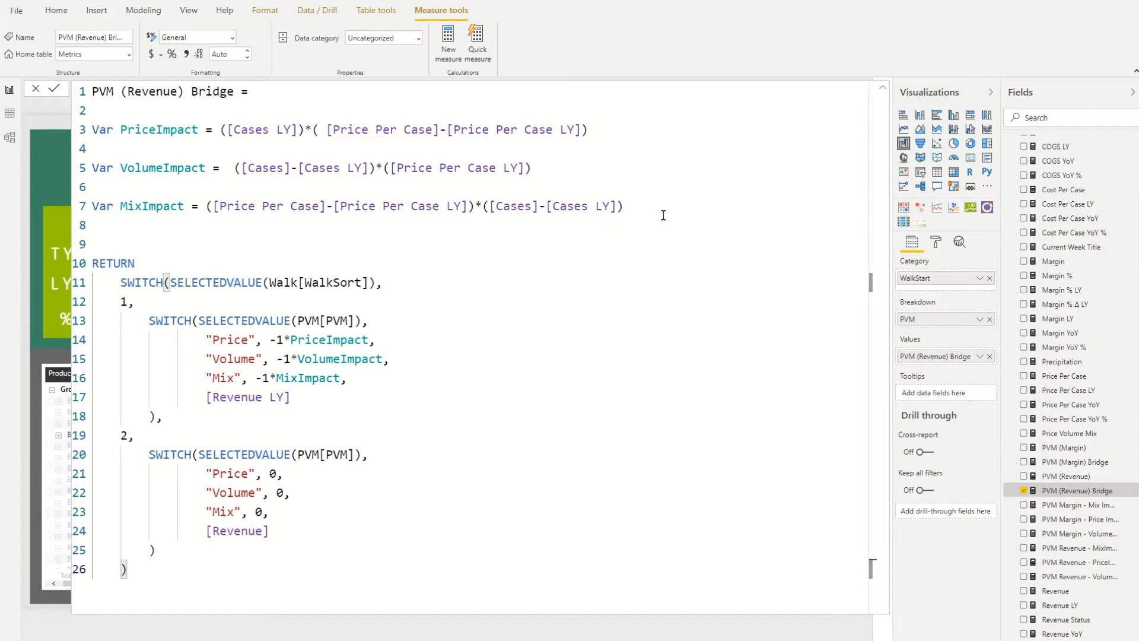
left_click_drag(93, 129, 623, 205)
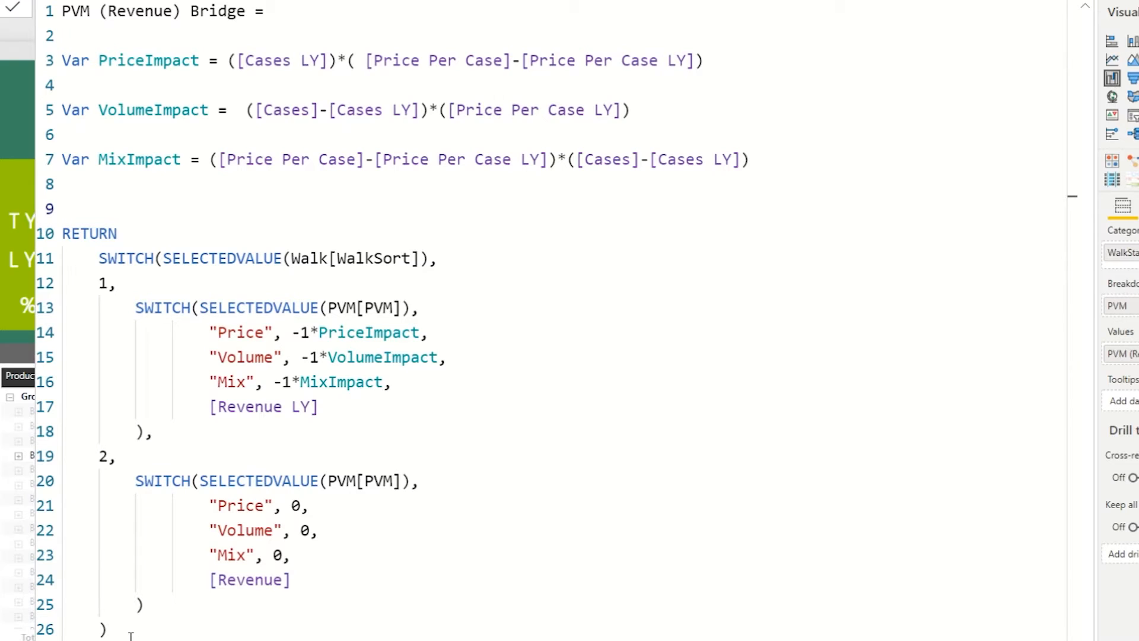
- Highlight the nested RETURN SWITCH block of the PVM (Revenue) Bridge formula
left_click_drag(129, 218, 130, 632)
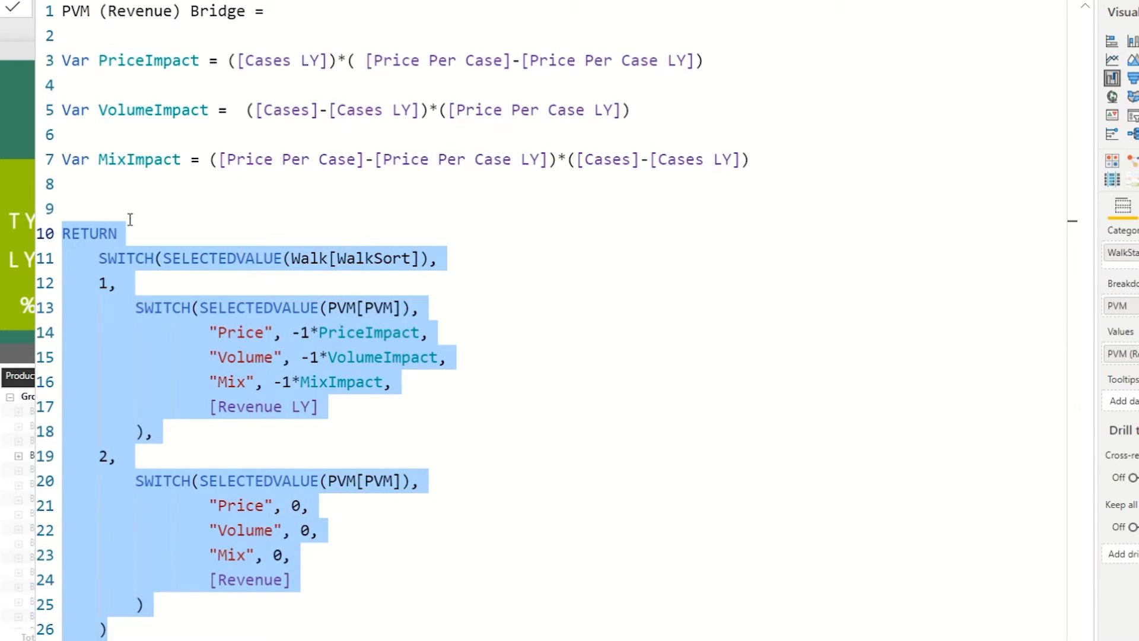
left_click(134, 208)
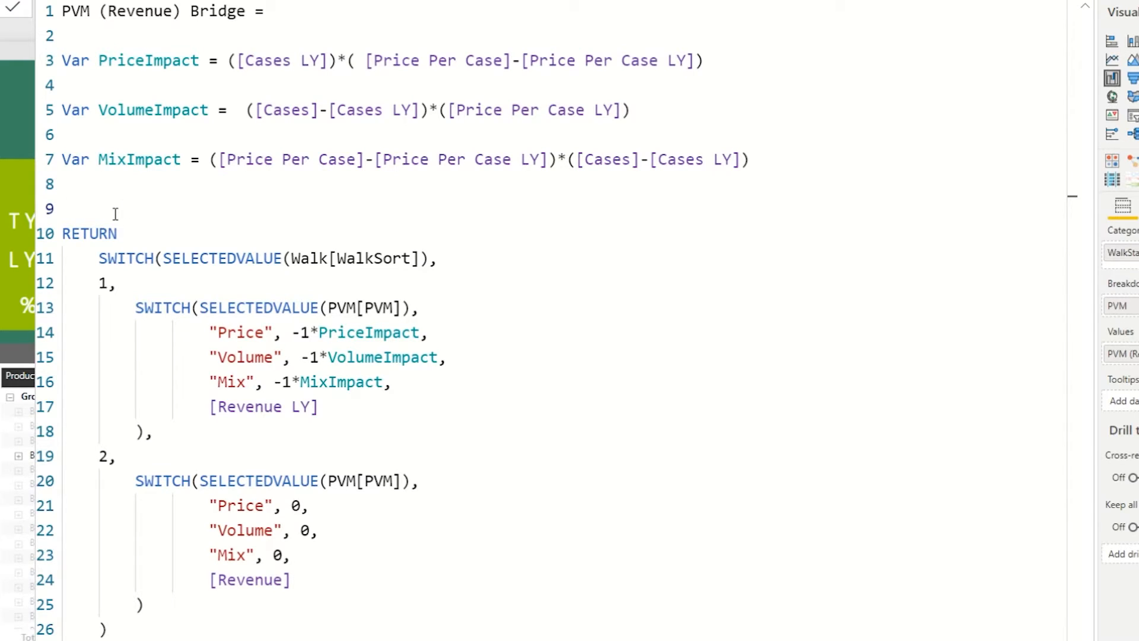
mouse_move(59, 179)
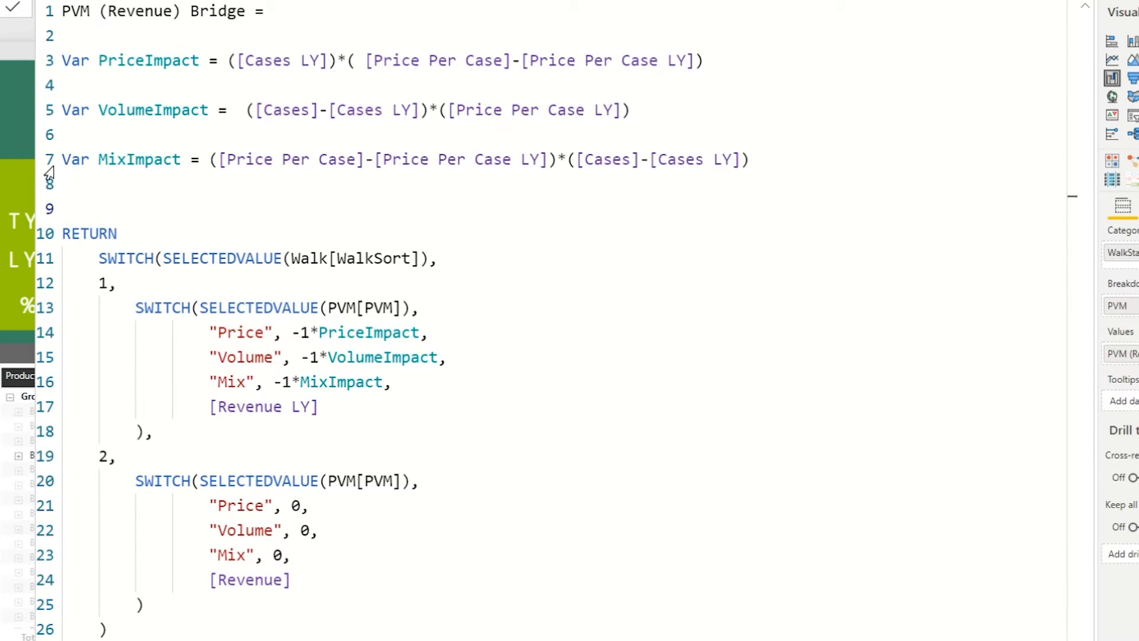
mouse_move(397, 421)
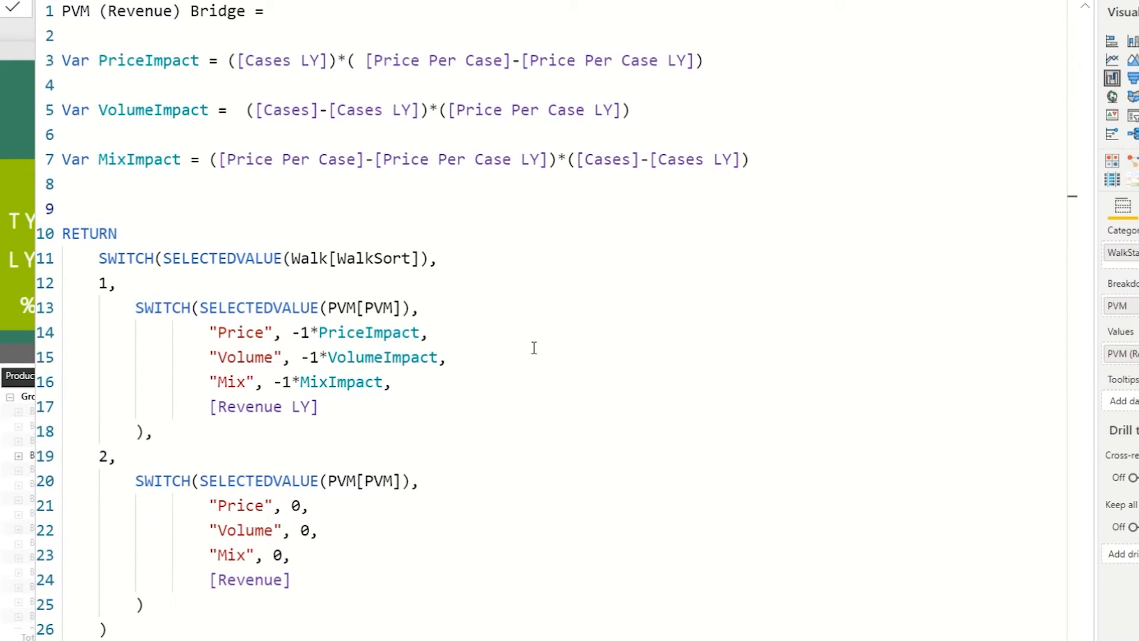
mouse_move(500, 412)
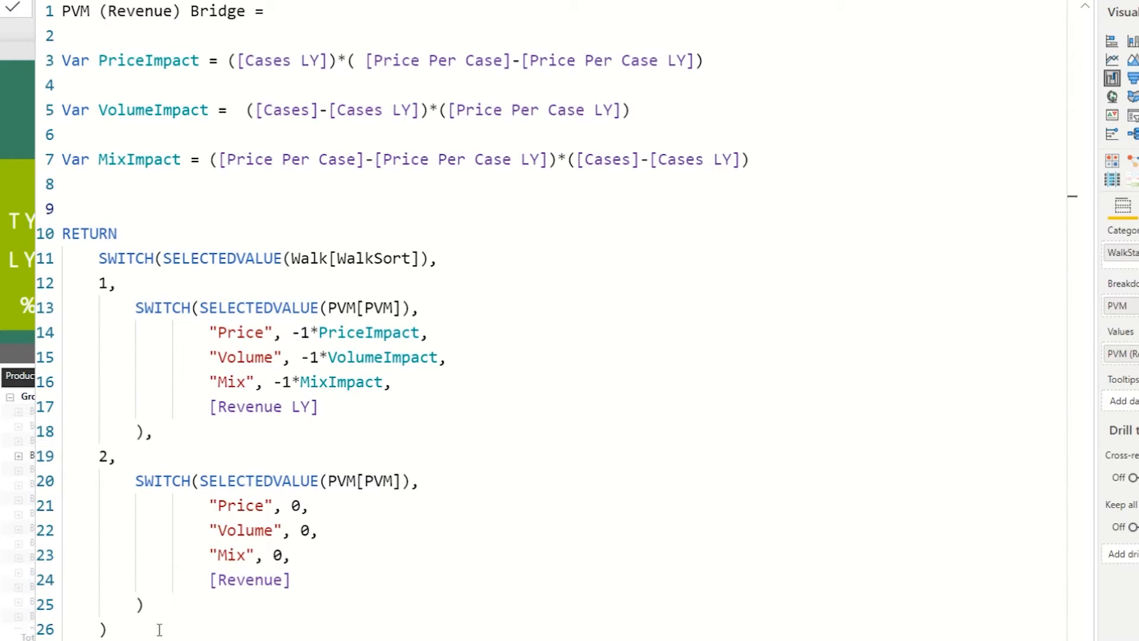
left_click_drag(63, 234, 105, 629)
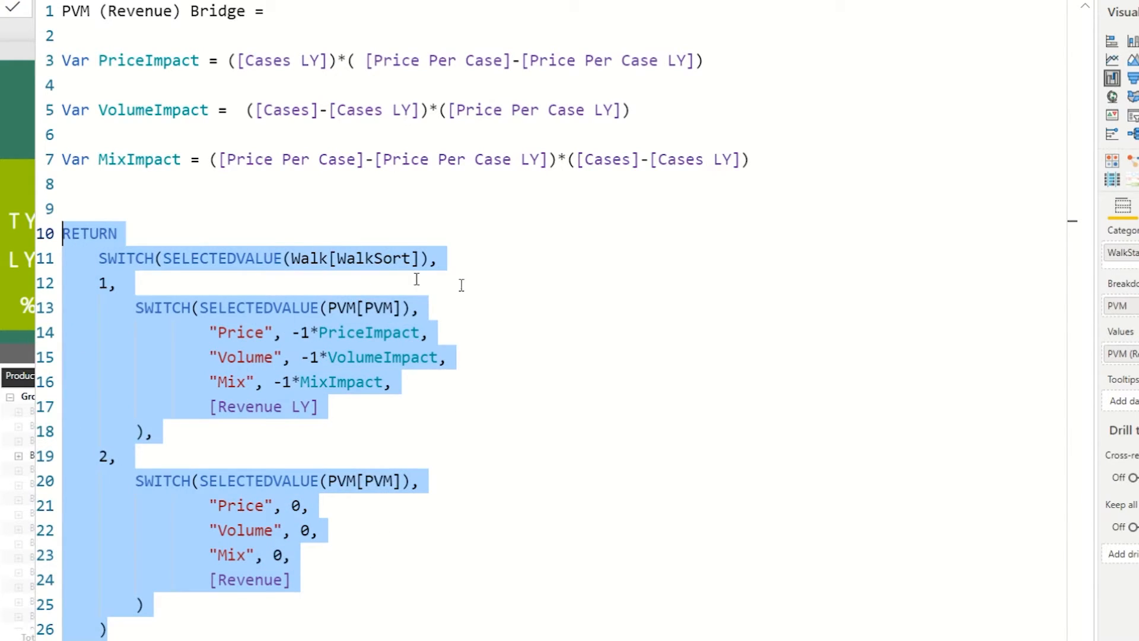
left_click(167, 283)
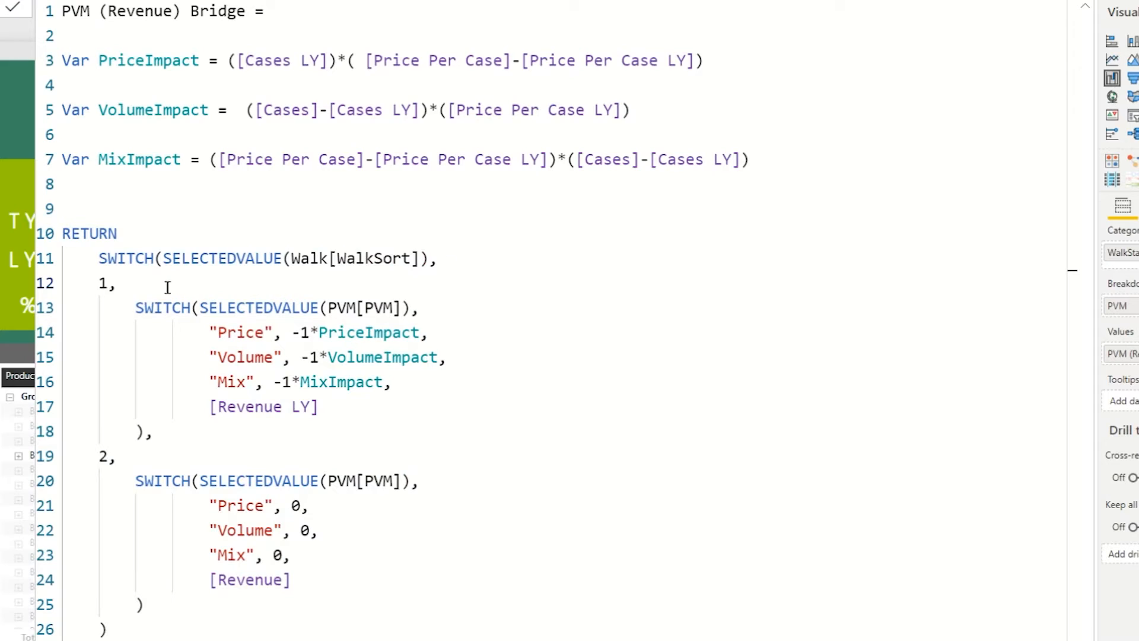
left_click_drag(100, 257, 125, 283)
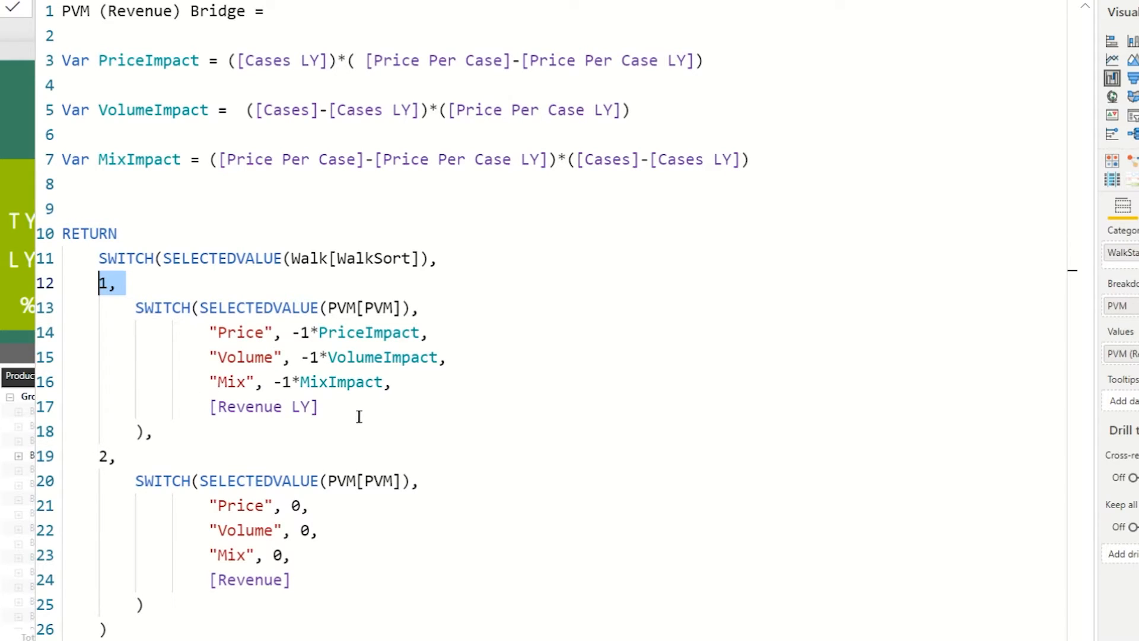
left_click_drag(134, 308, 318, 406)
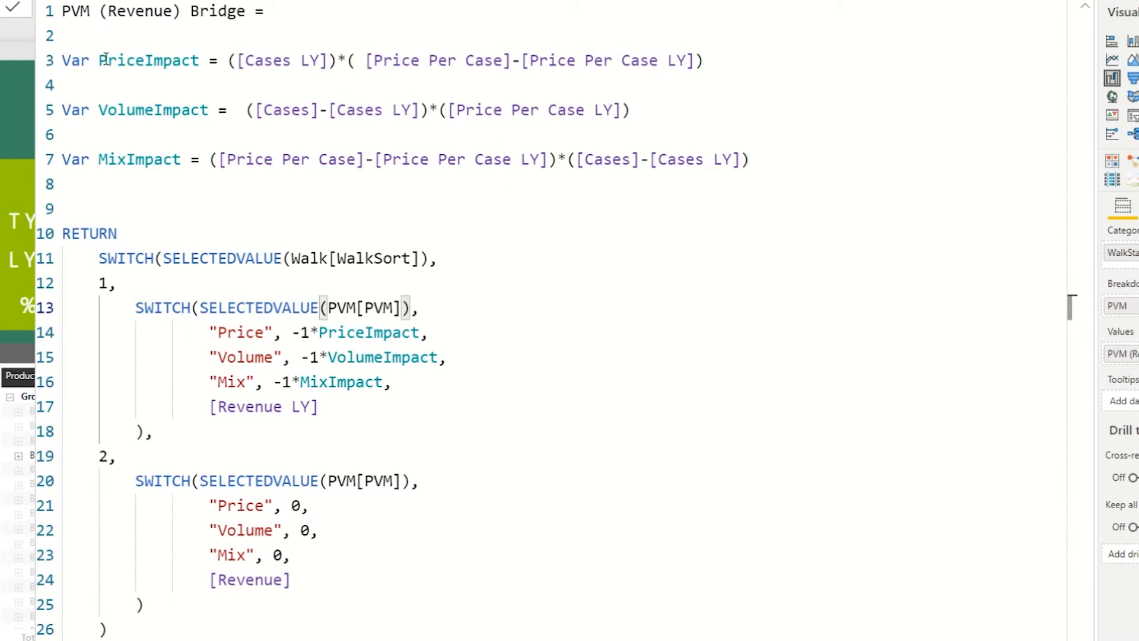
mouse_move(154, 159)
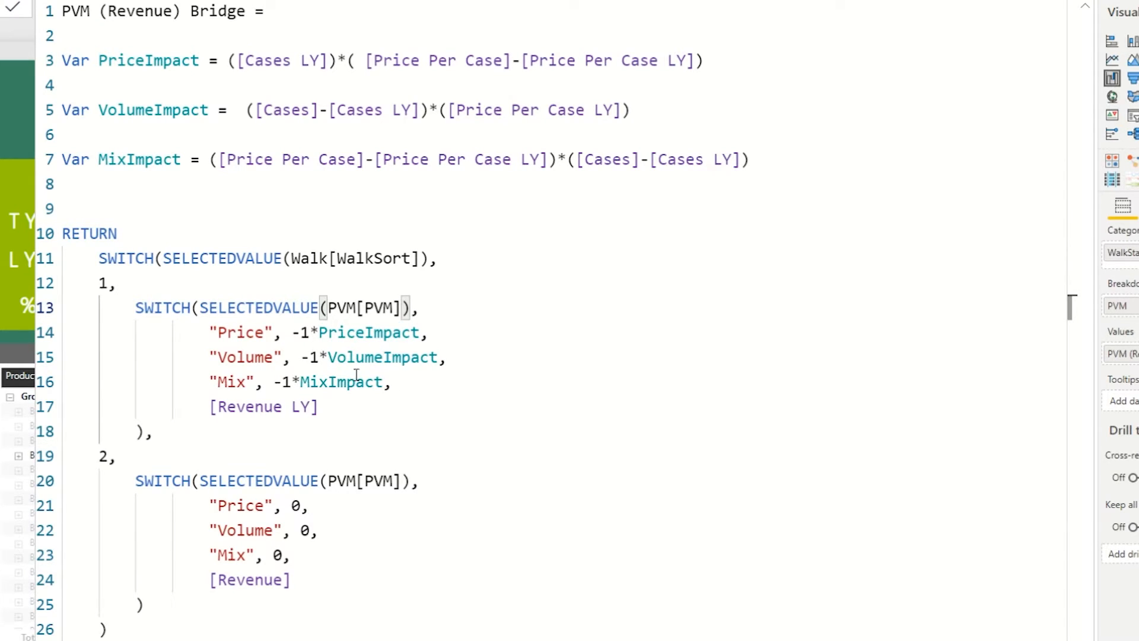
mouse_move(294, 274)
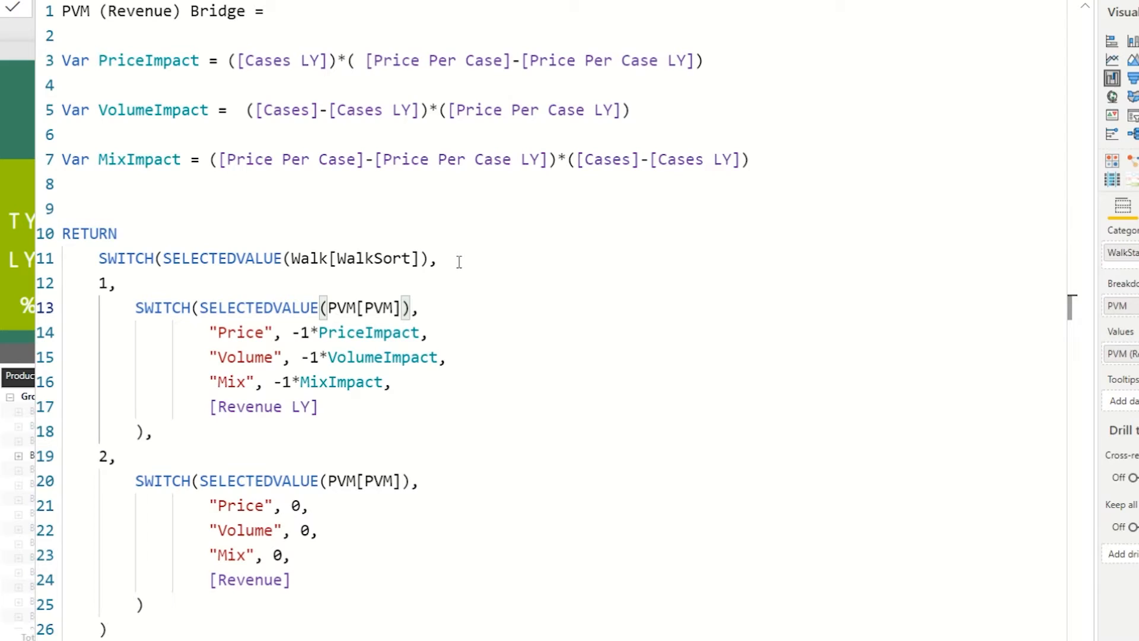
mouse_move(156, 298)
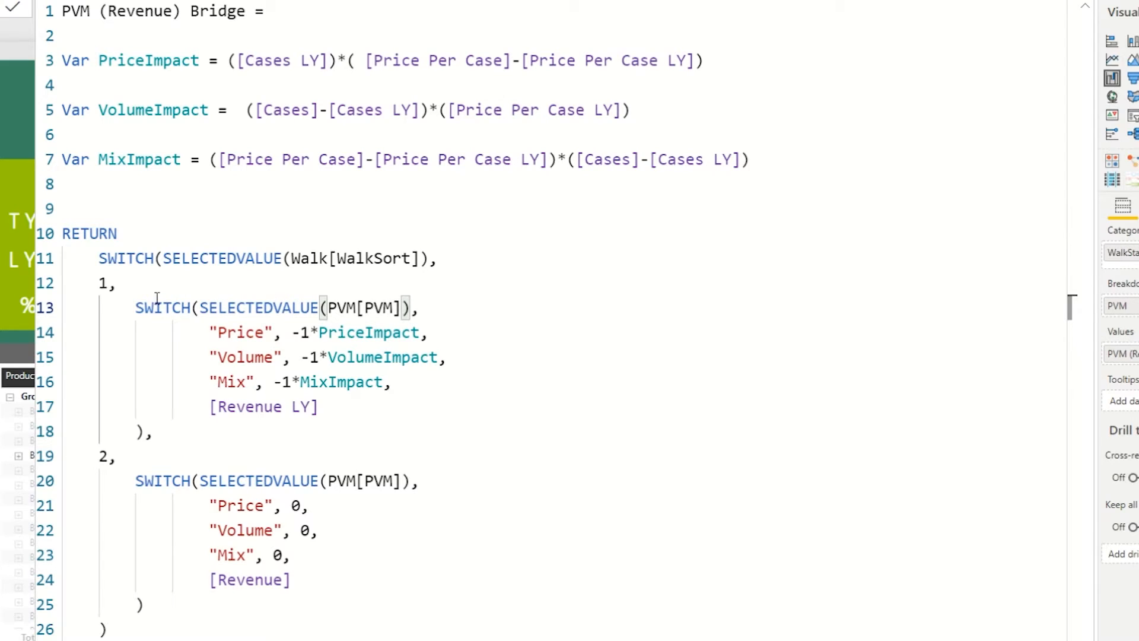
mouse_move(331, 348)
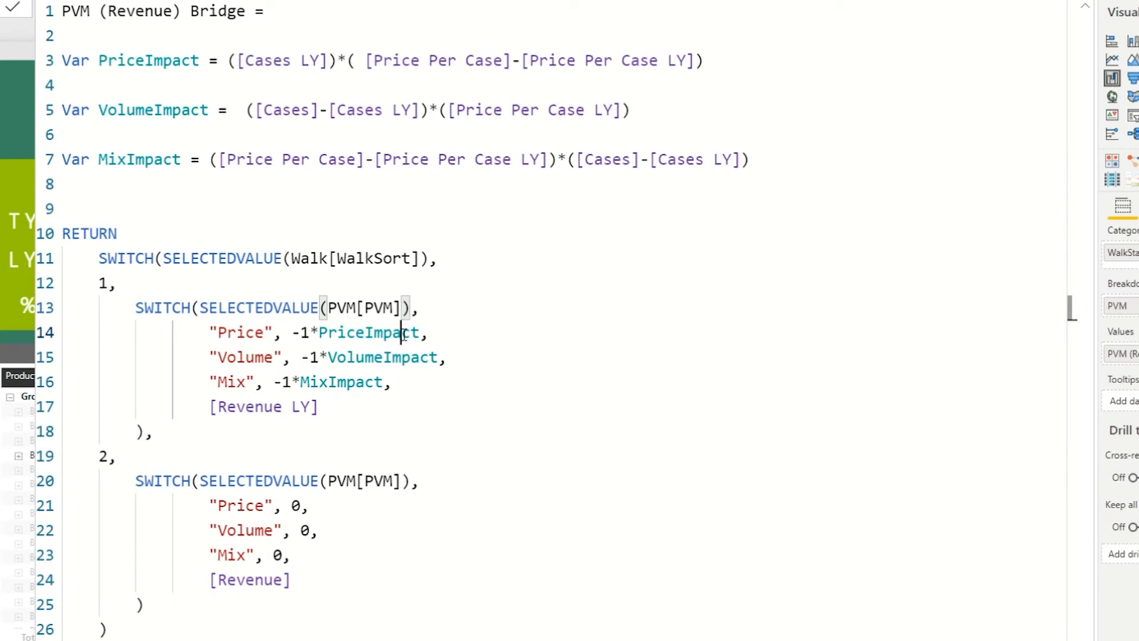
double_click(382, 357)
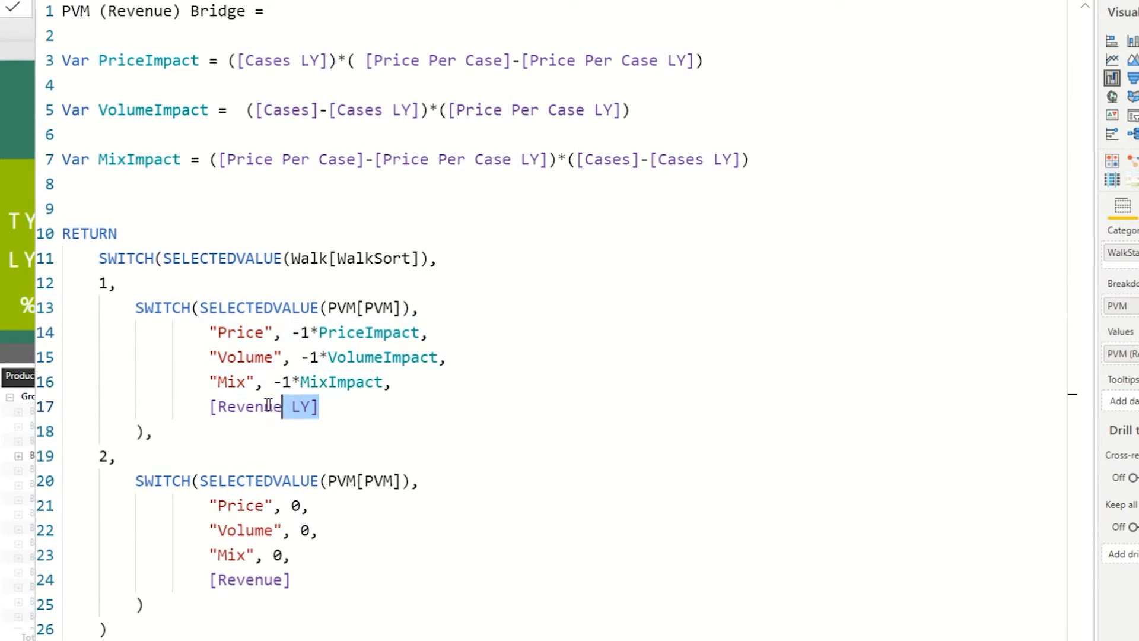
double_click(247, 405)
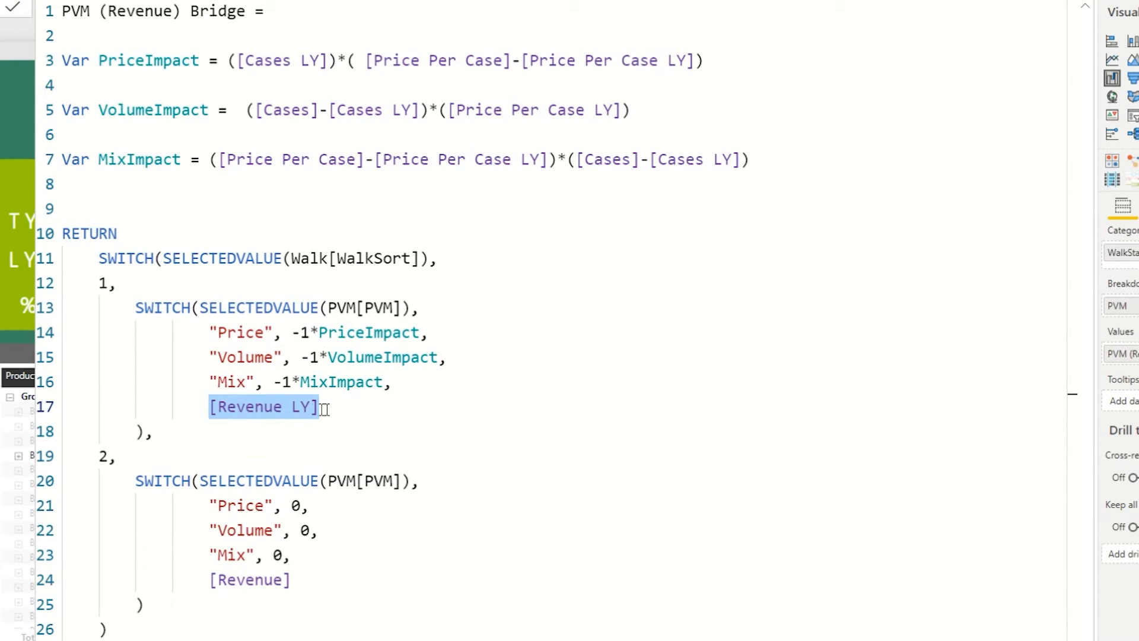
mouse_move(299, 579)
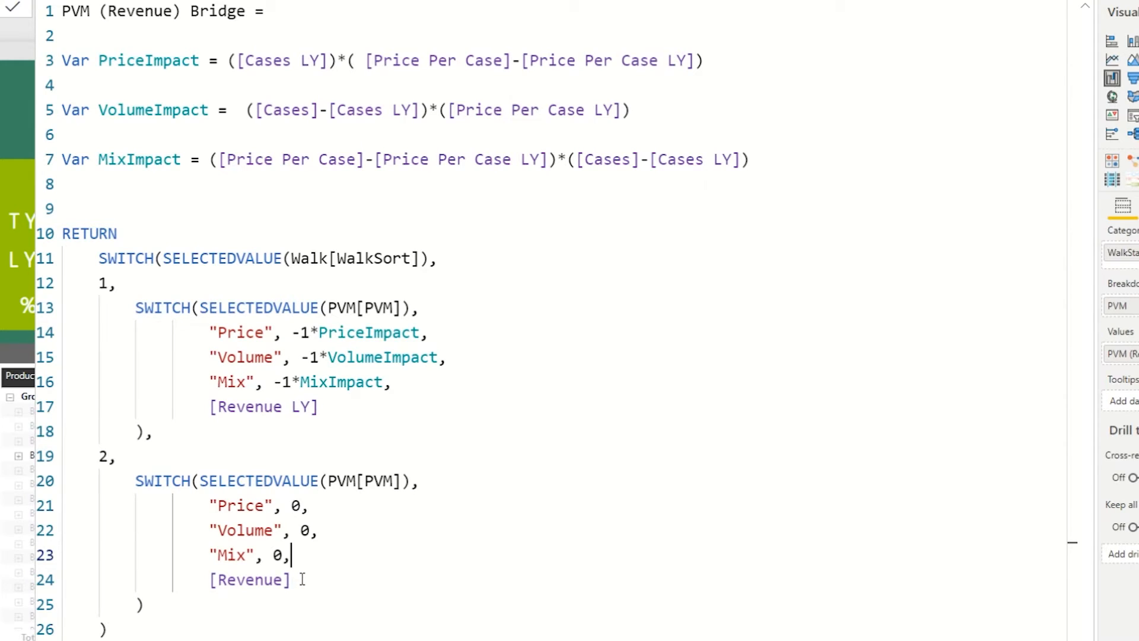
double_click(250, 579)
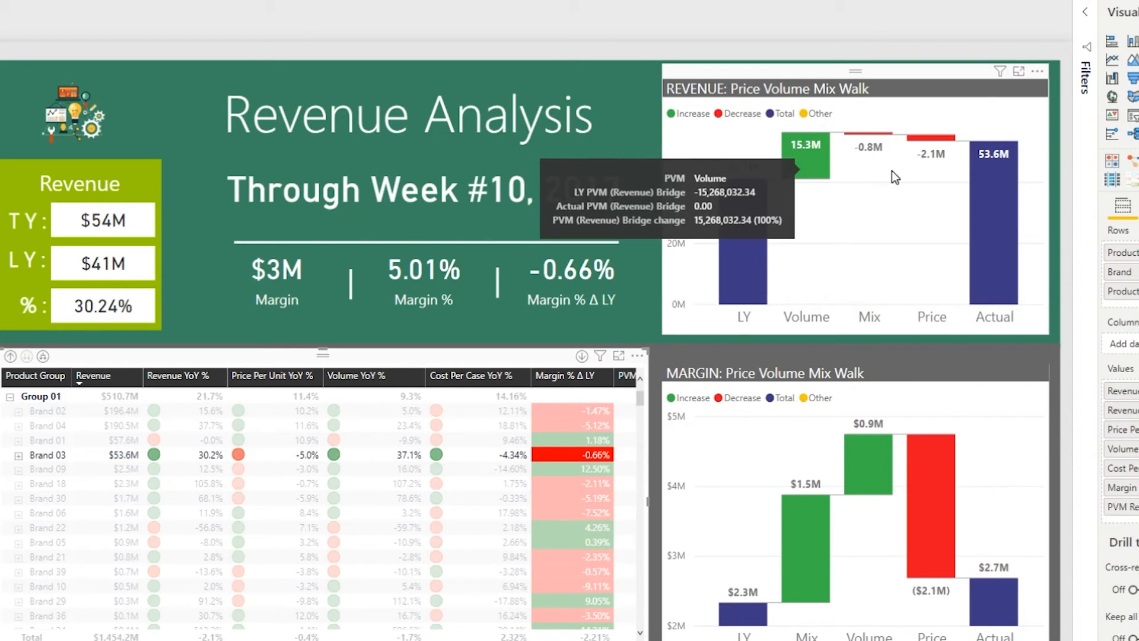
mouse_move(936, 192)
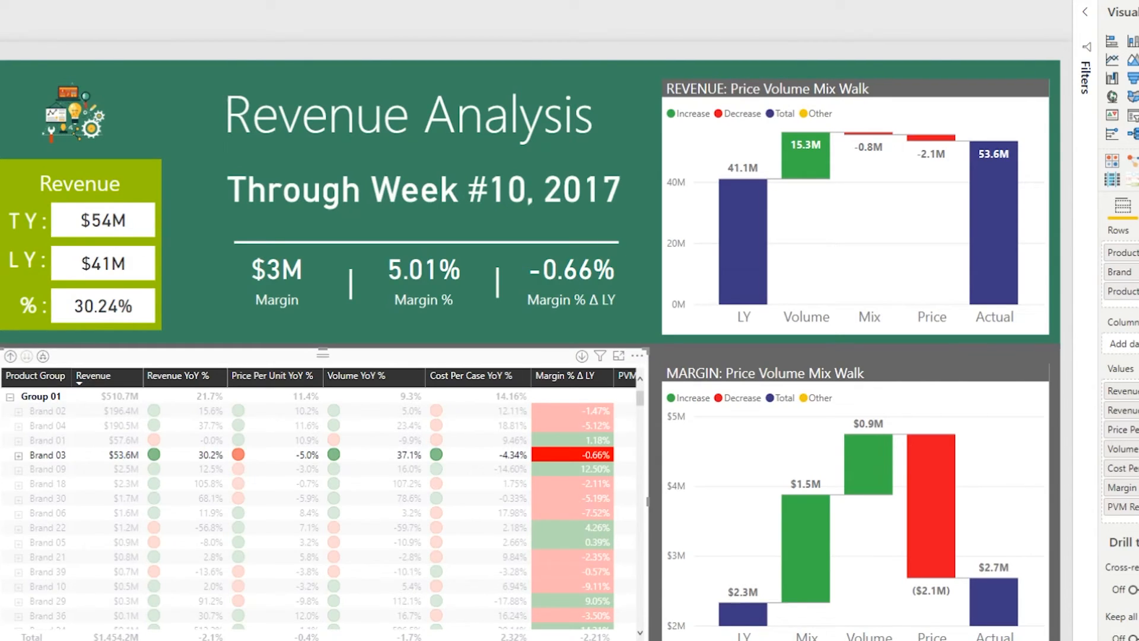
mouse_move(956, 240)
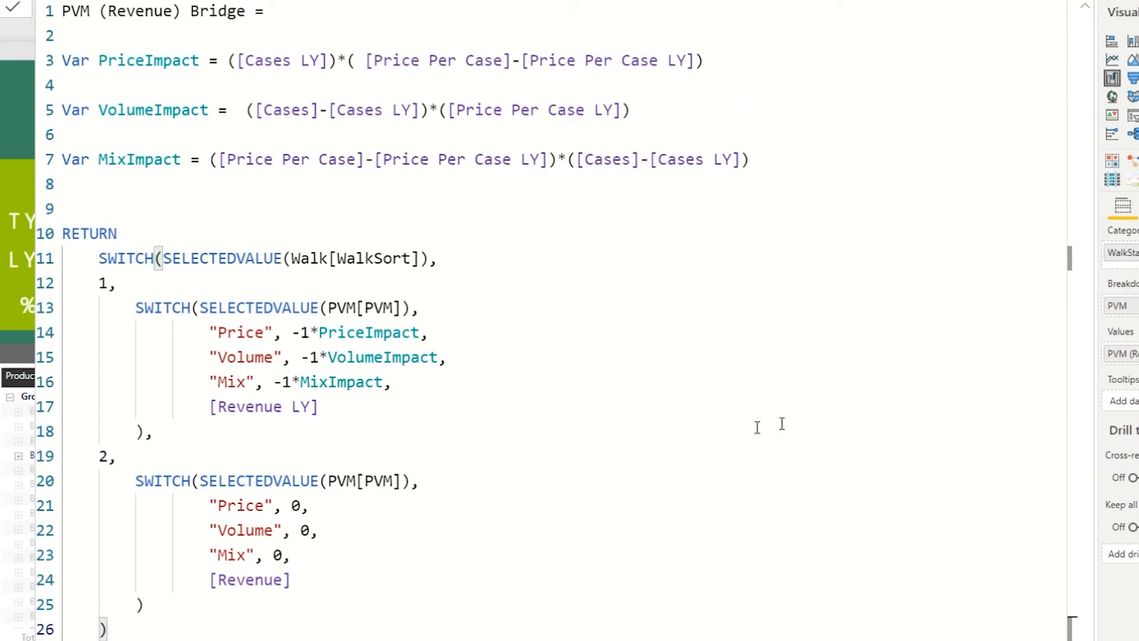
double_click(264, 407)
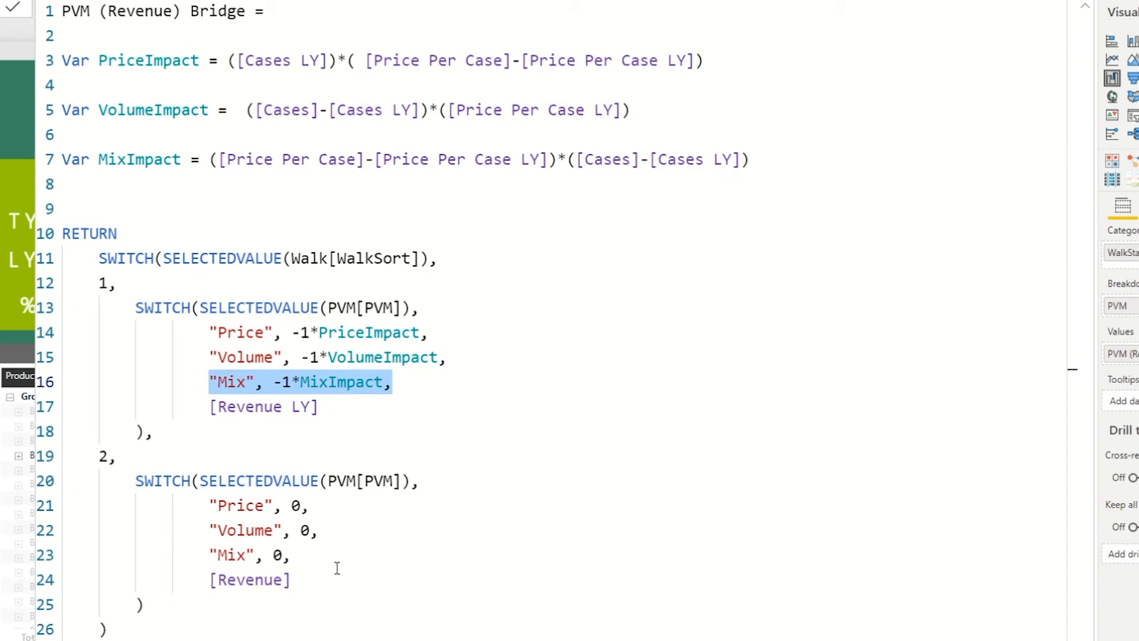
left_click(248, 580)
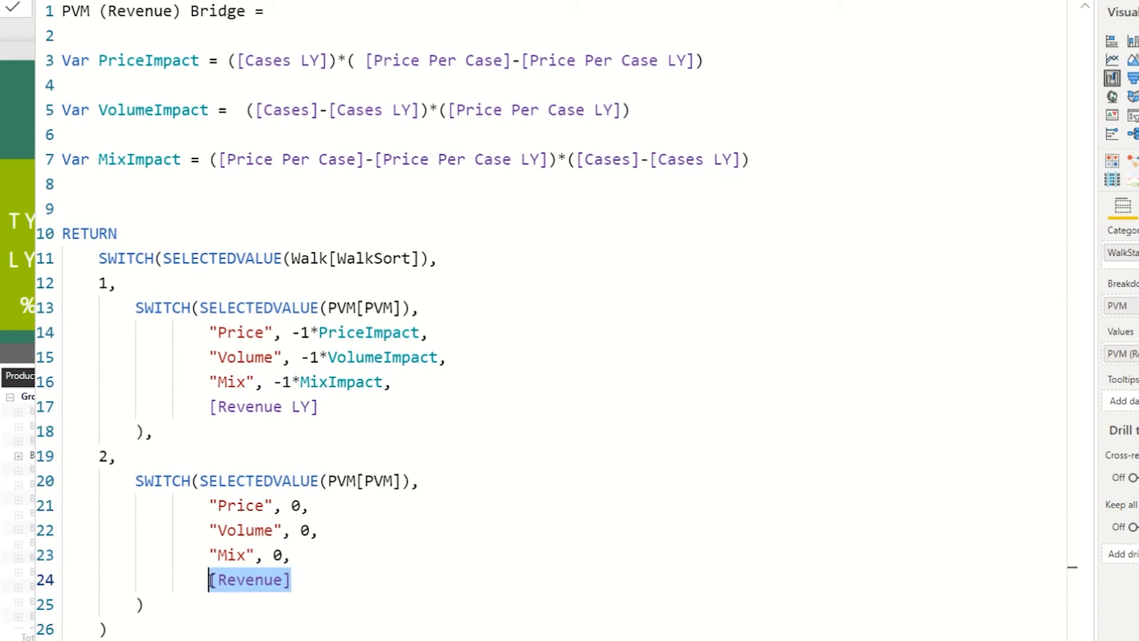
mouse_move(438, 569)
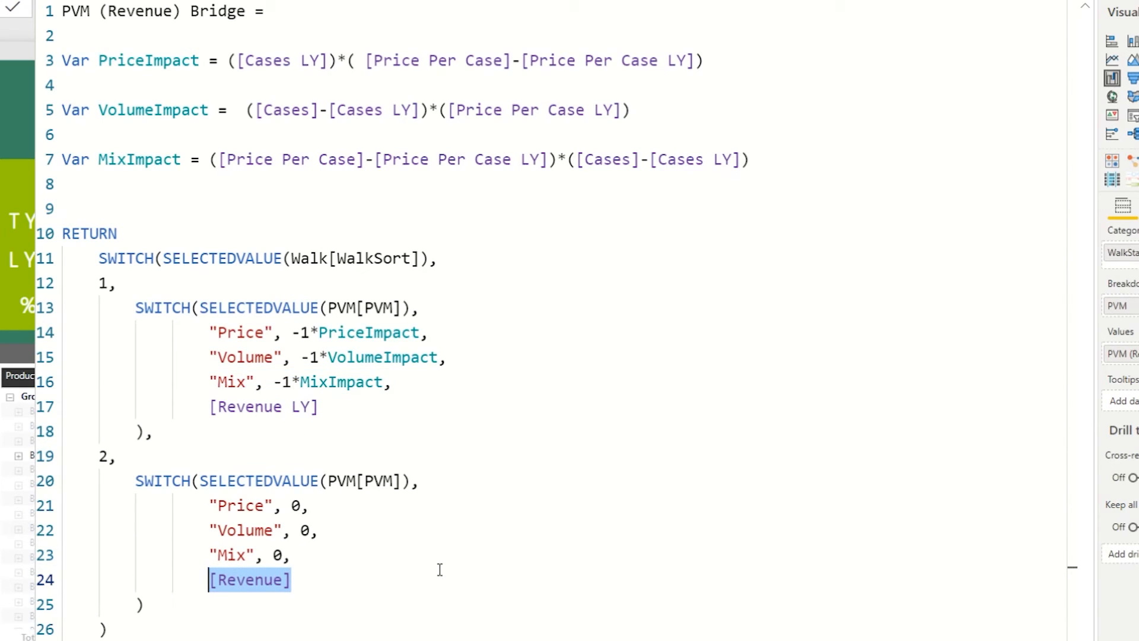
mouse_move(808, 536)
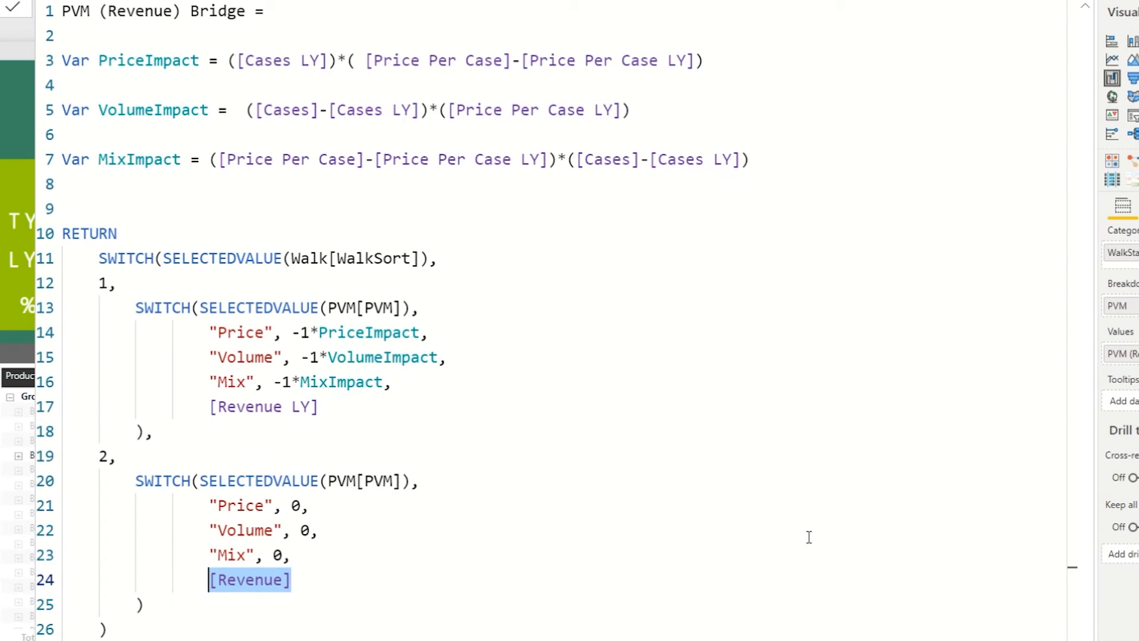
mouse_move(547, 409)
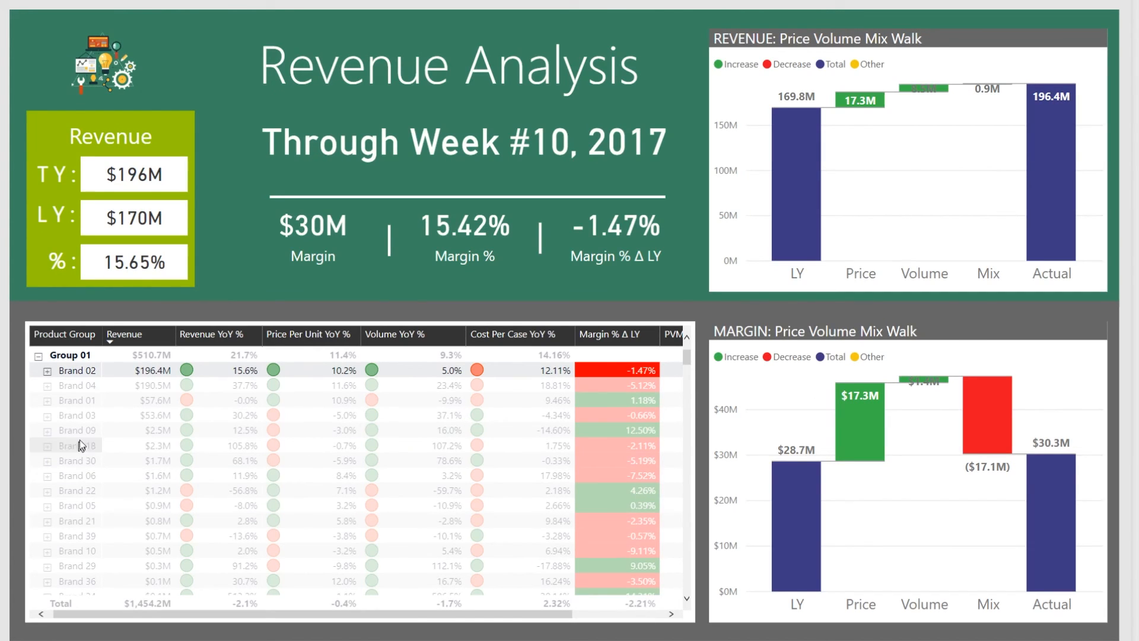
- Cross-filter the walks from the brand matrix to Brand 02, then Brand 01 ($57.6M LY to $57.6M Actual)
left_click(76, 384)
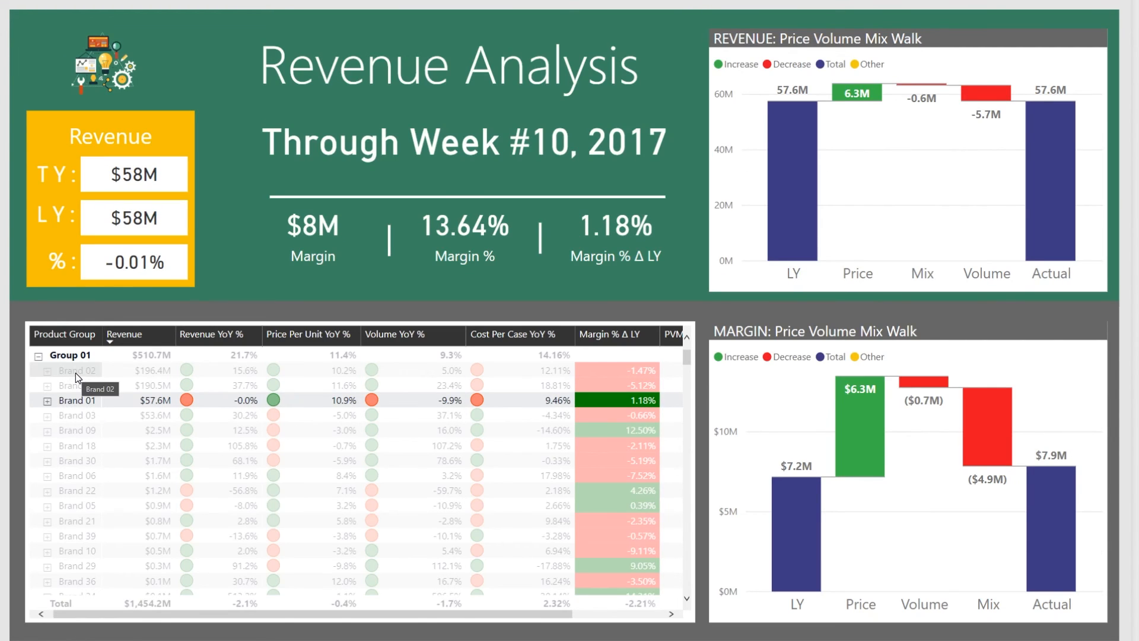
left_click(76, 371)
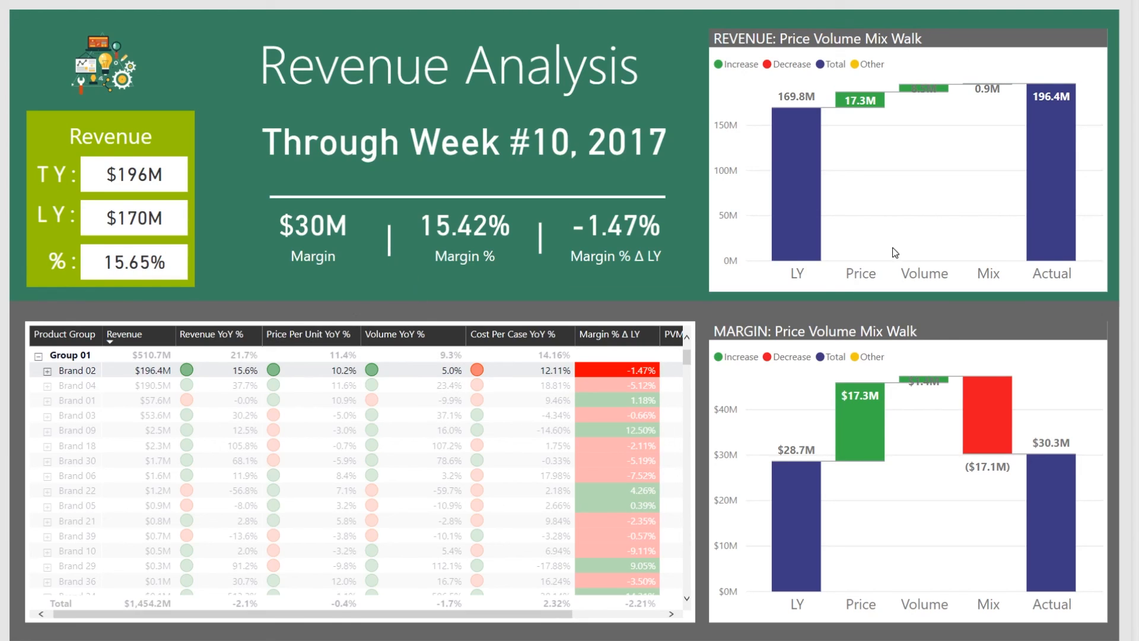
mouse_move(862, 99)
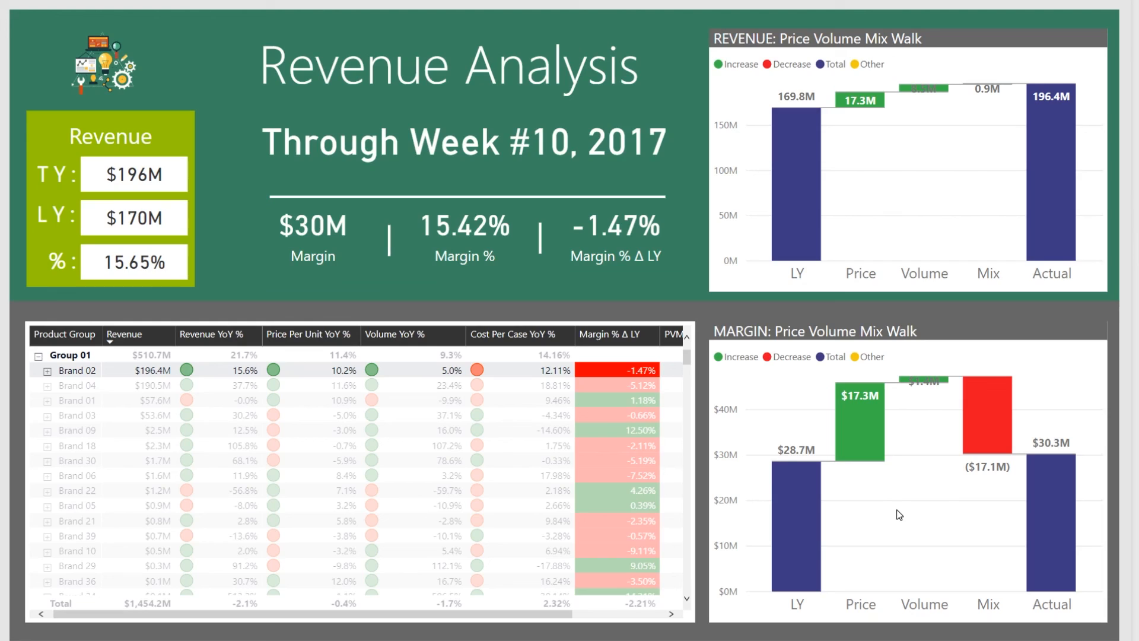
mouse_move(851, 227)
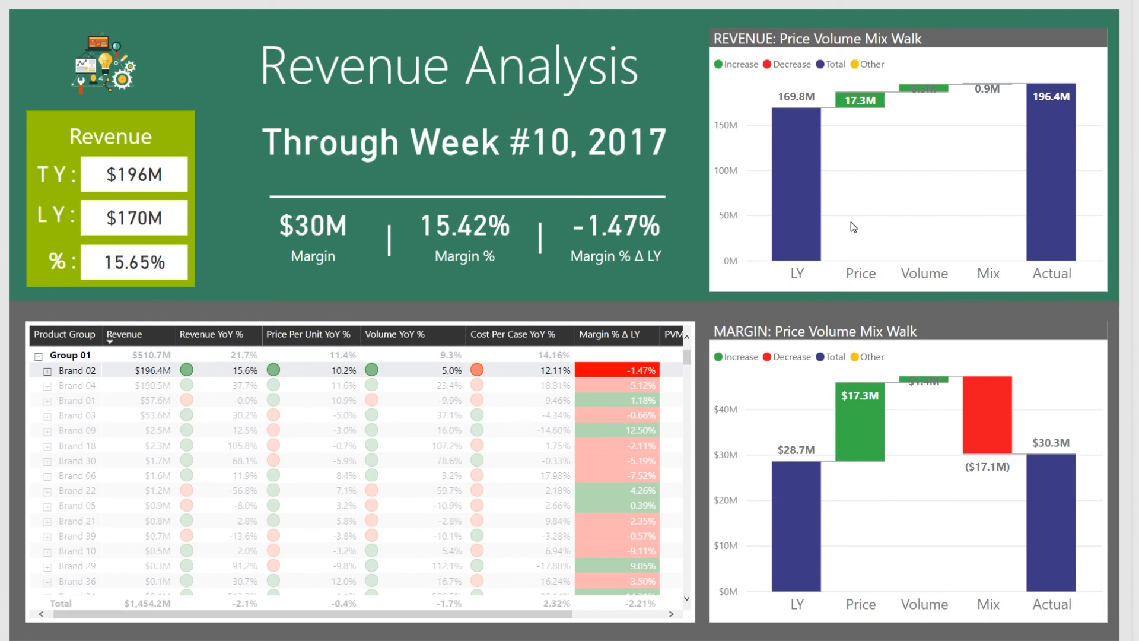
mouse_move(1027, 246)
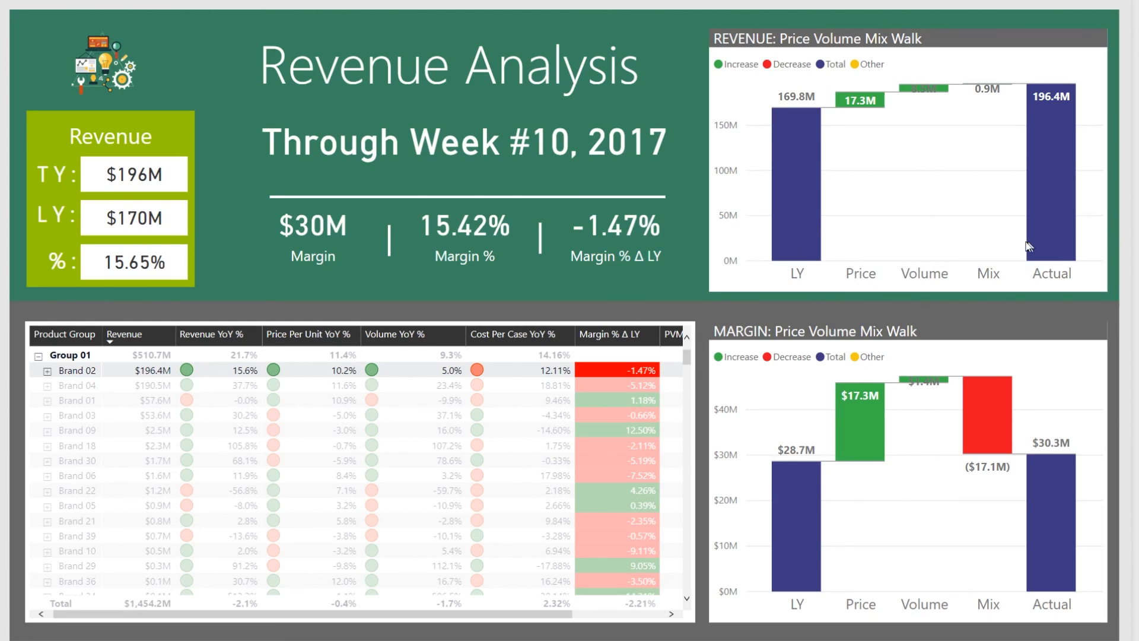
mouse_move(973, 574)
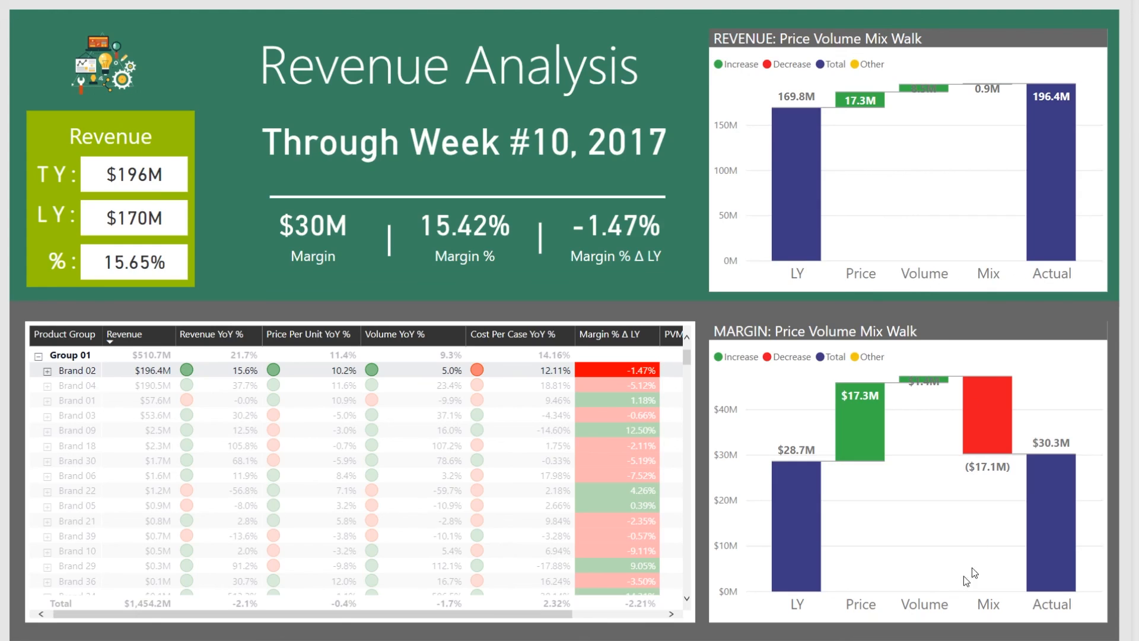
mouse_move(857, 592)
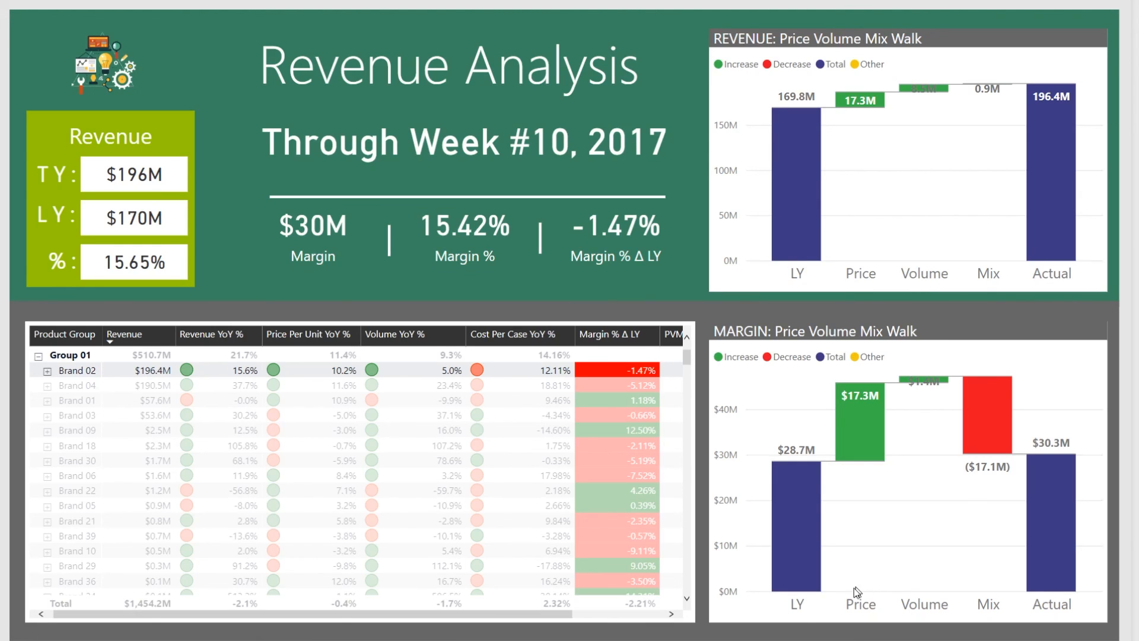
mouse_move(1007, 598)
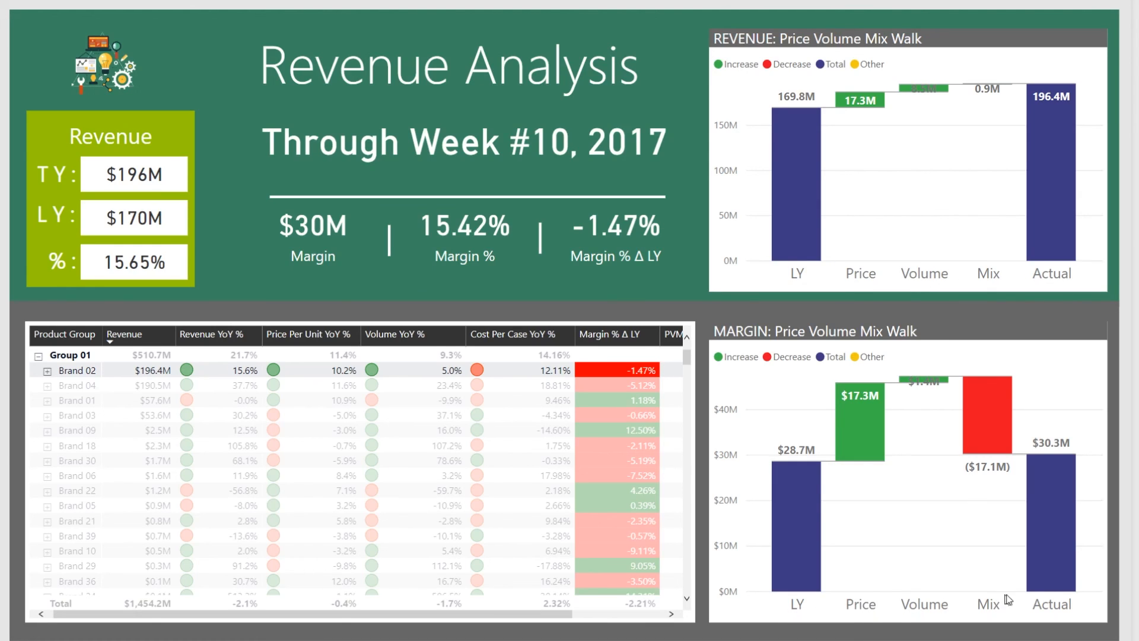
mouse_move(127, 406)
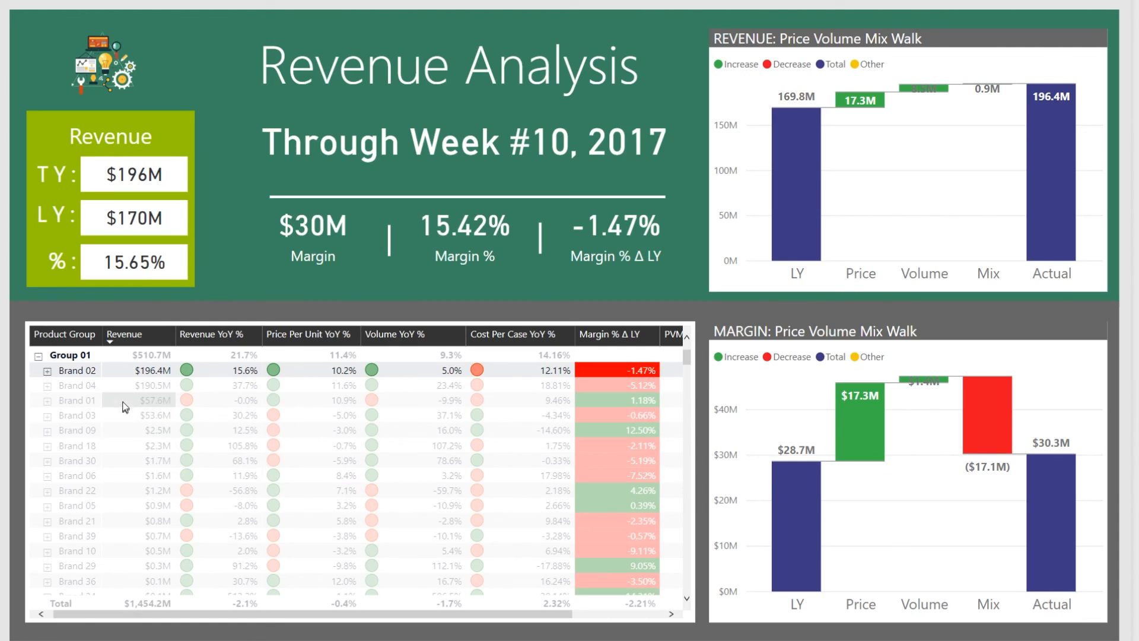
left_click(77, 400)
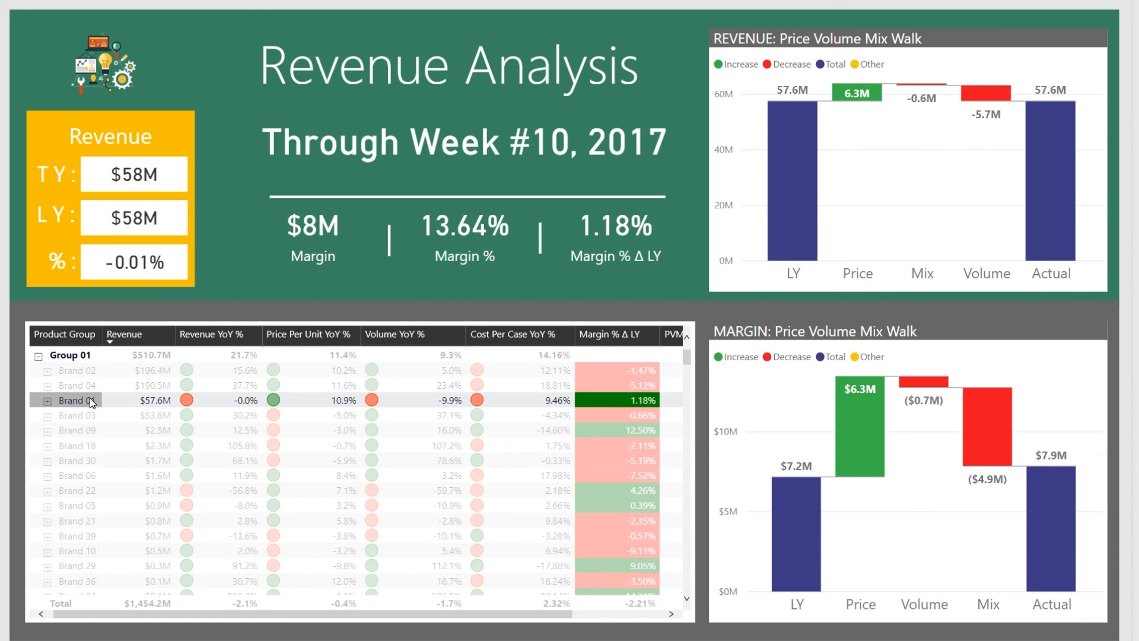